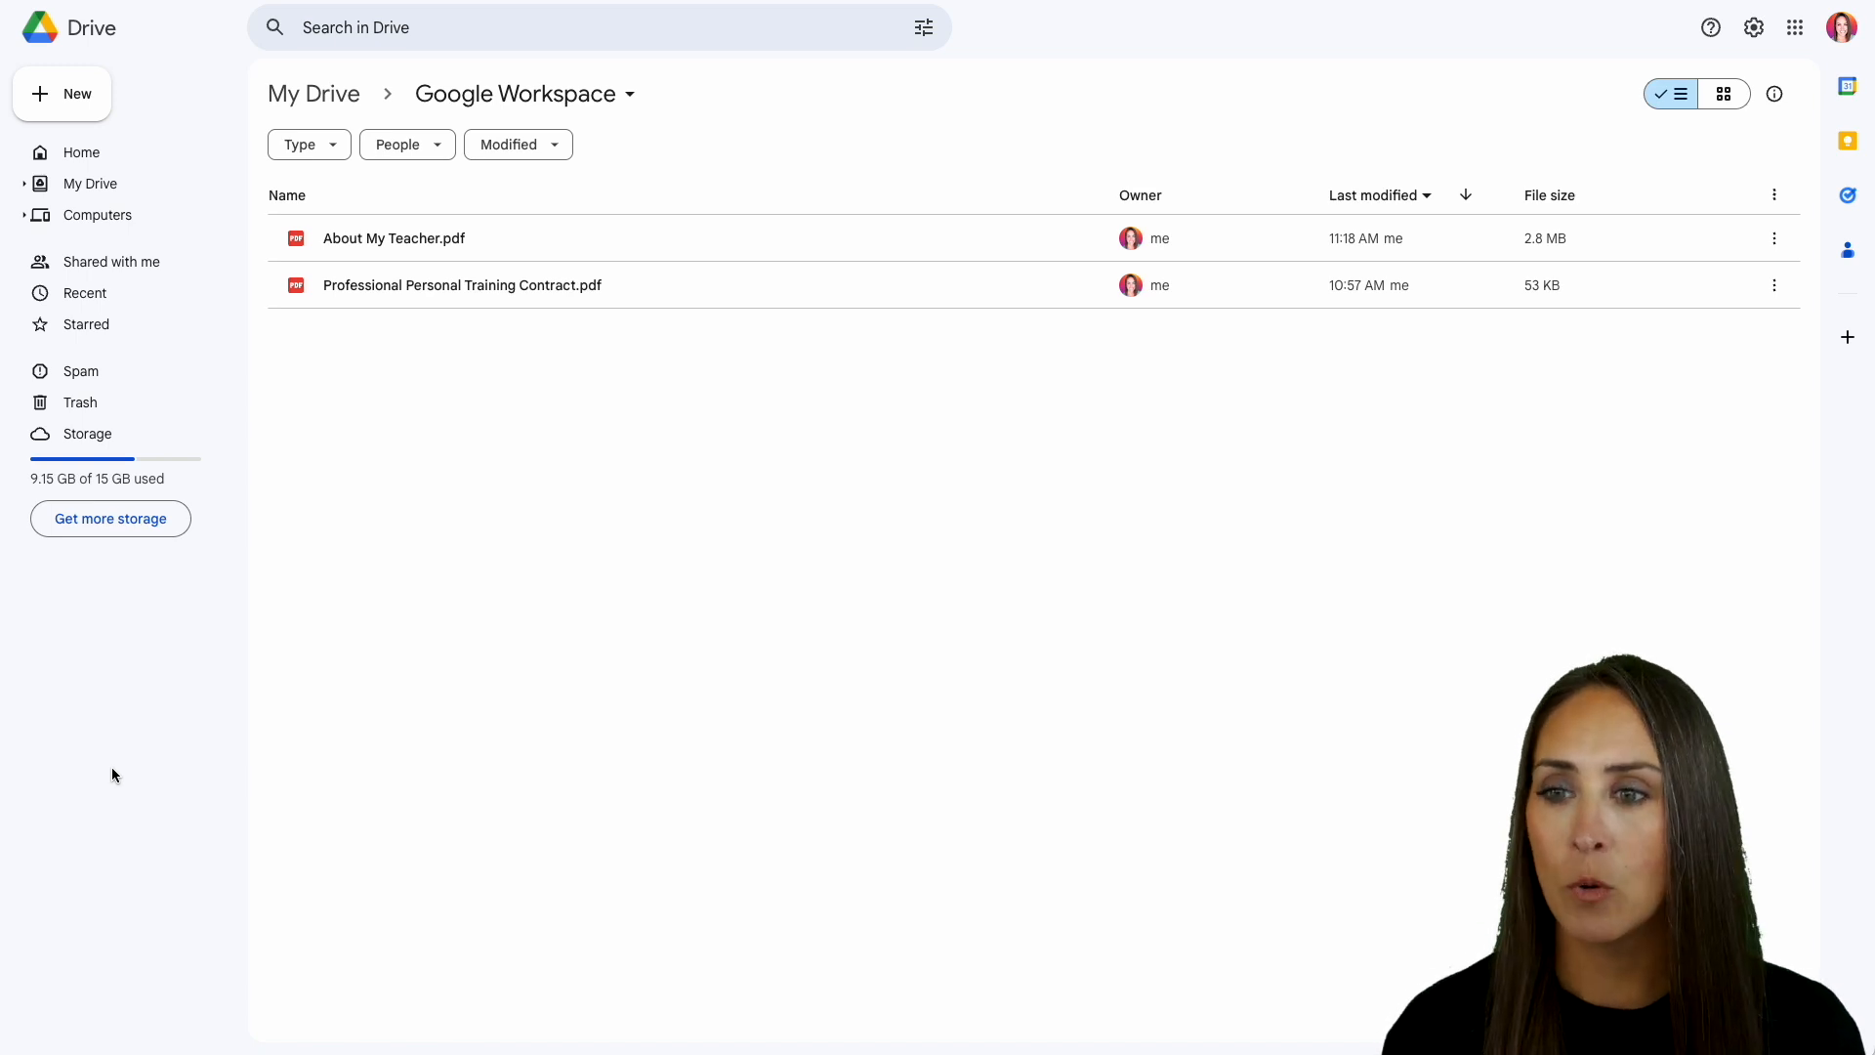
Search Drive's connectable apps for 'jotform' and open the PDF Filler by Jotform listing.
left_click(62, 94)
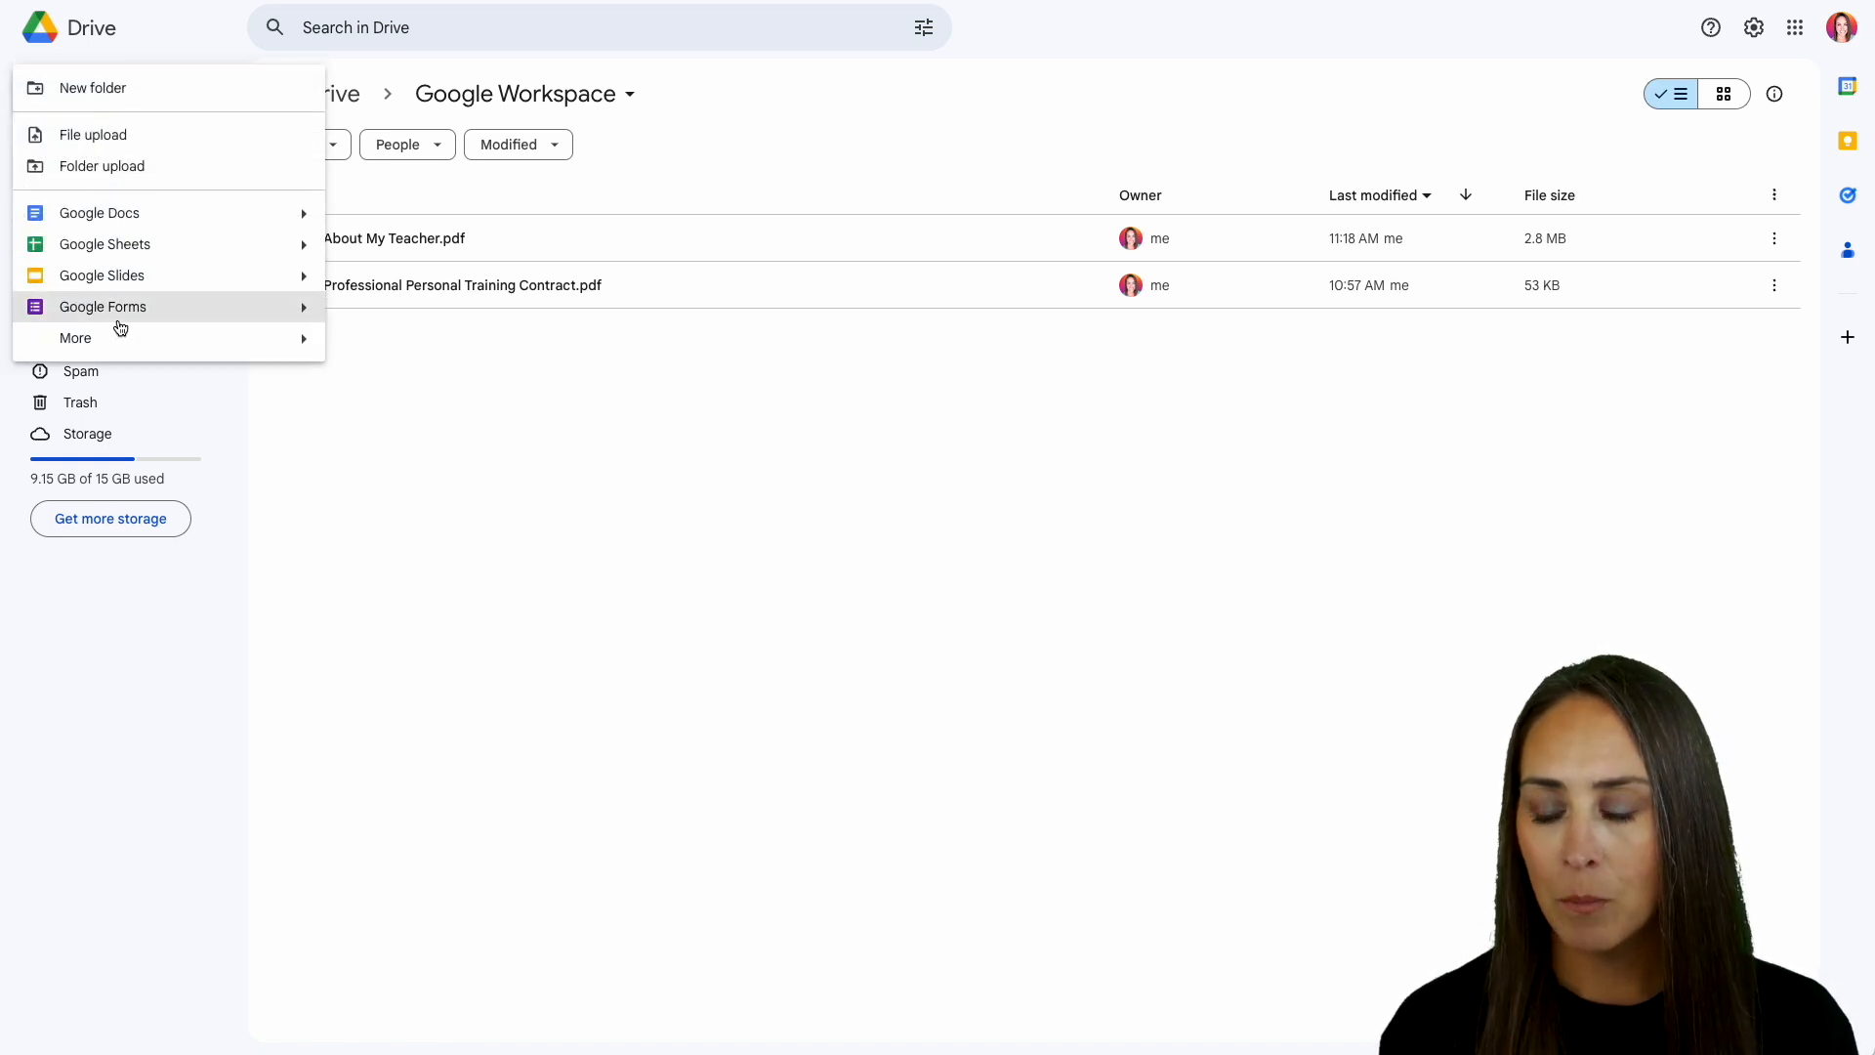
left_click(75, 338)
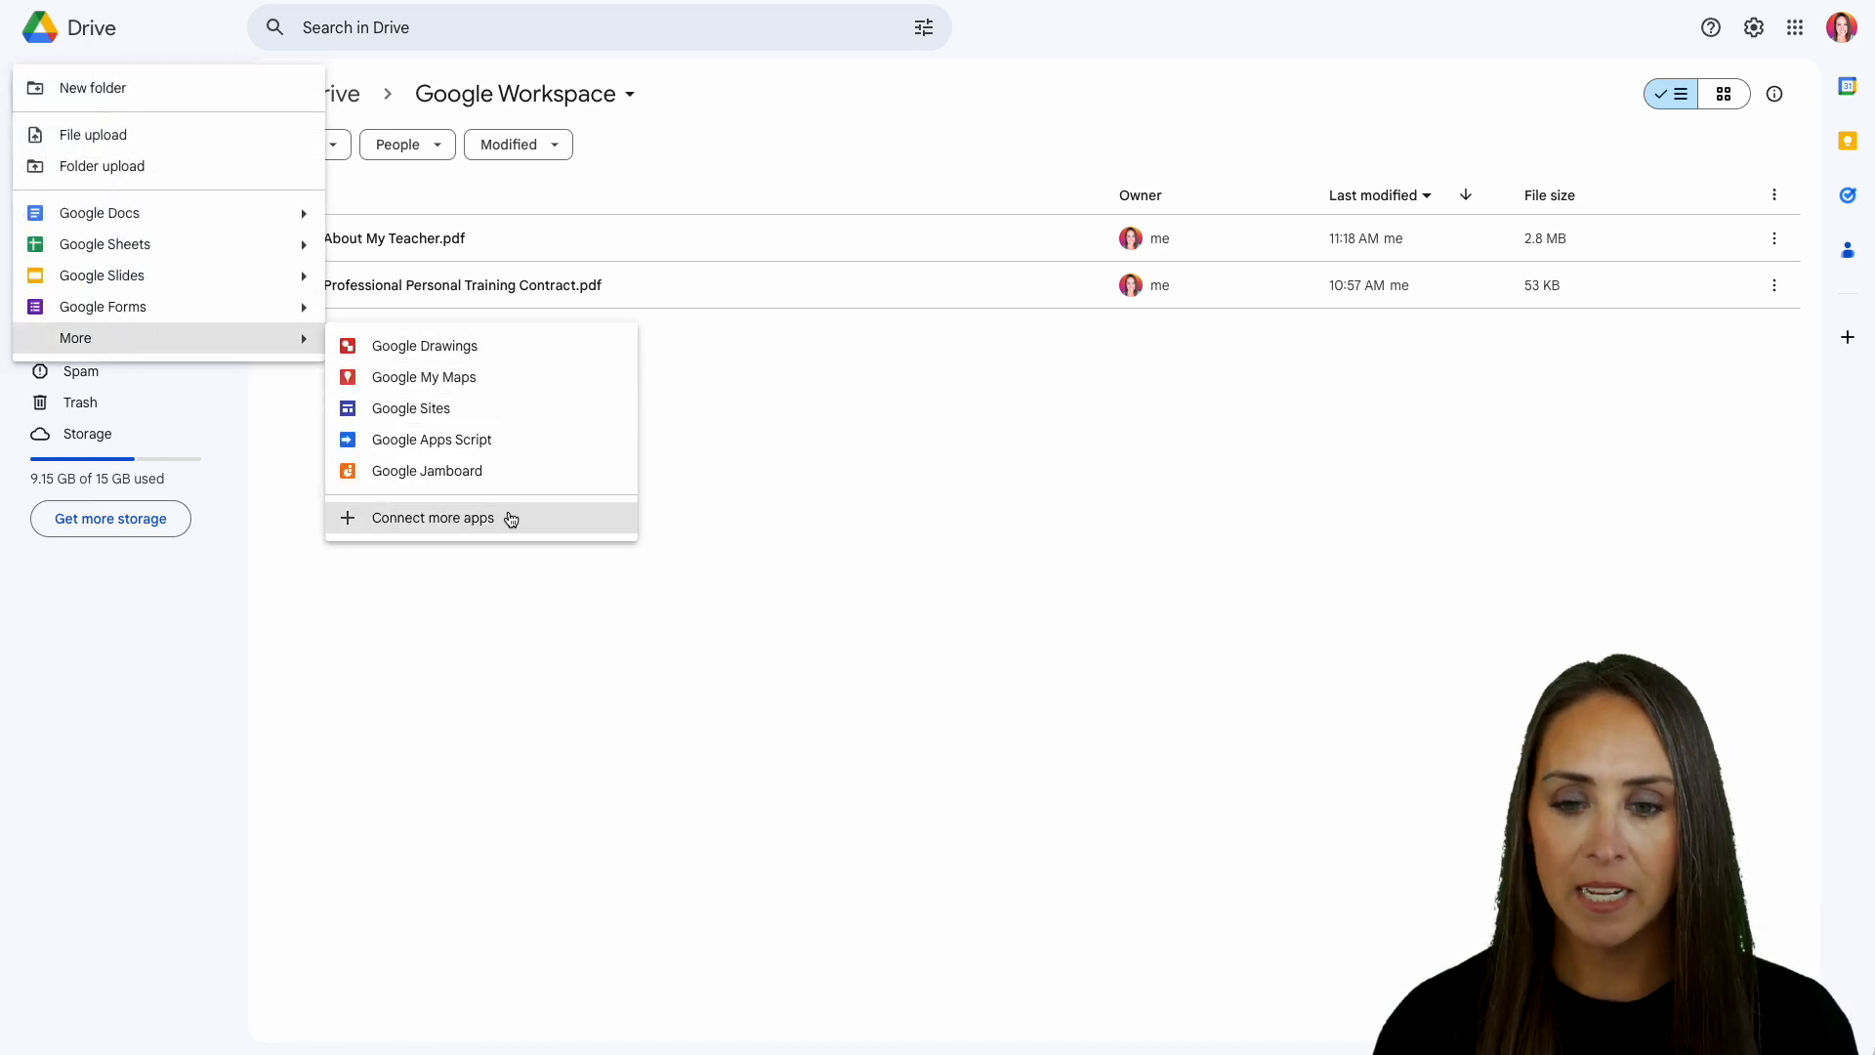
left_click(433, 517)
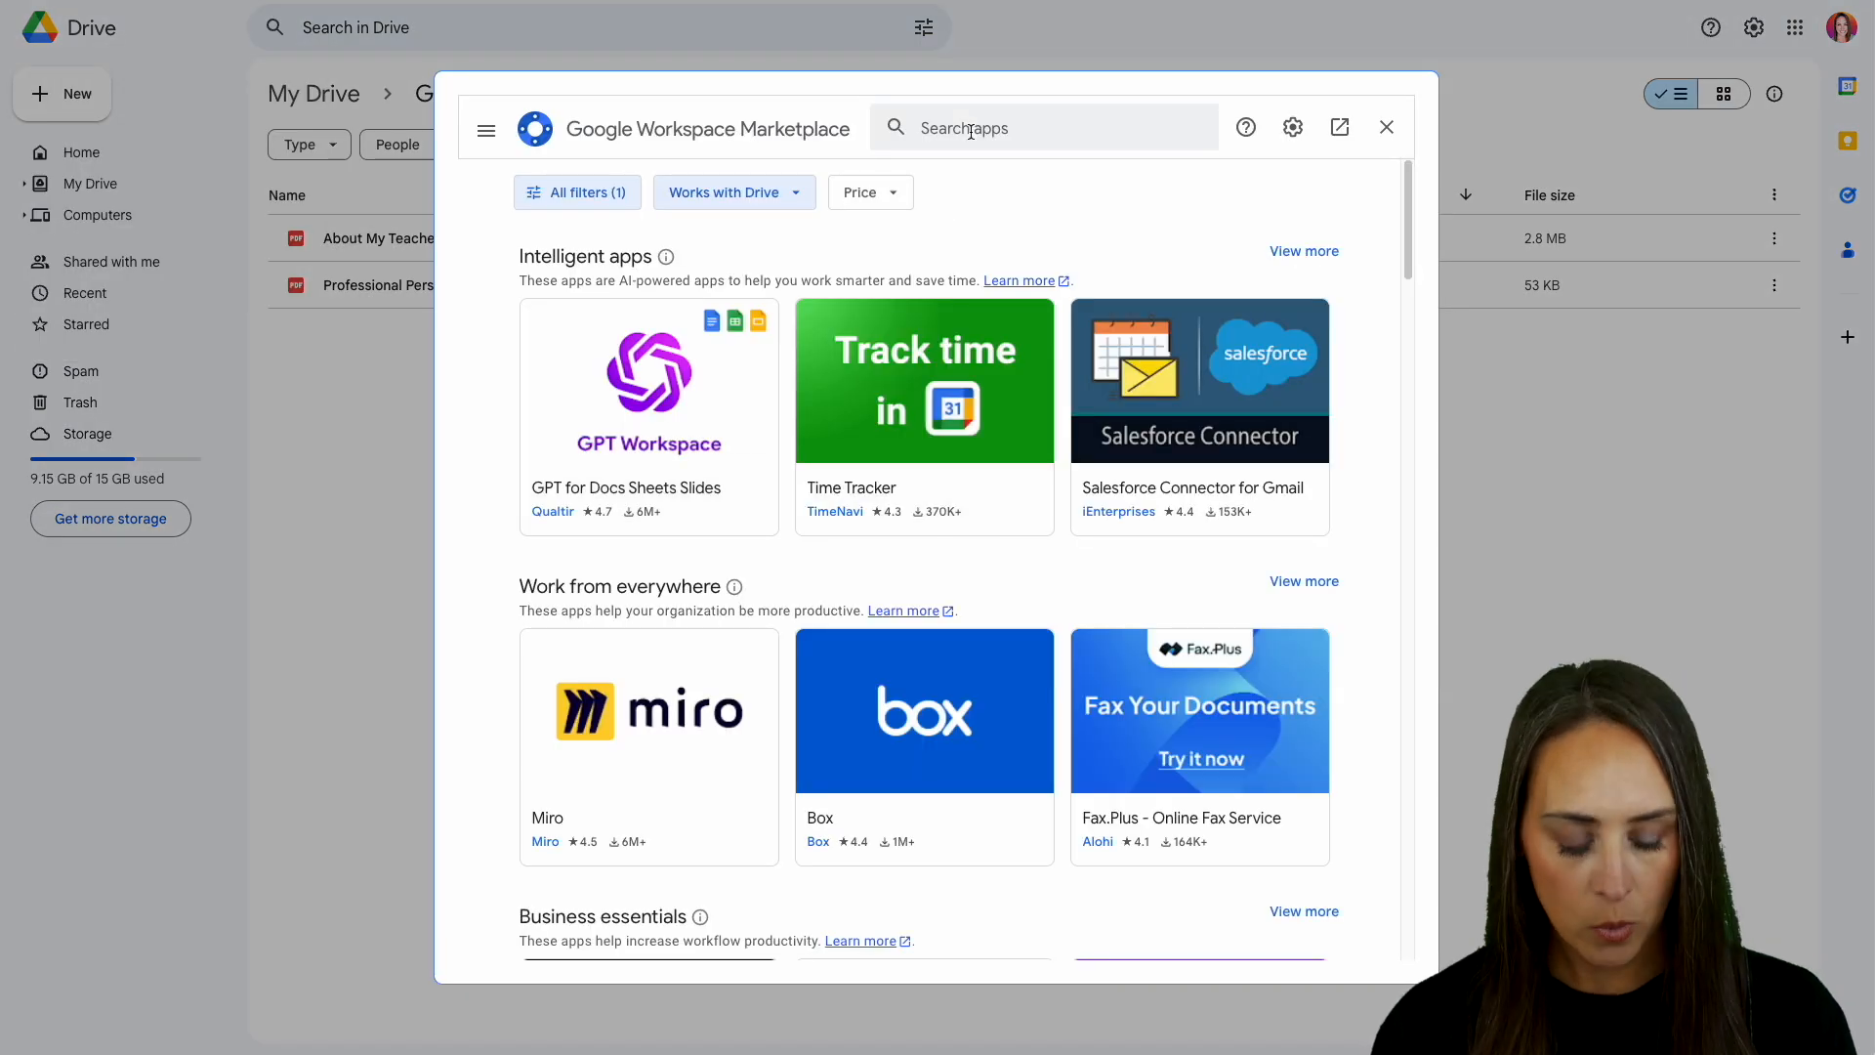
type("jotform")
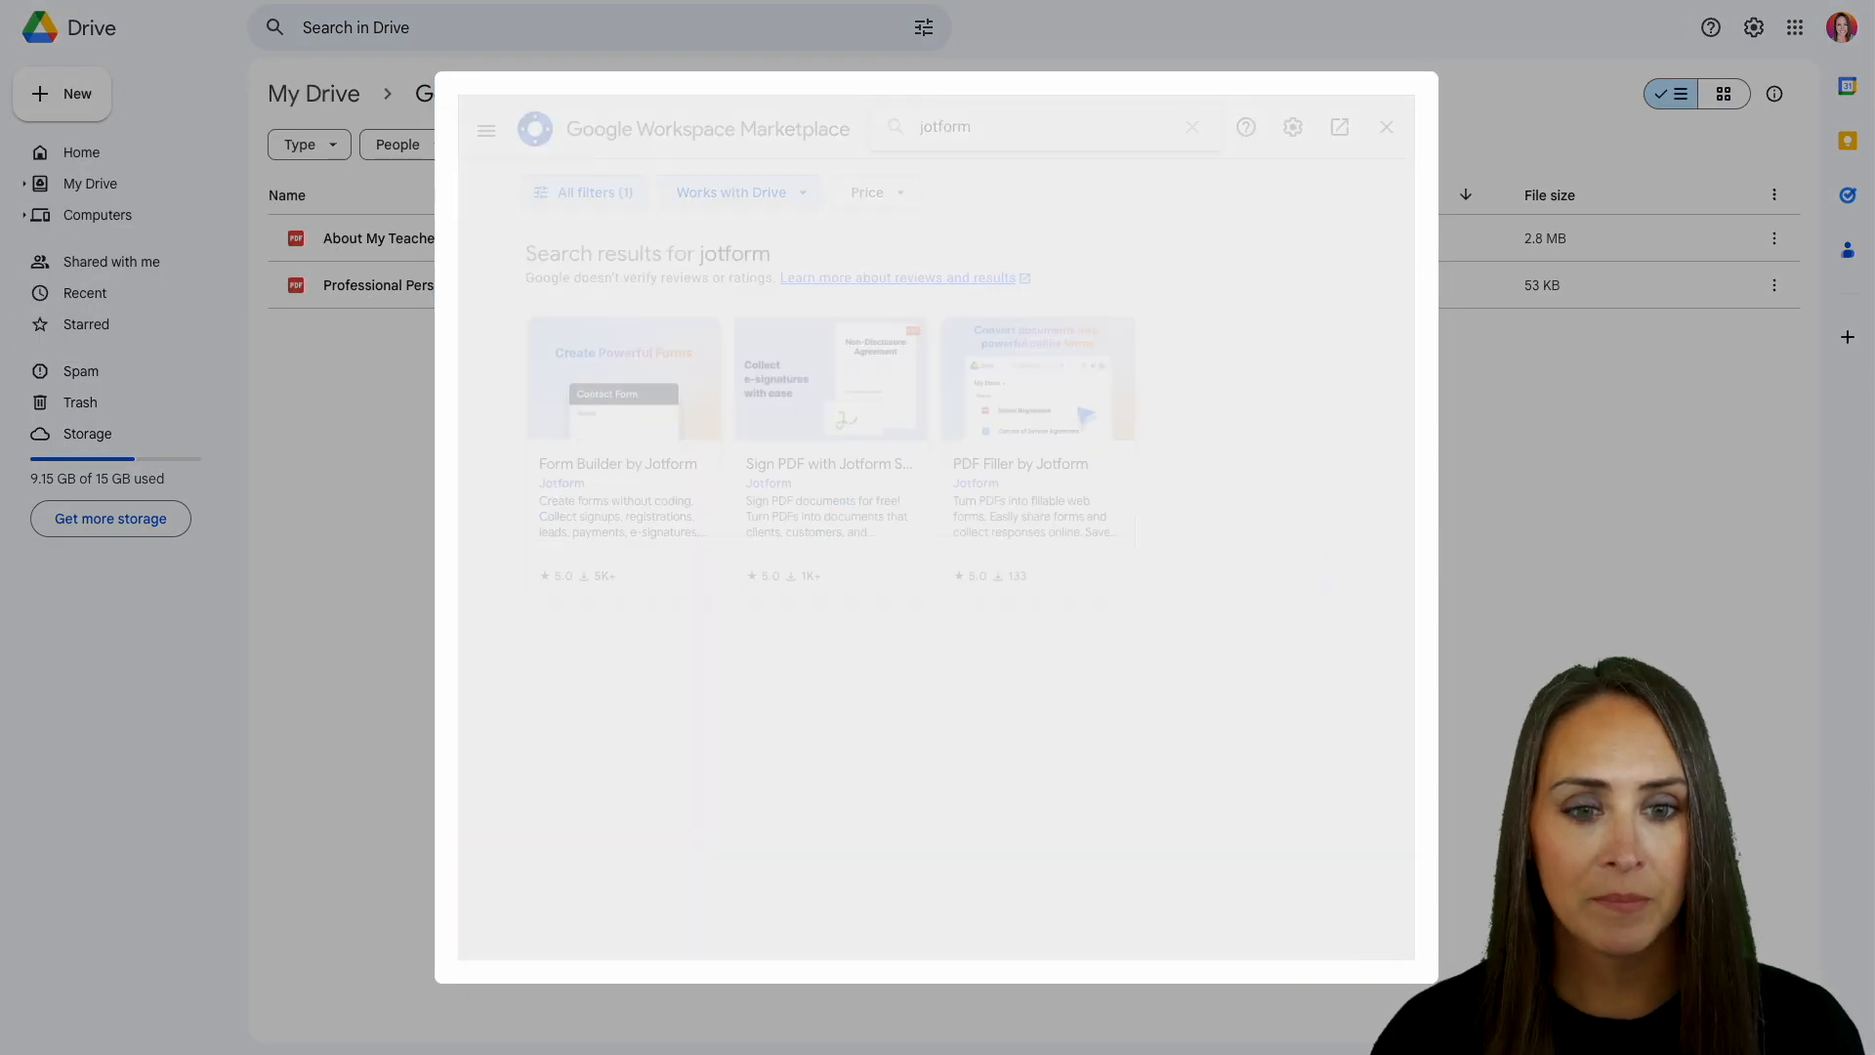
left_click(1020, 464)
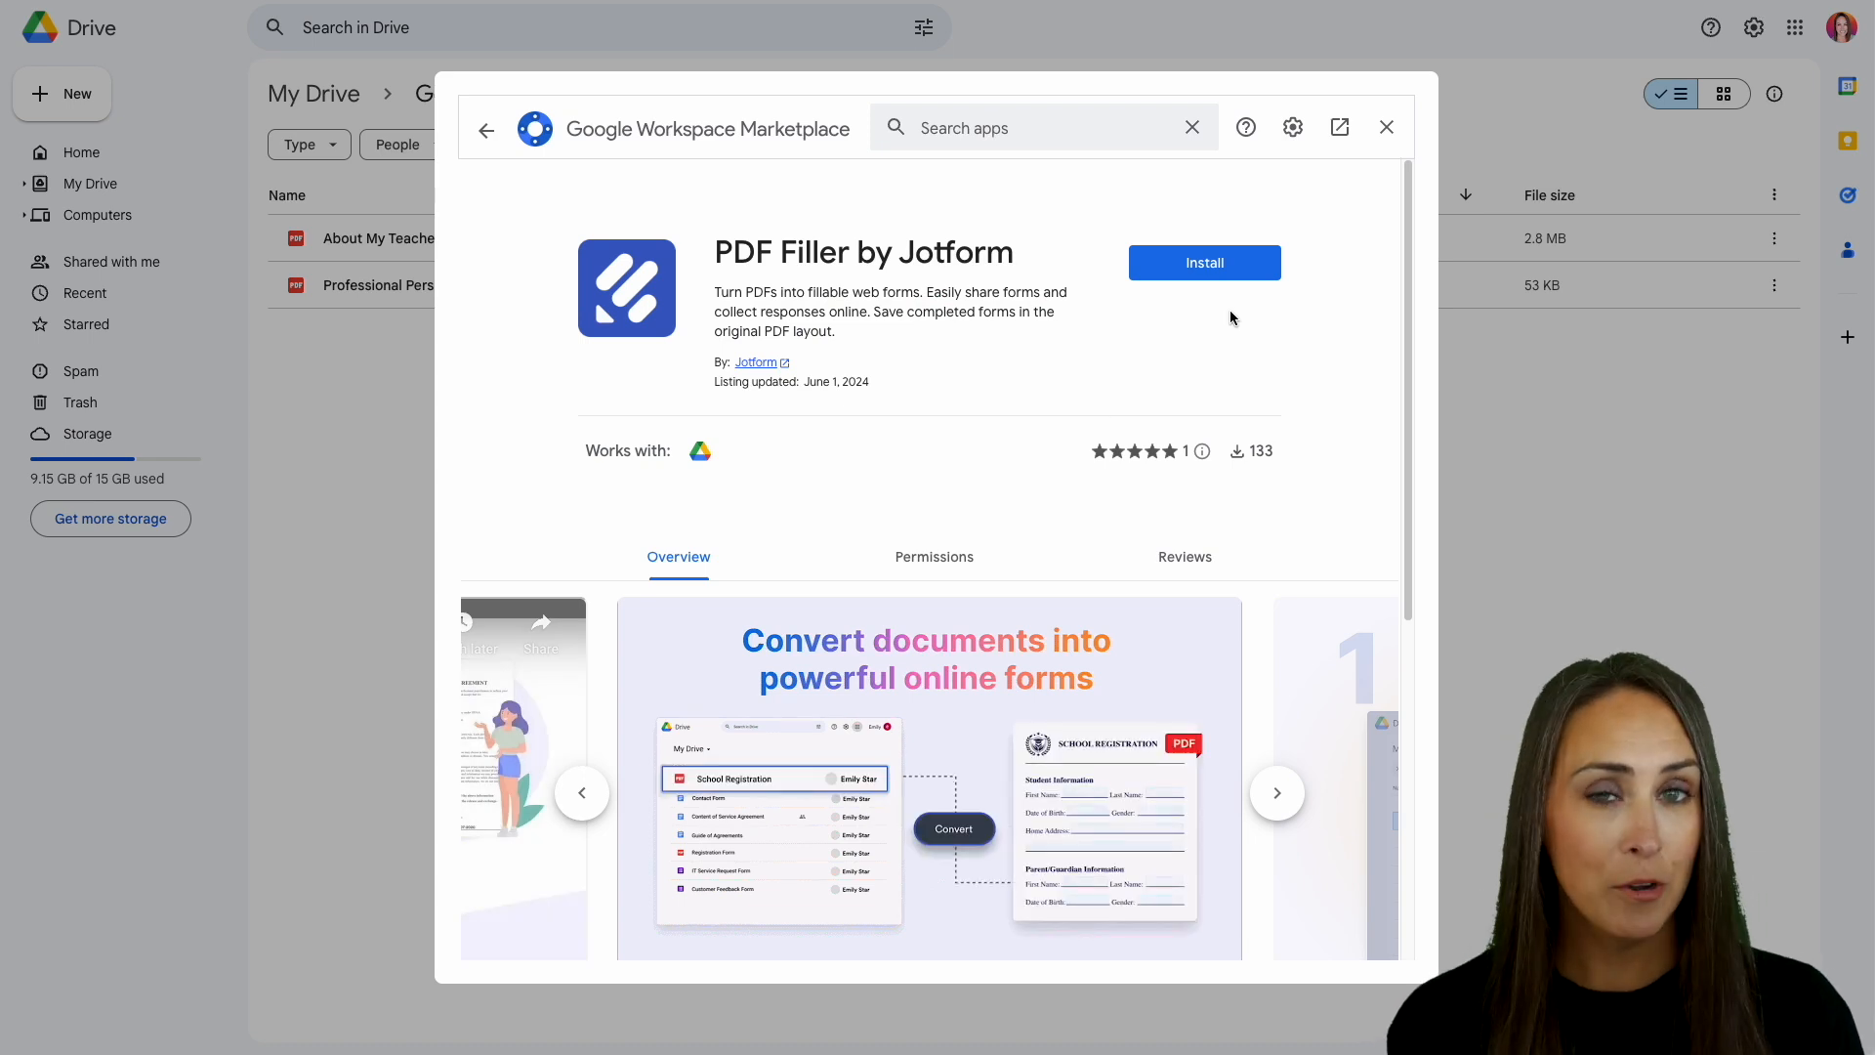
scroll("down", 3)
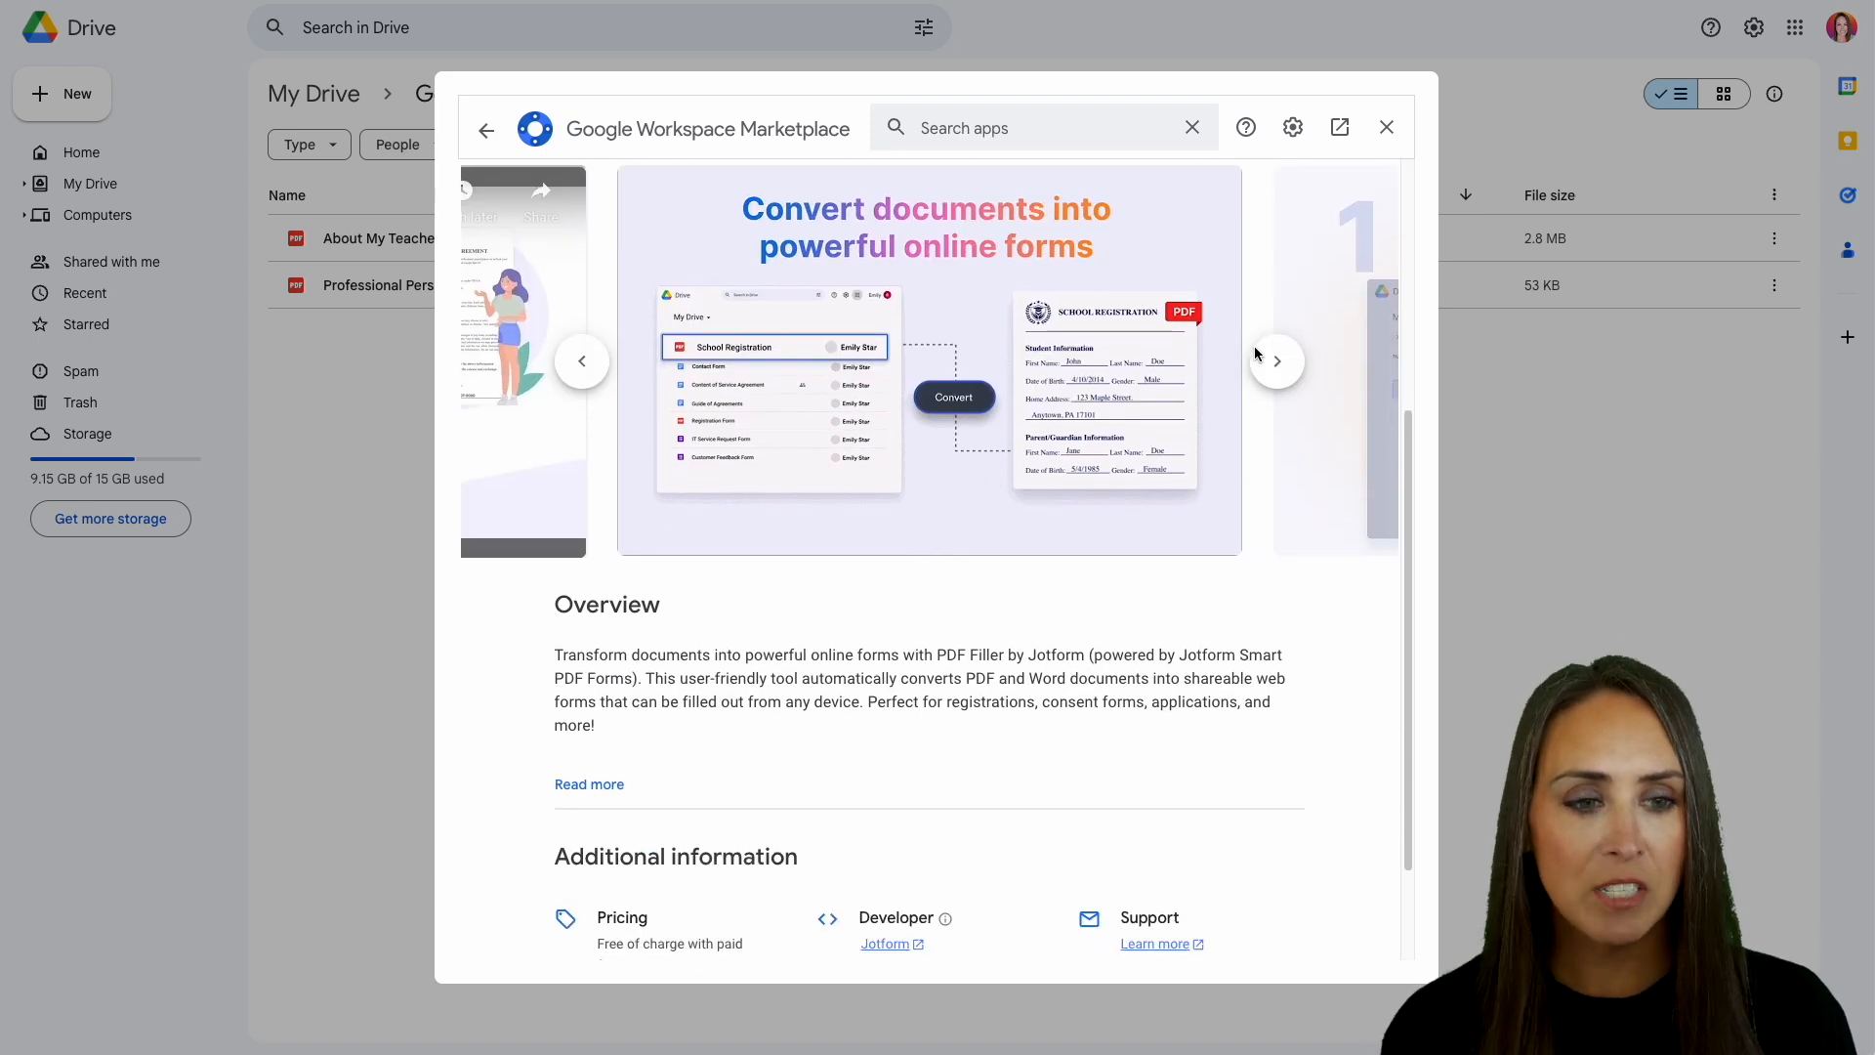
scroll("down", 3)
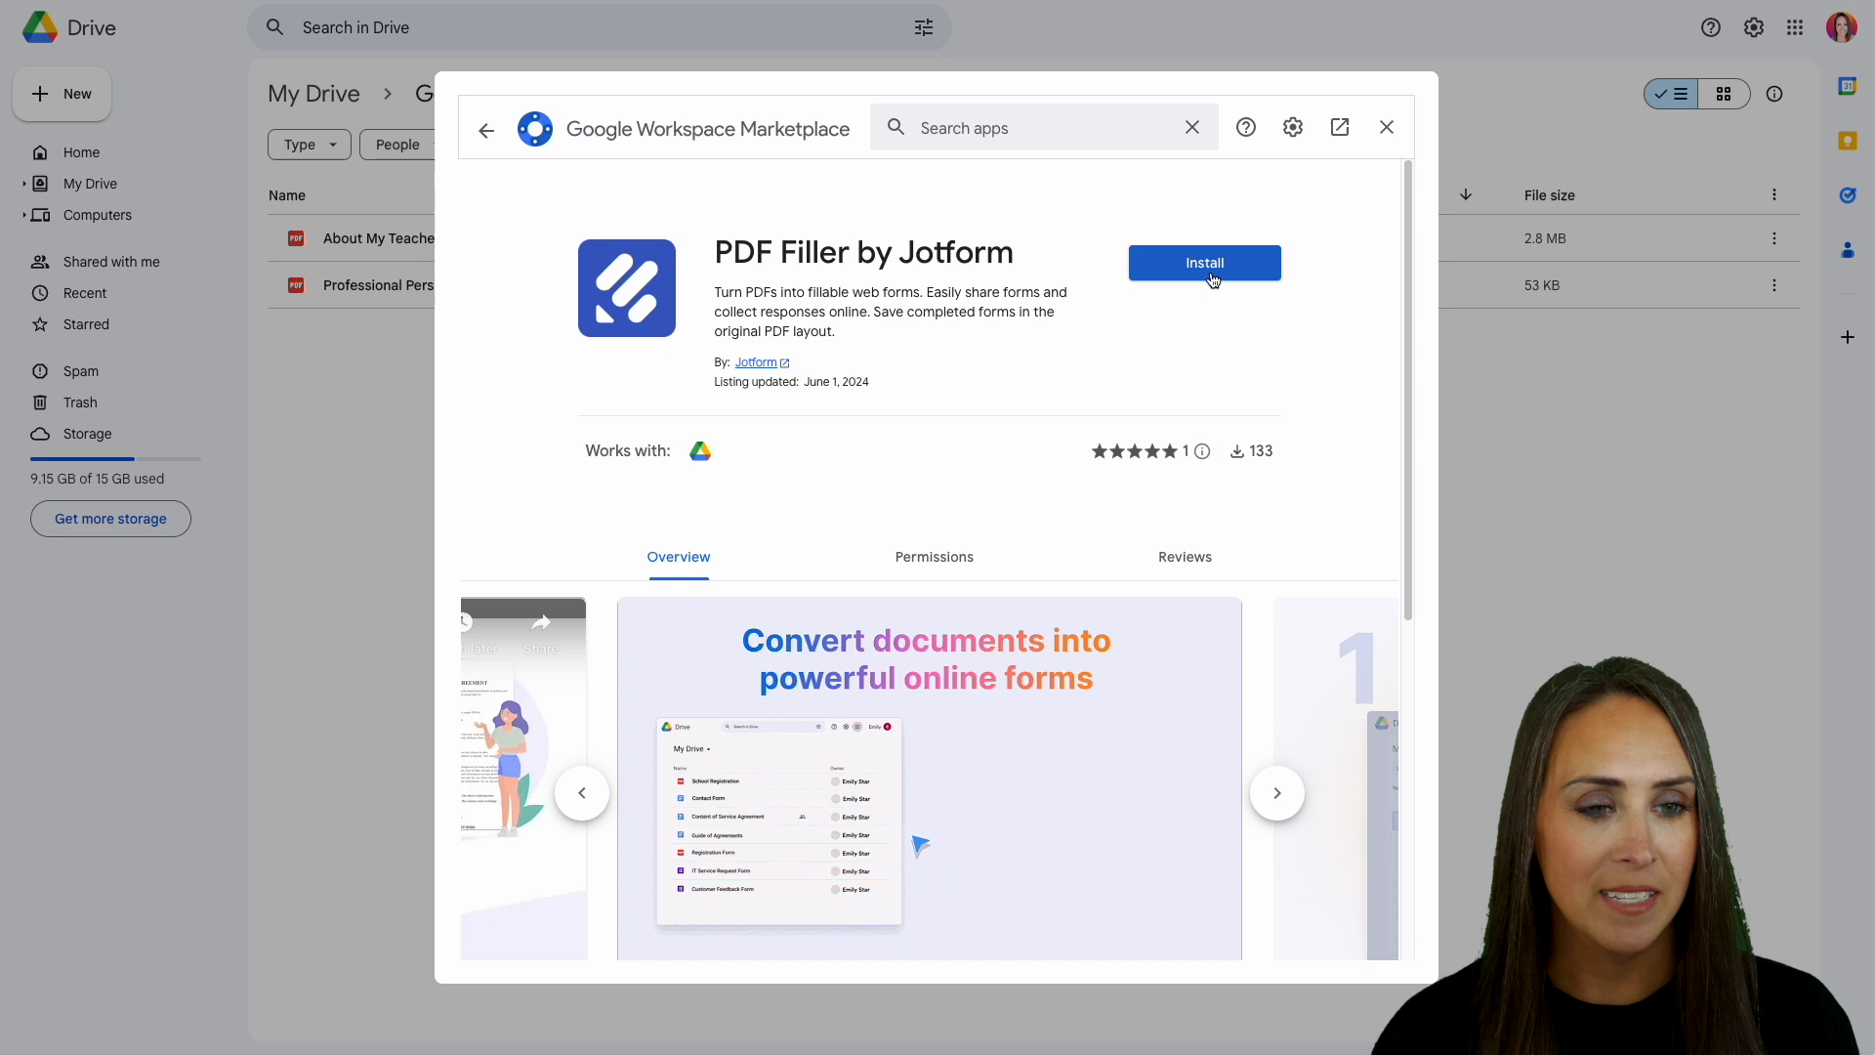
Install PDF Filler by Jotform with the existing Google account and grant its requested access.
left_click(1205, 263)
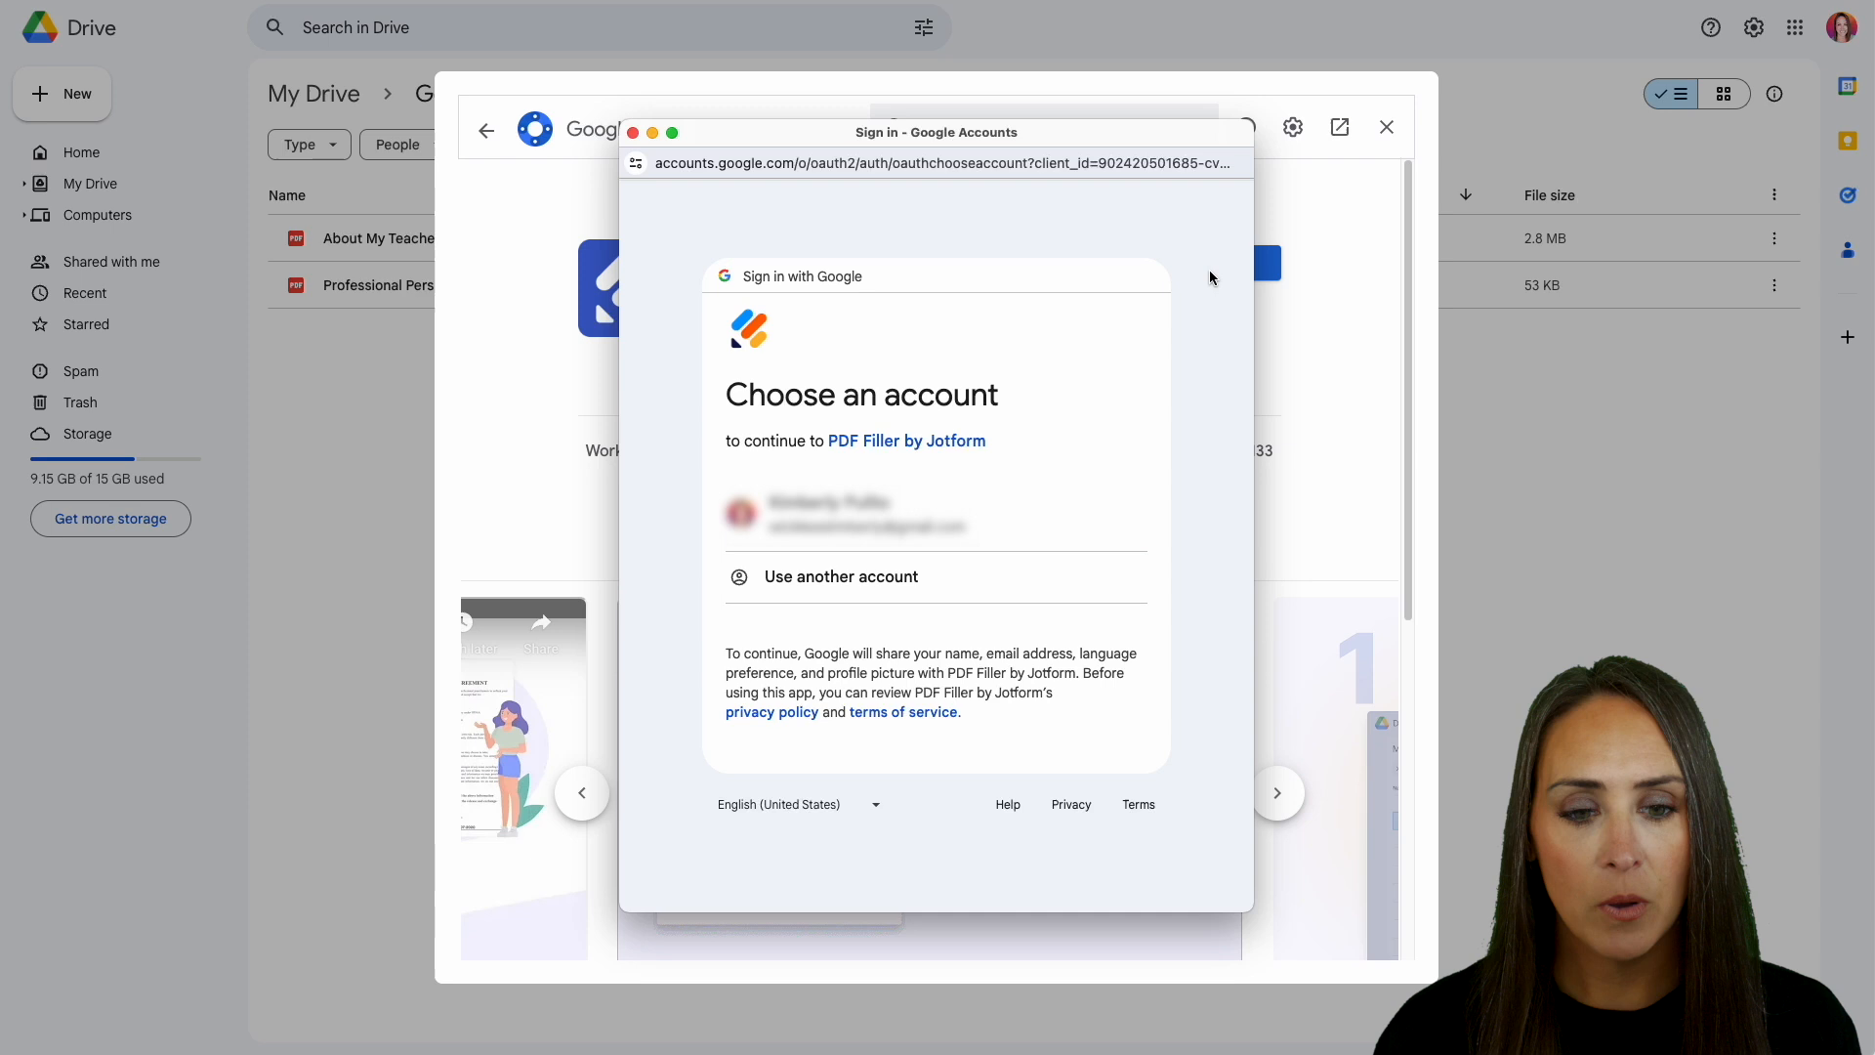
left_click(861, 514)
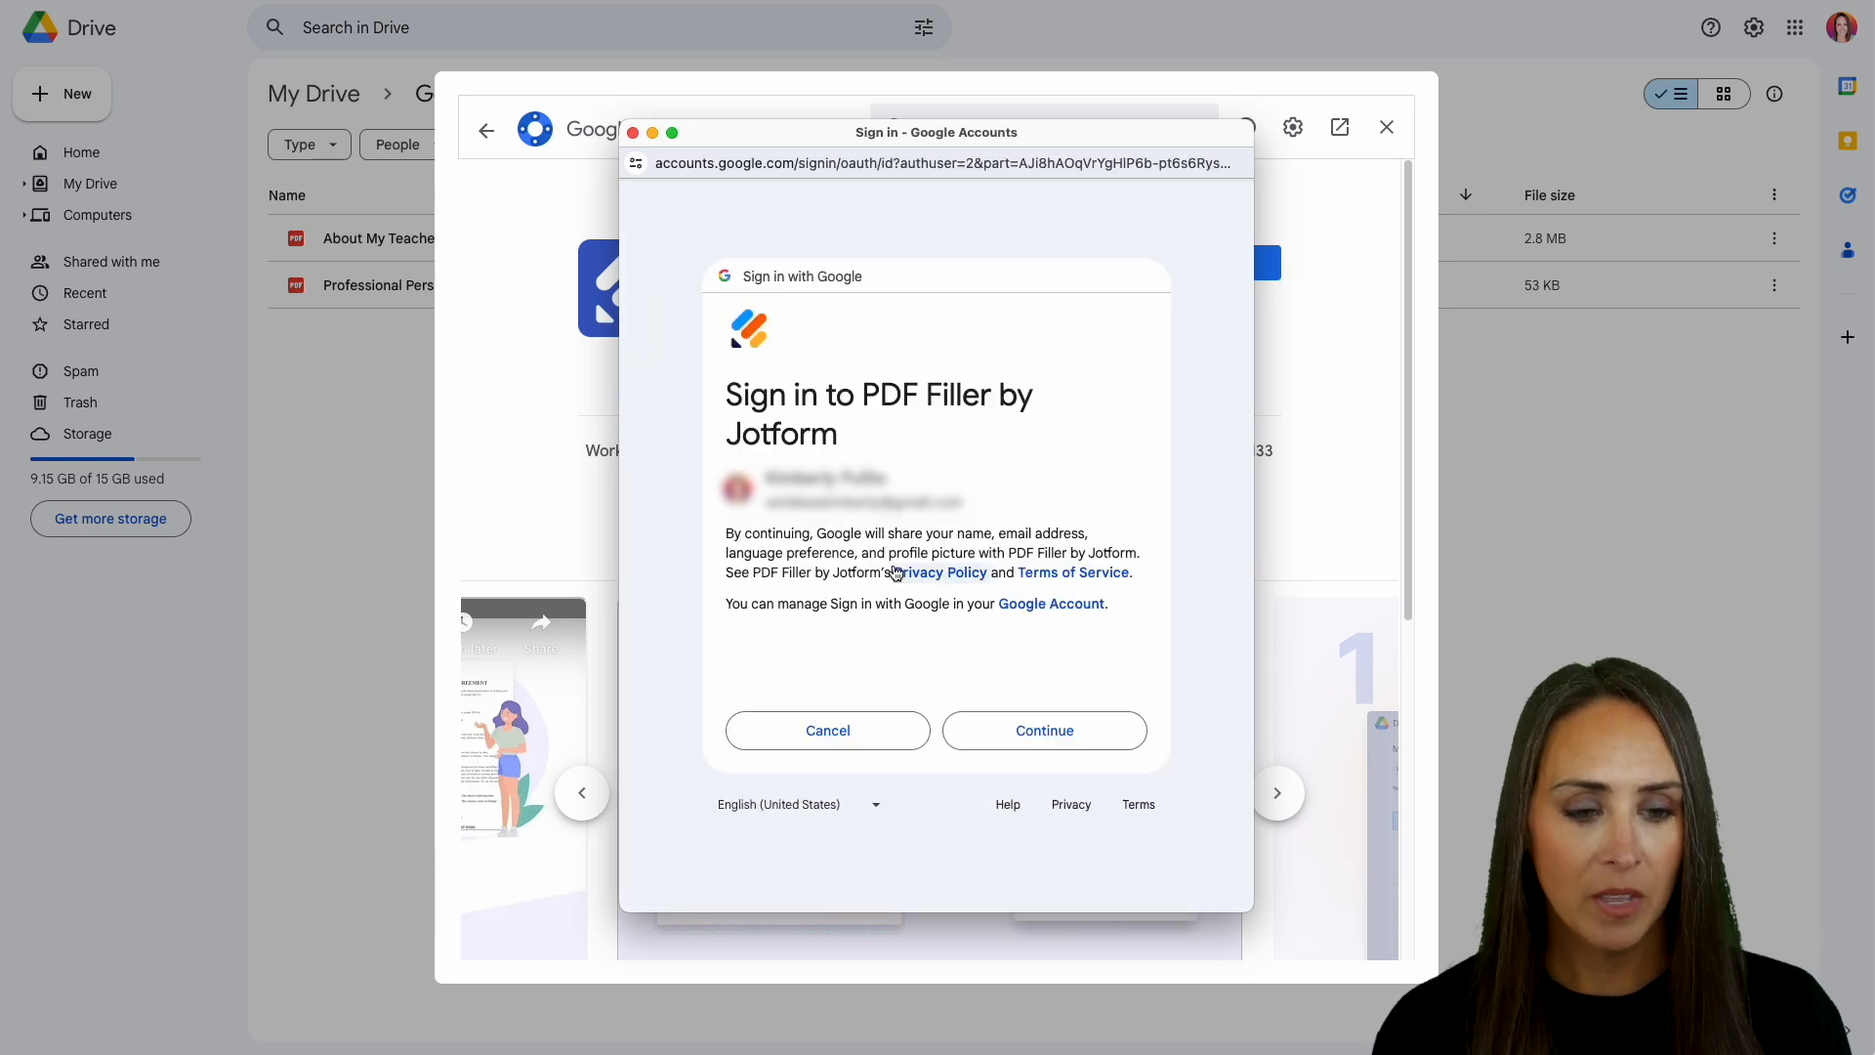
left_click(1044, 730)
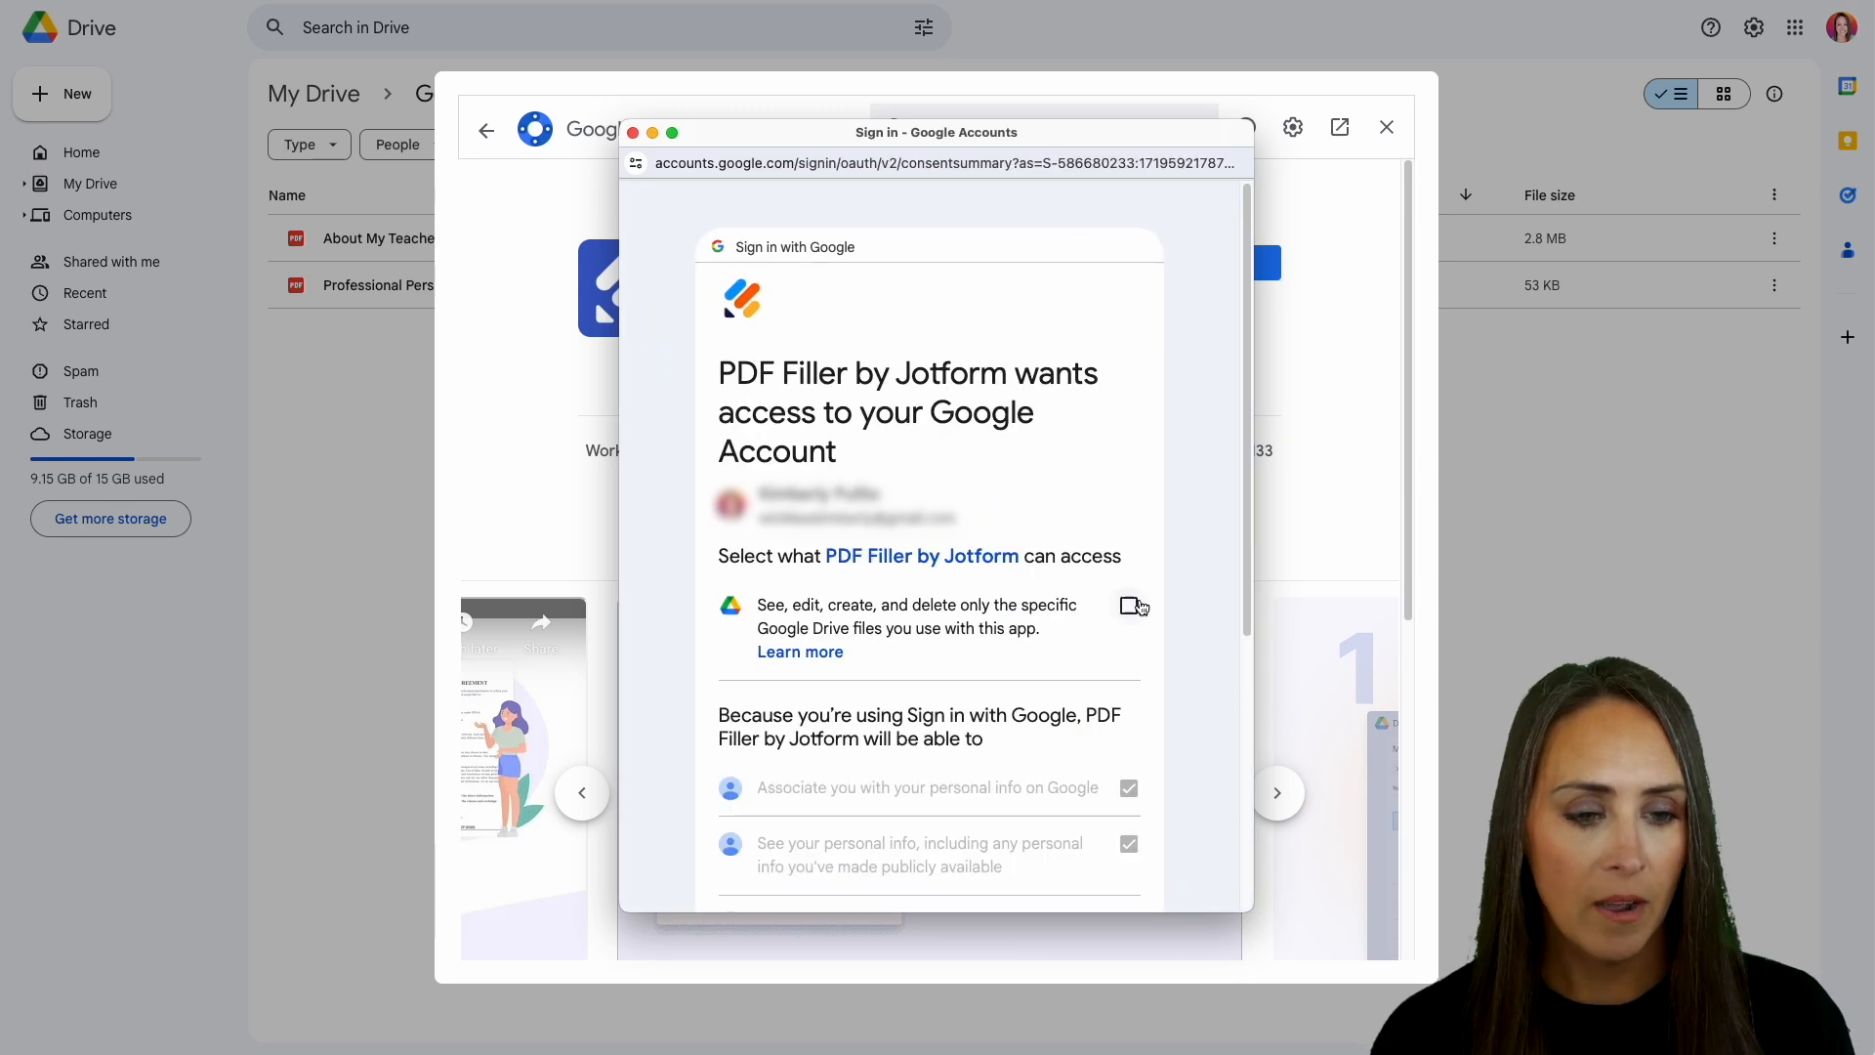
scroll("down", 3)
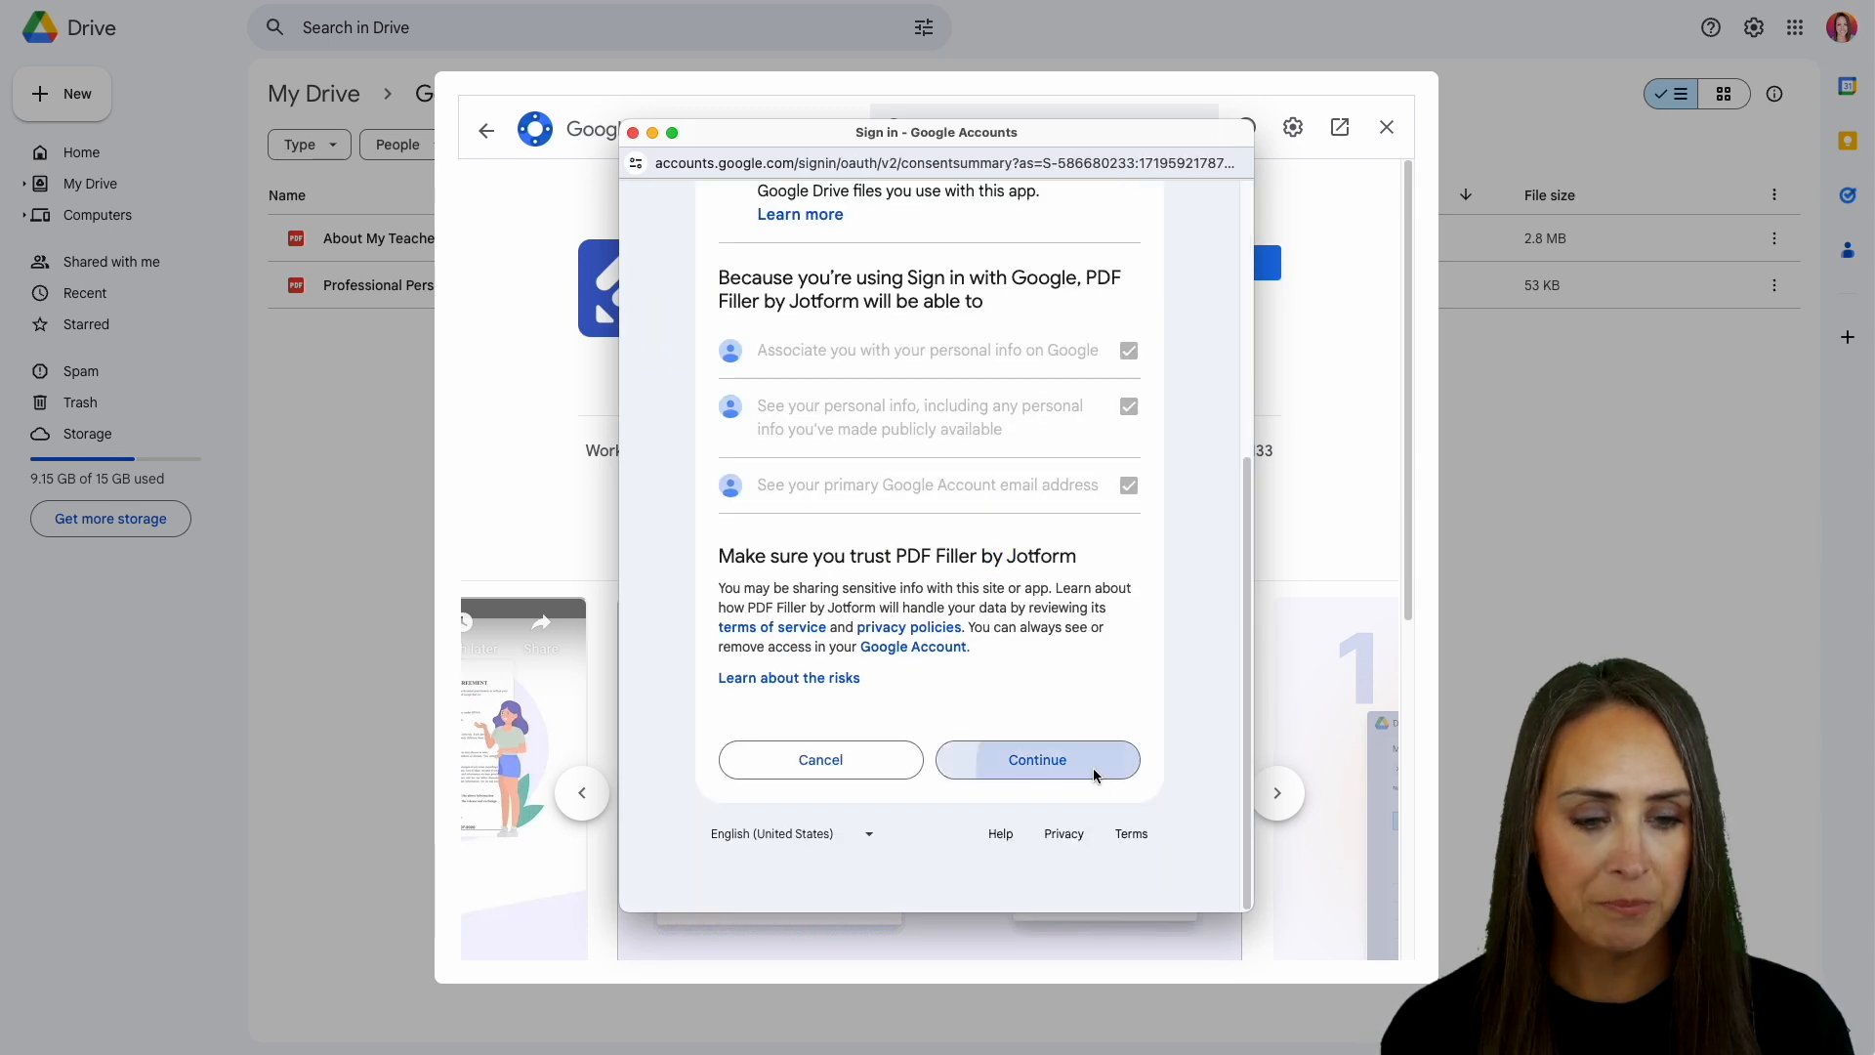
left_click(1037, 760)
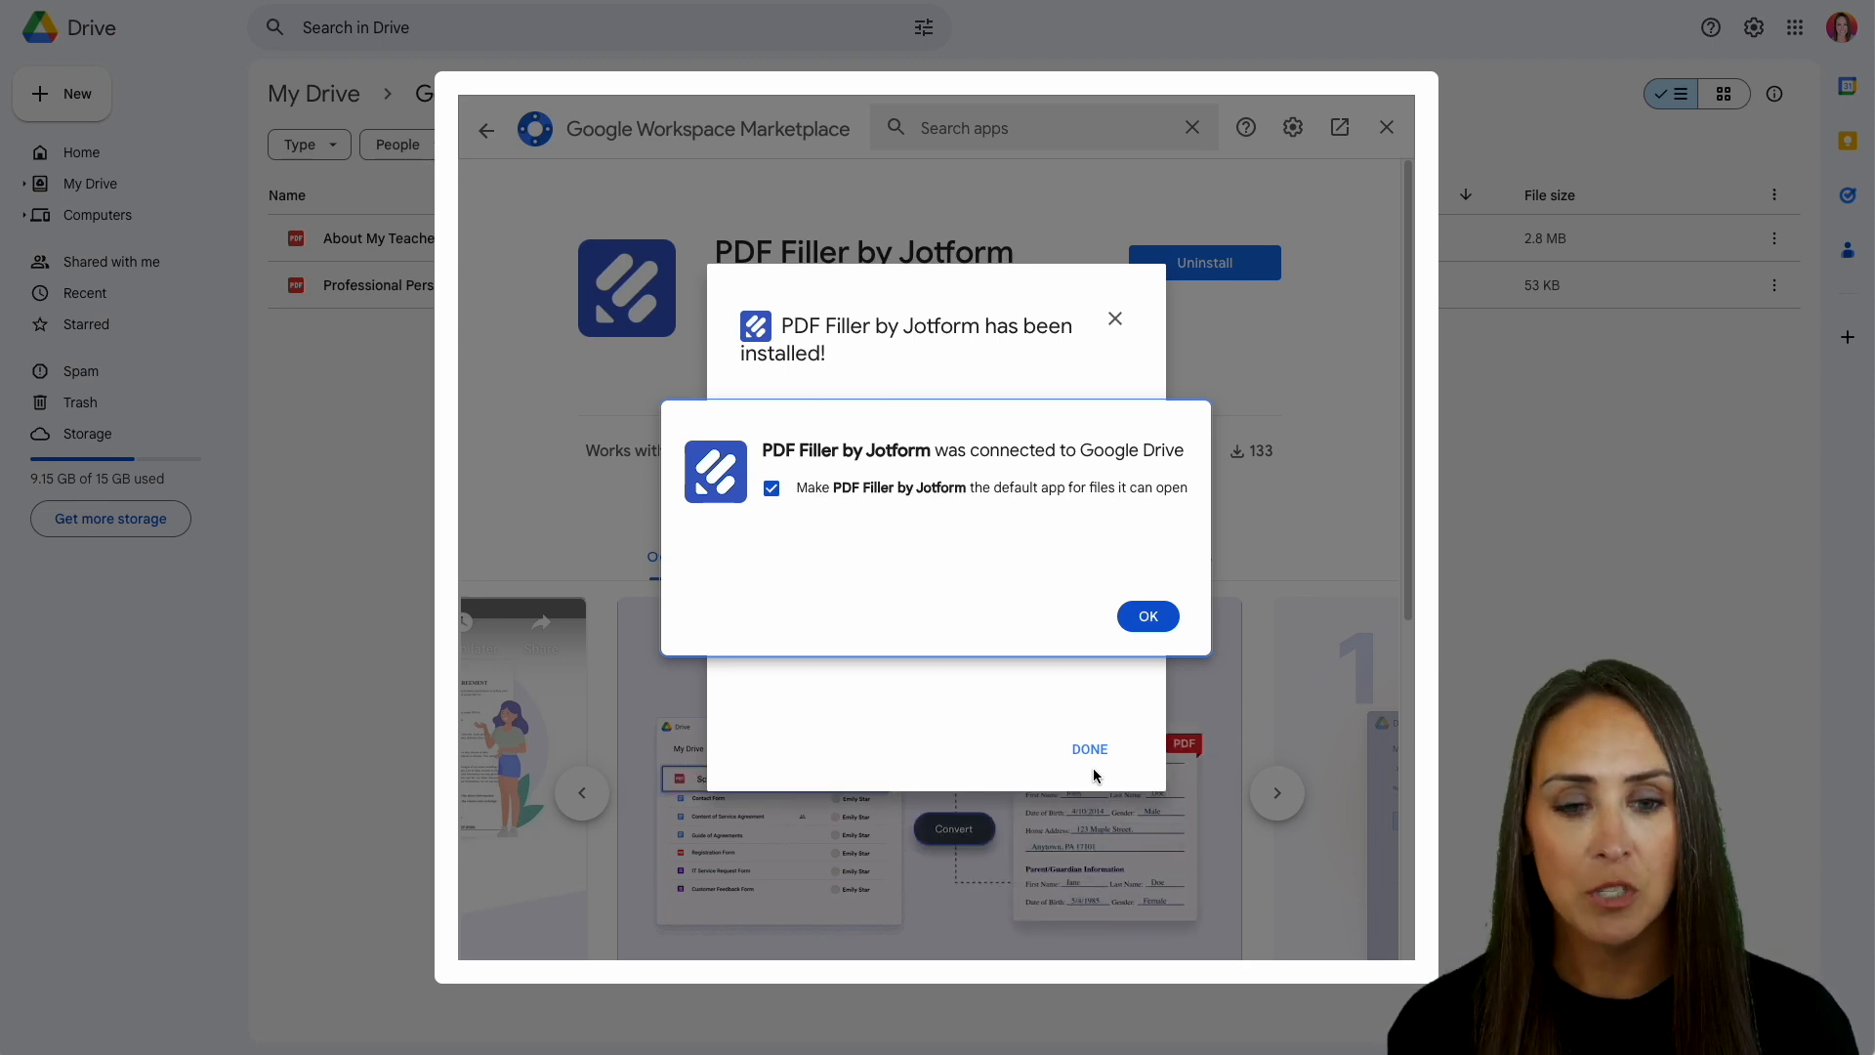
Keep PDF Filler from being the default app, confirm, and return to the Drive folder.
left_click(770, 487)
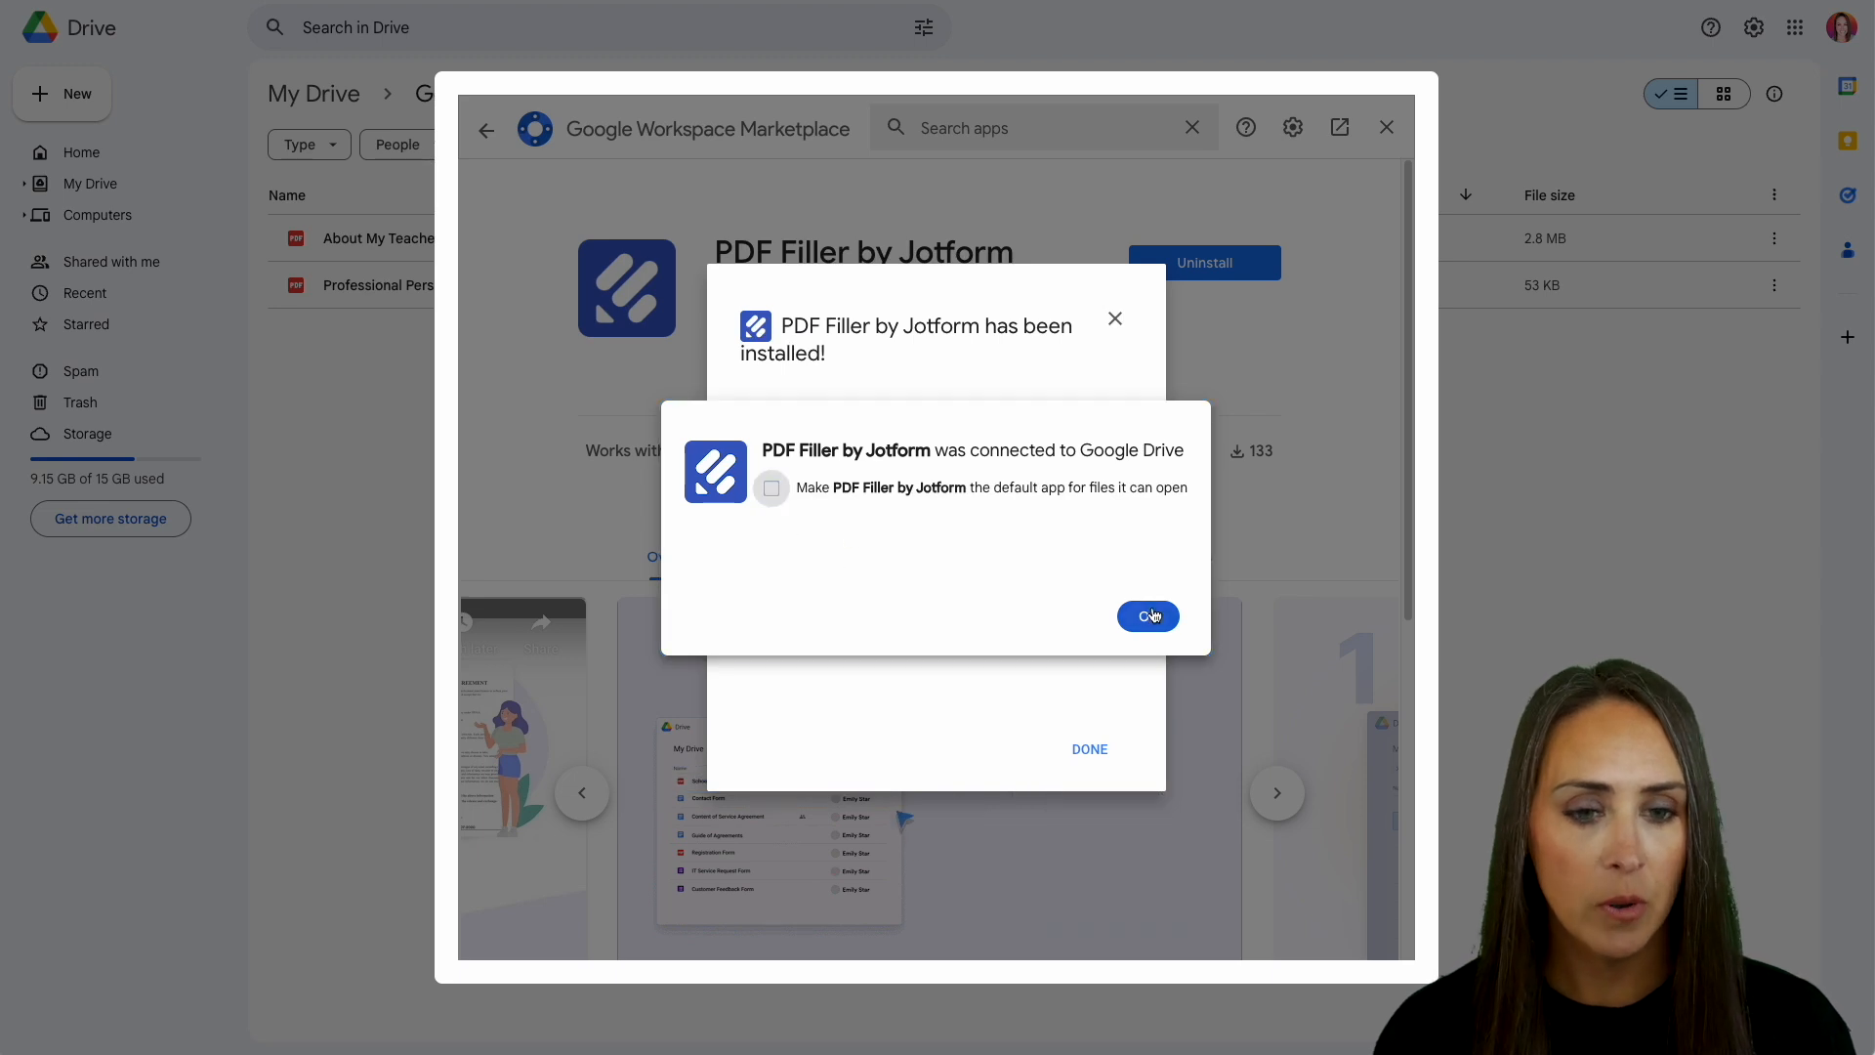
left_click(1147, 616)
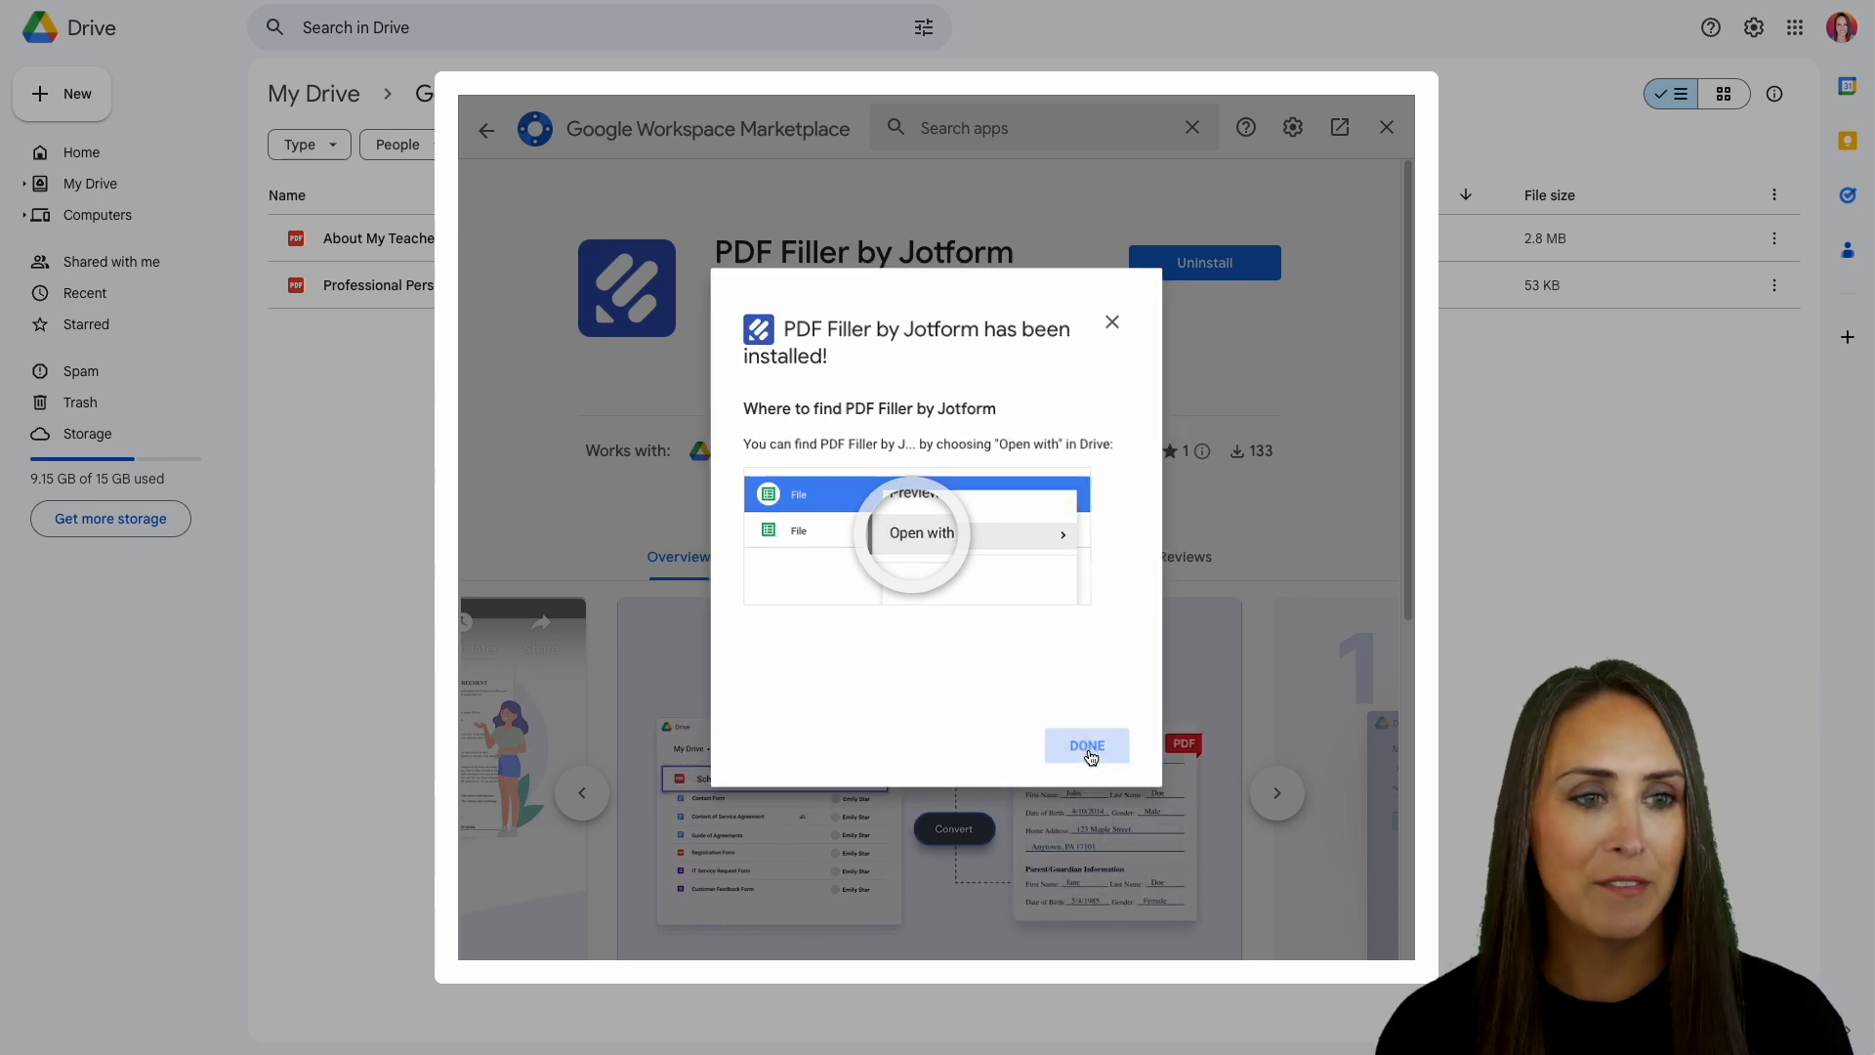
left_click(1086, 745)
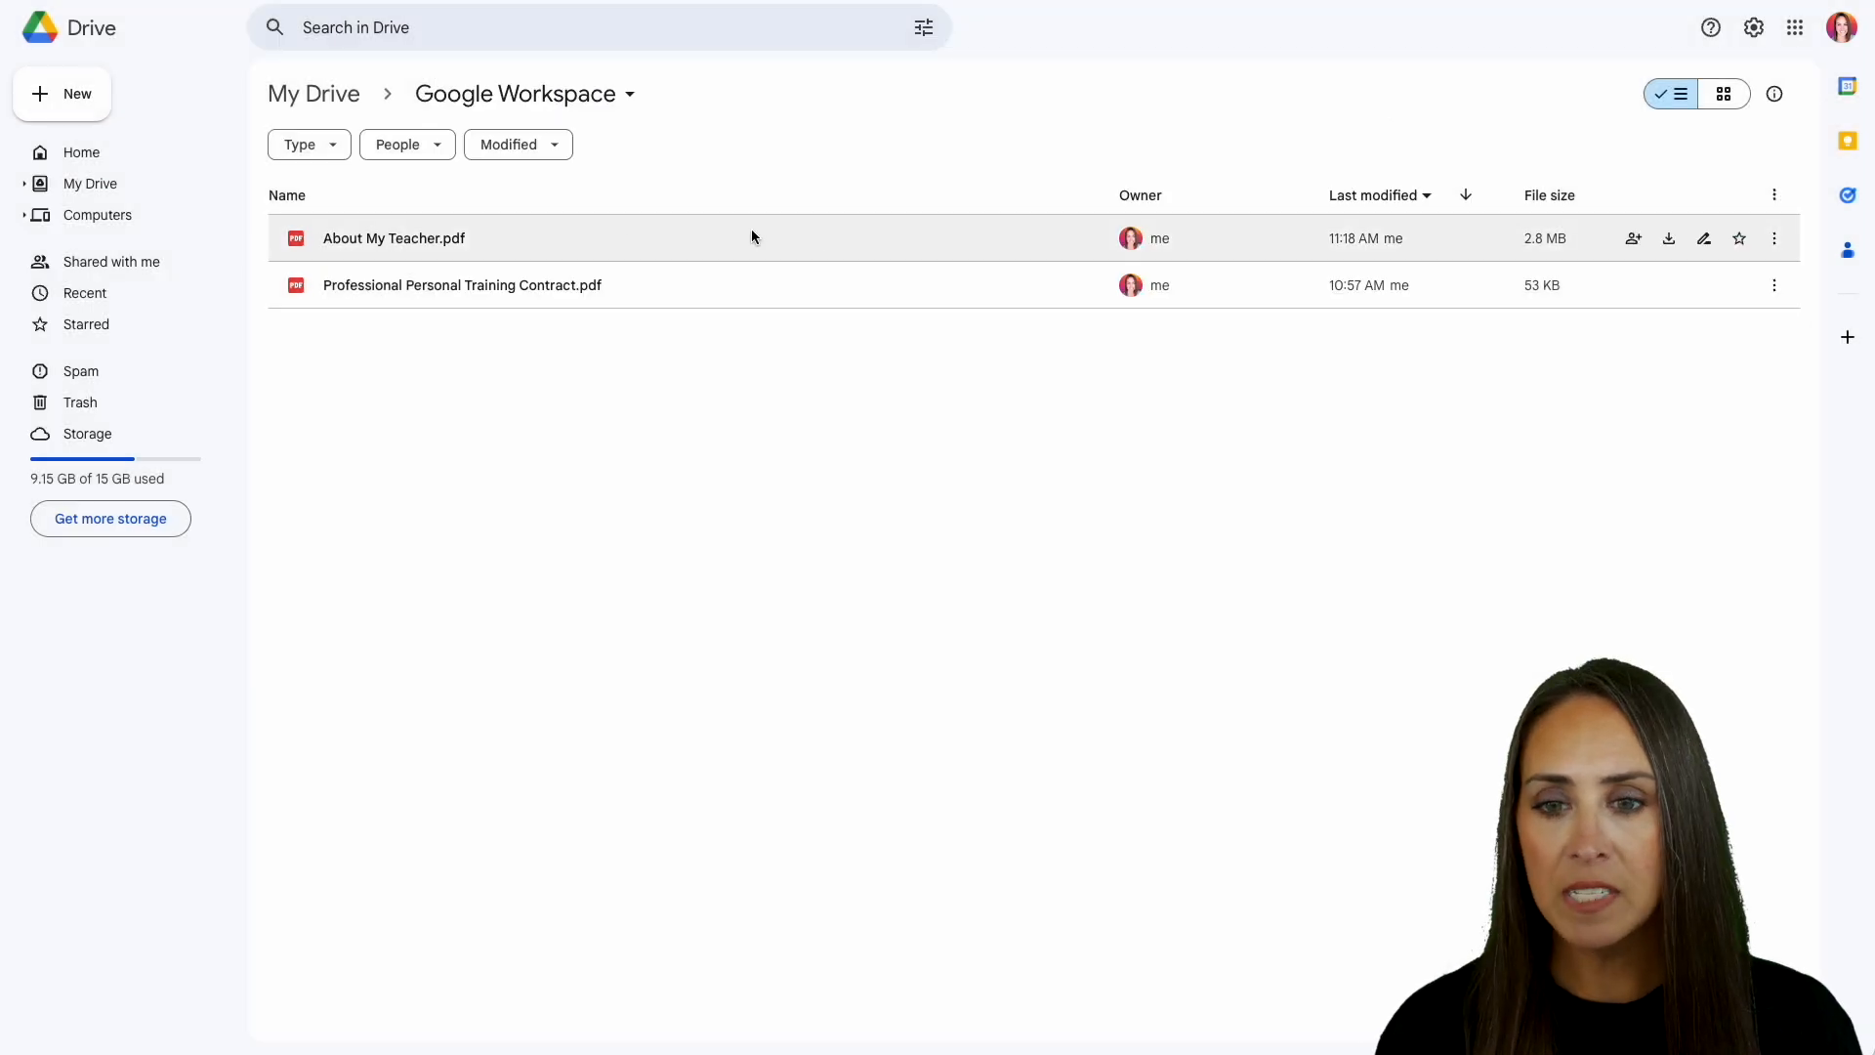
Open About My Teacher.pdf with PDF Filler by Jotform, granting the additional account access.
right_click(393, 239)
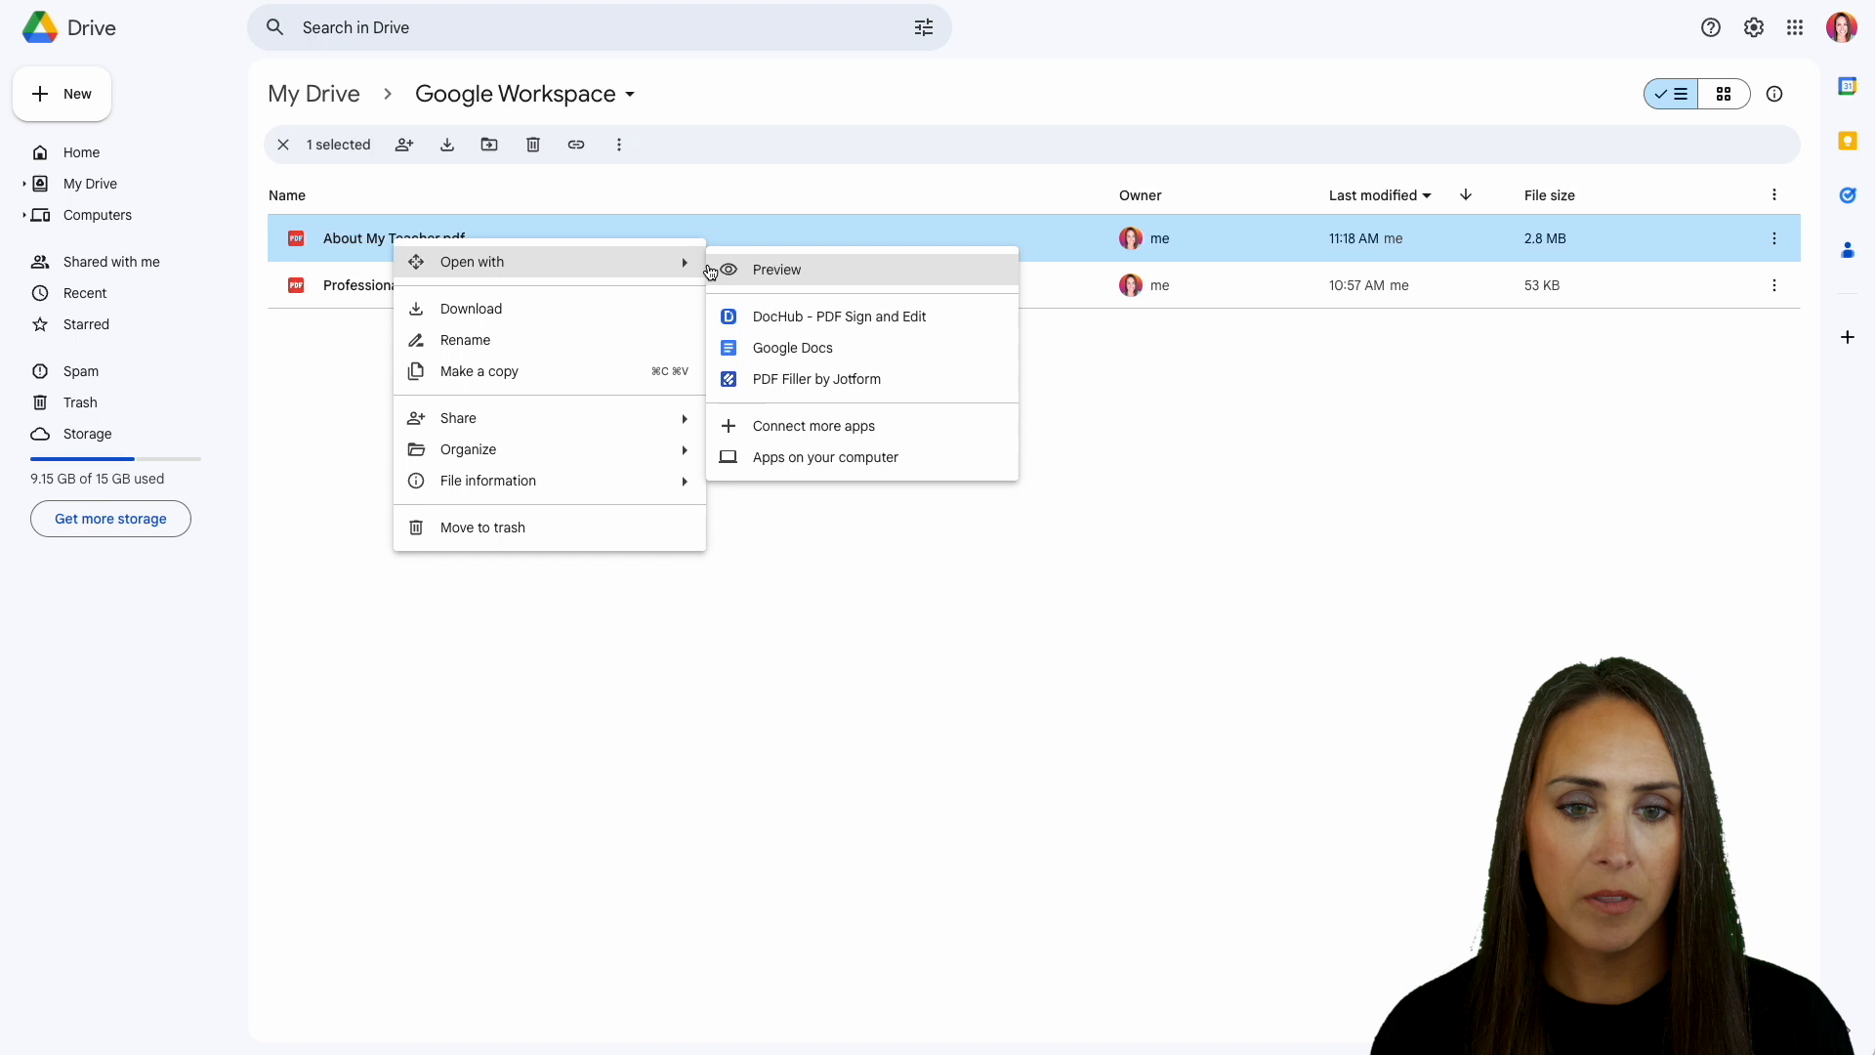
left_click(817, 379)
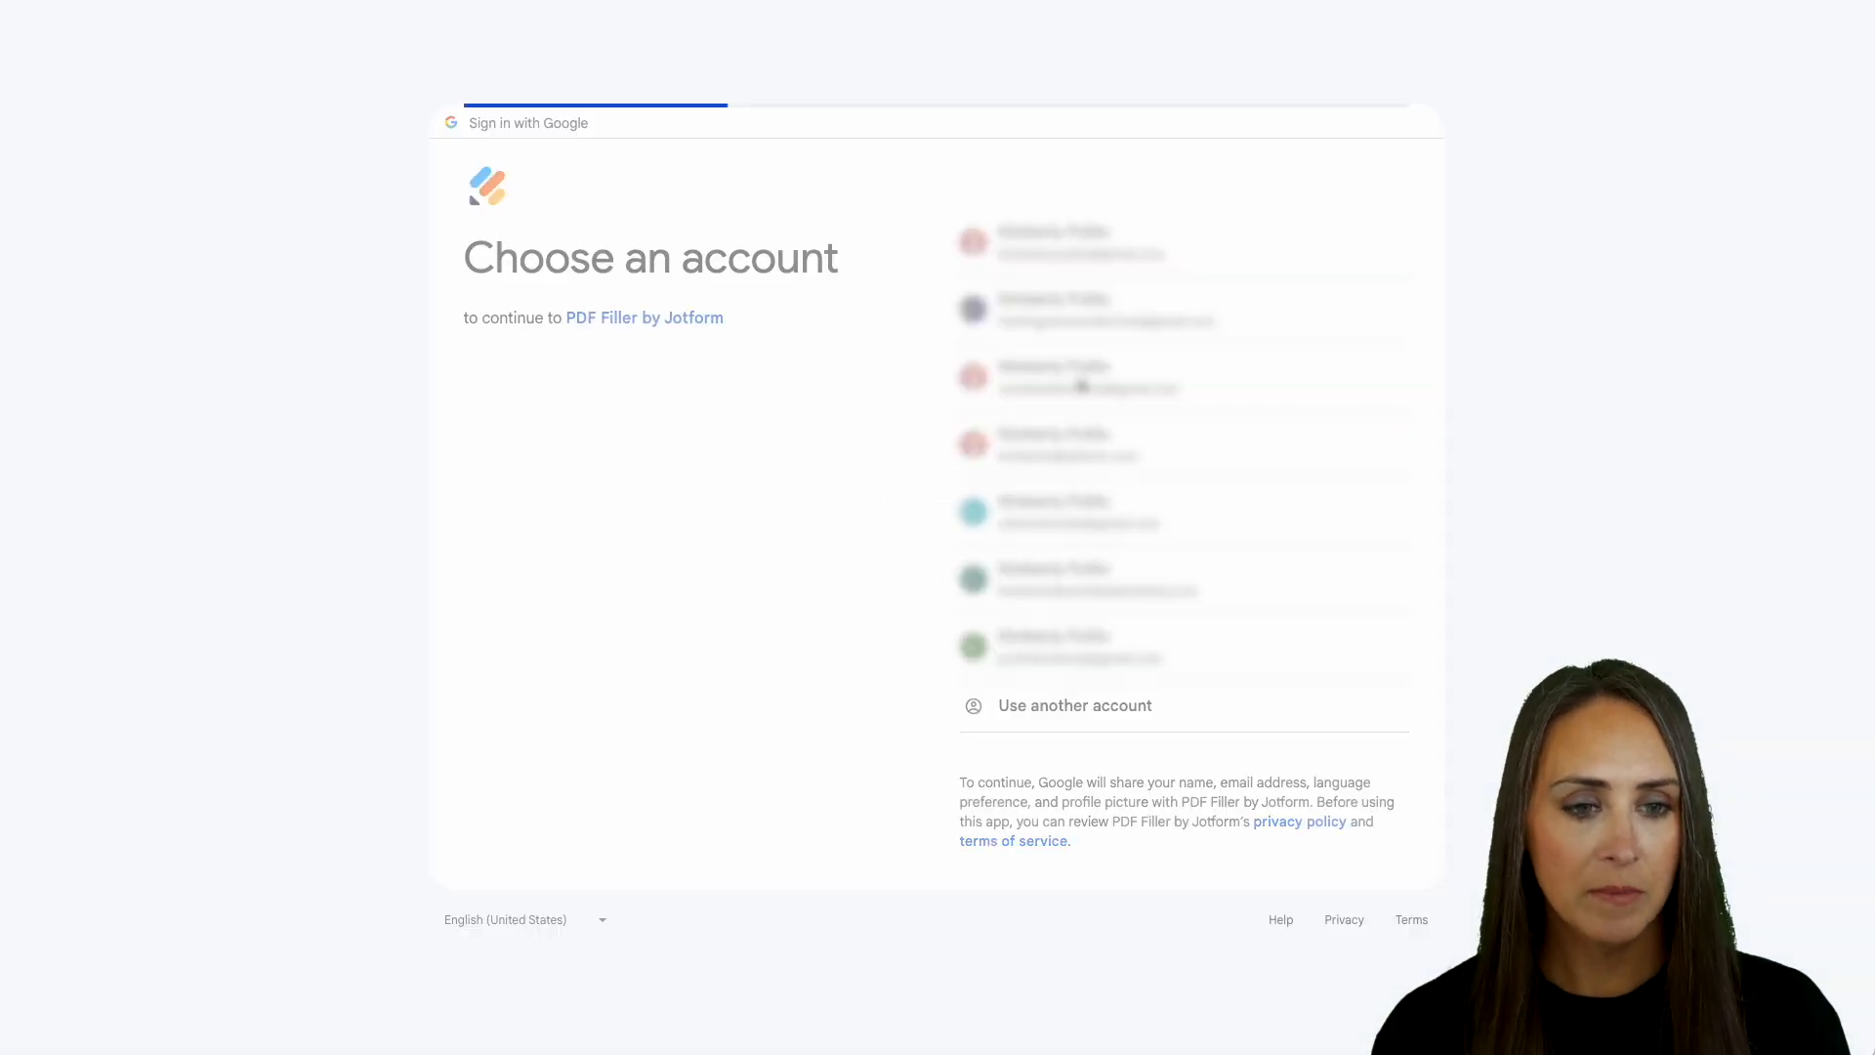
left_click(1086, 376)
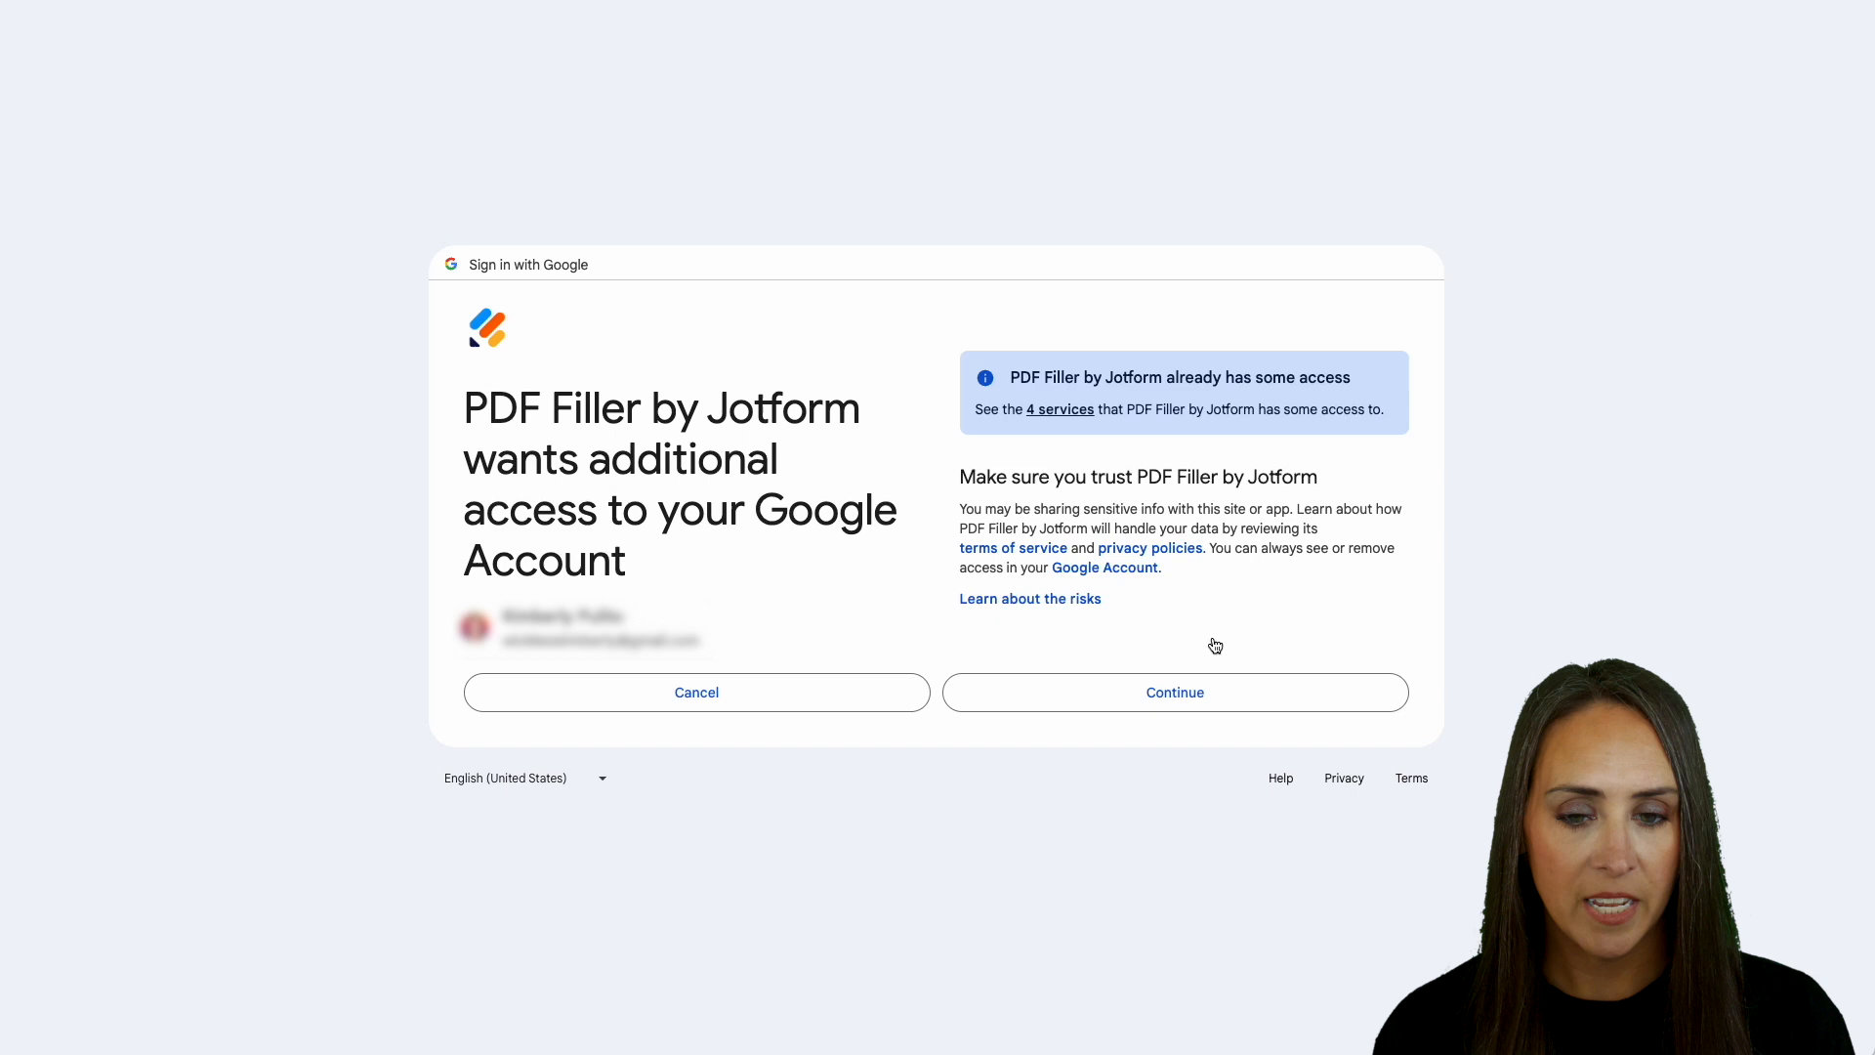
left_click(1174, 692)
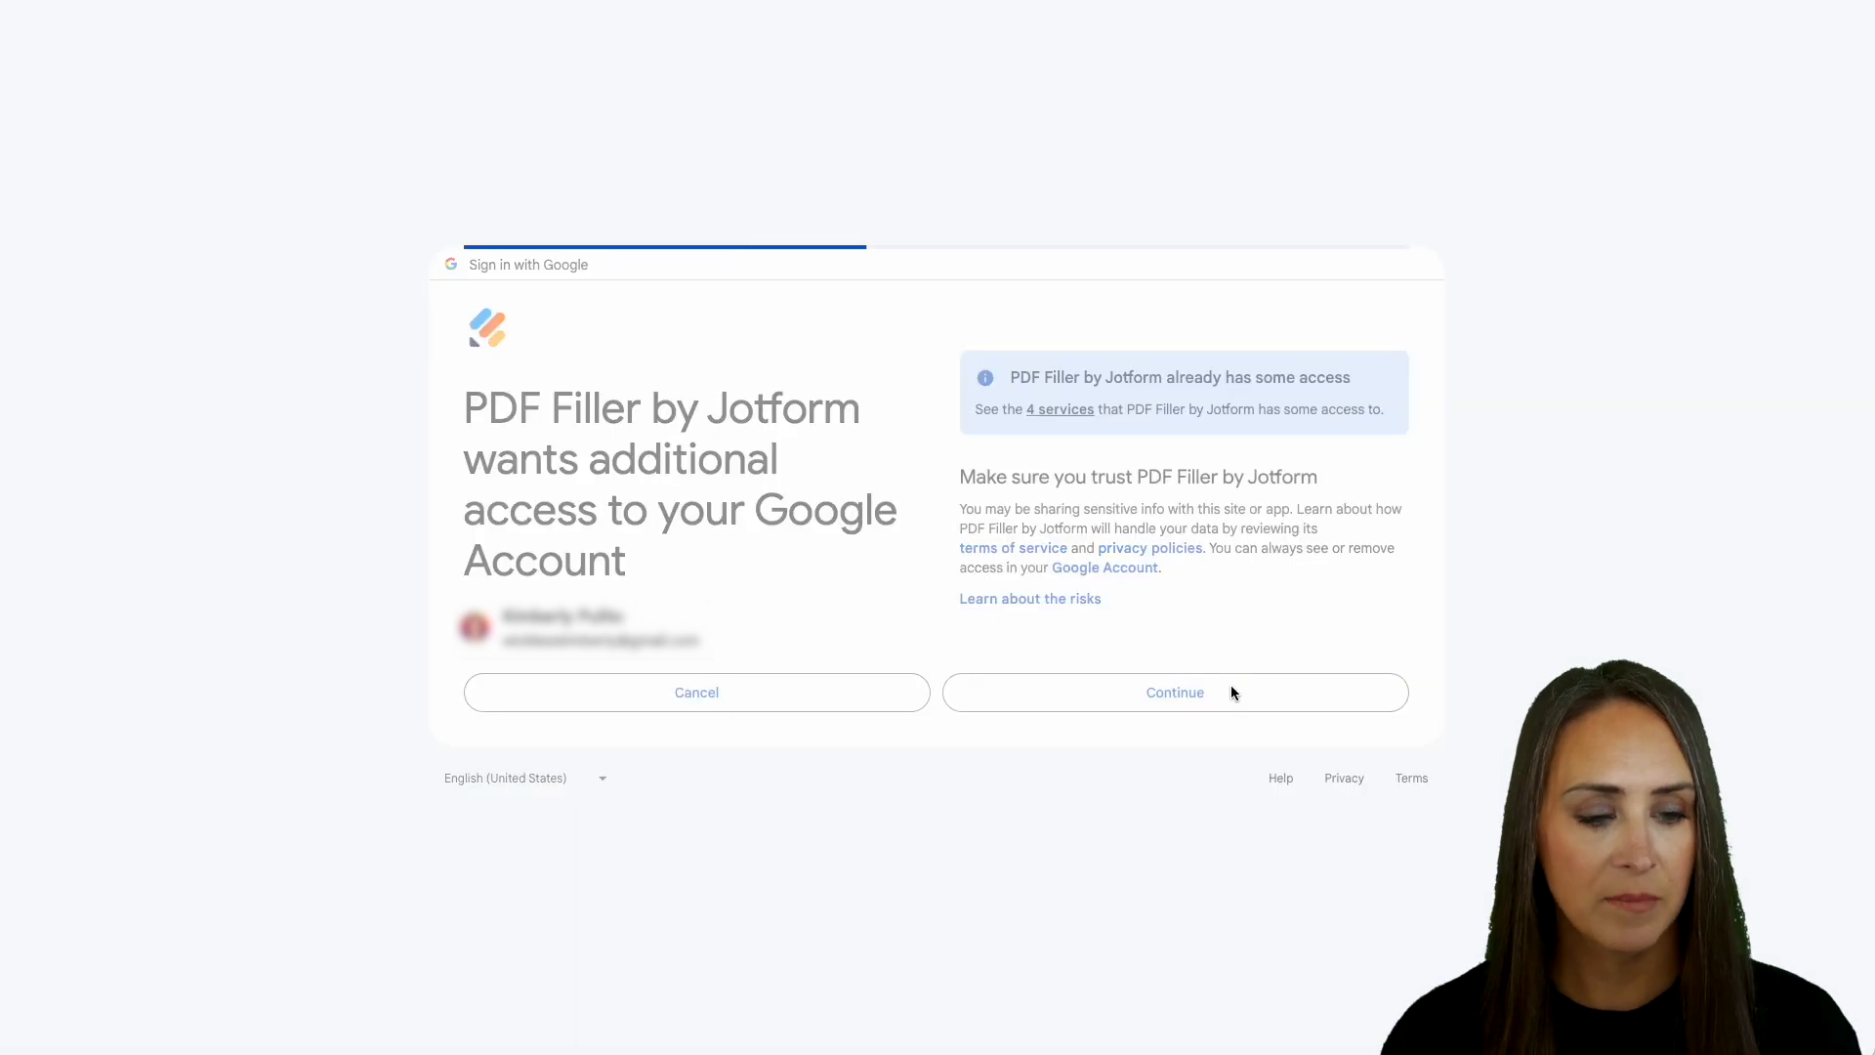
left_click(1175, 692)
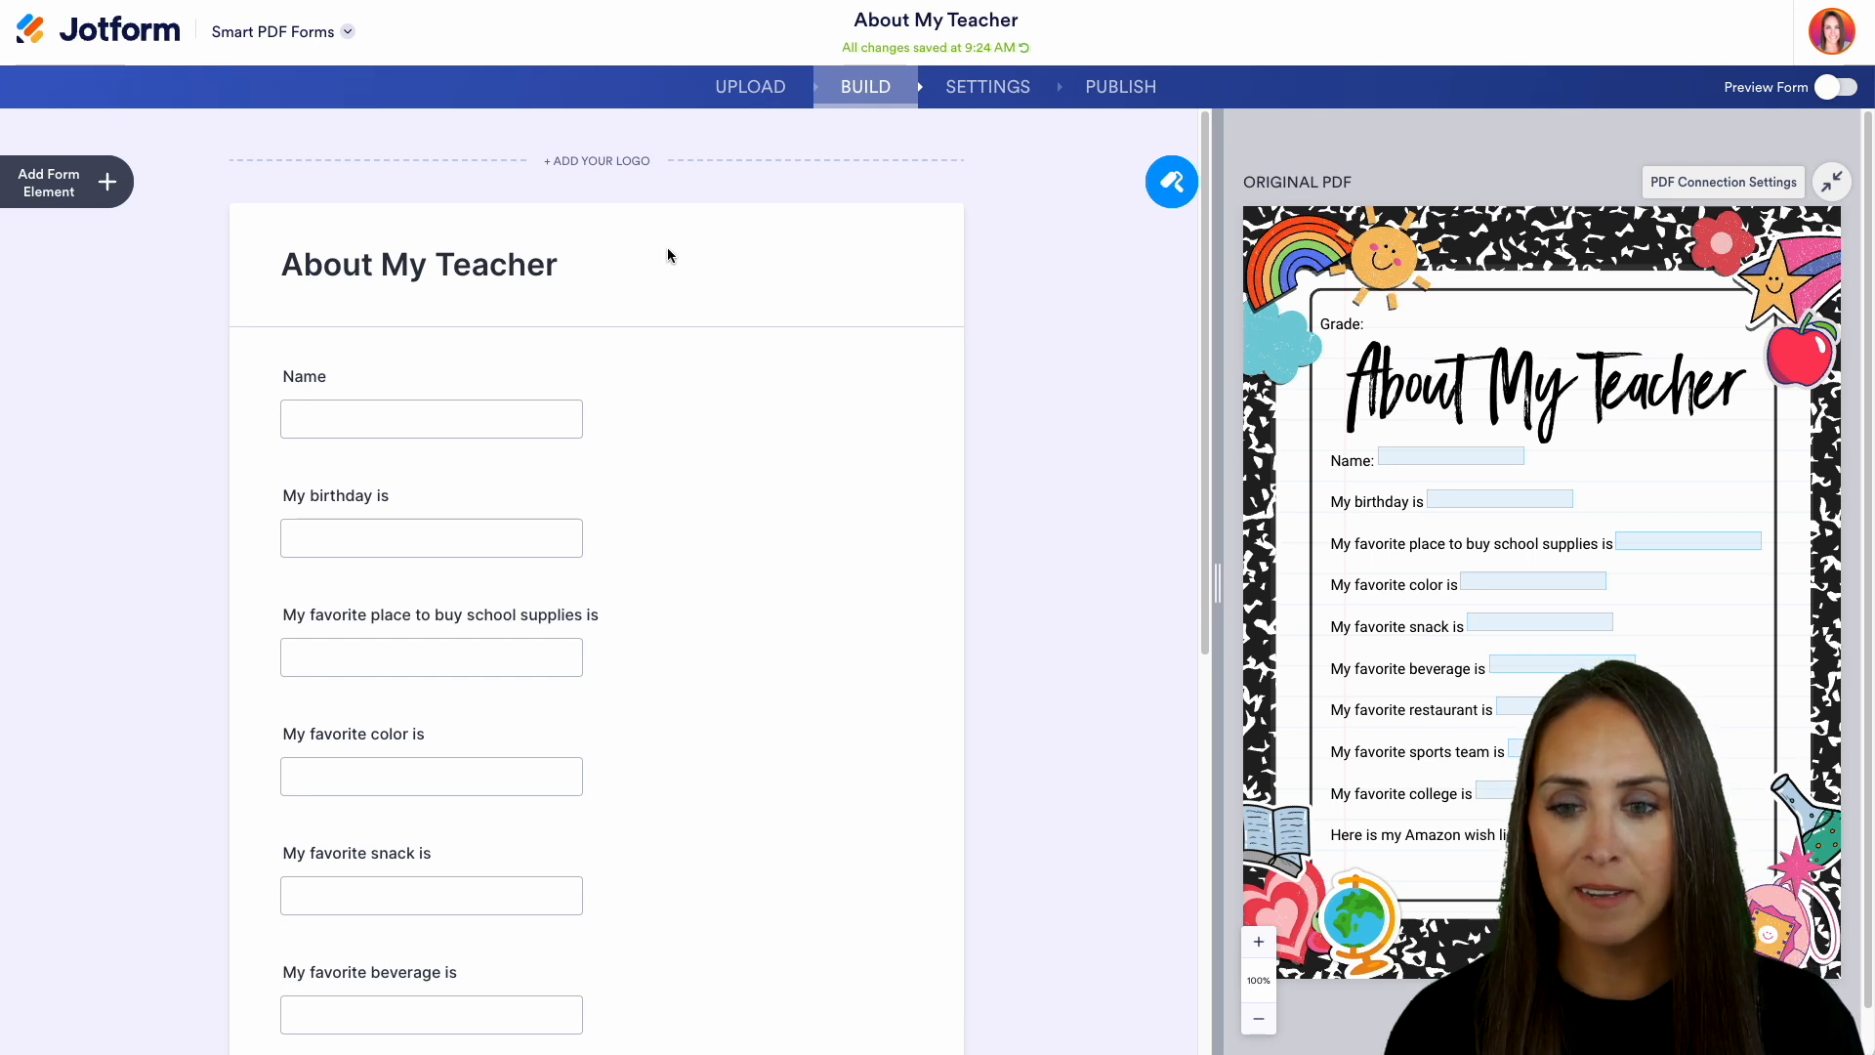
left_click(477, 419)
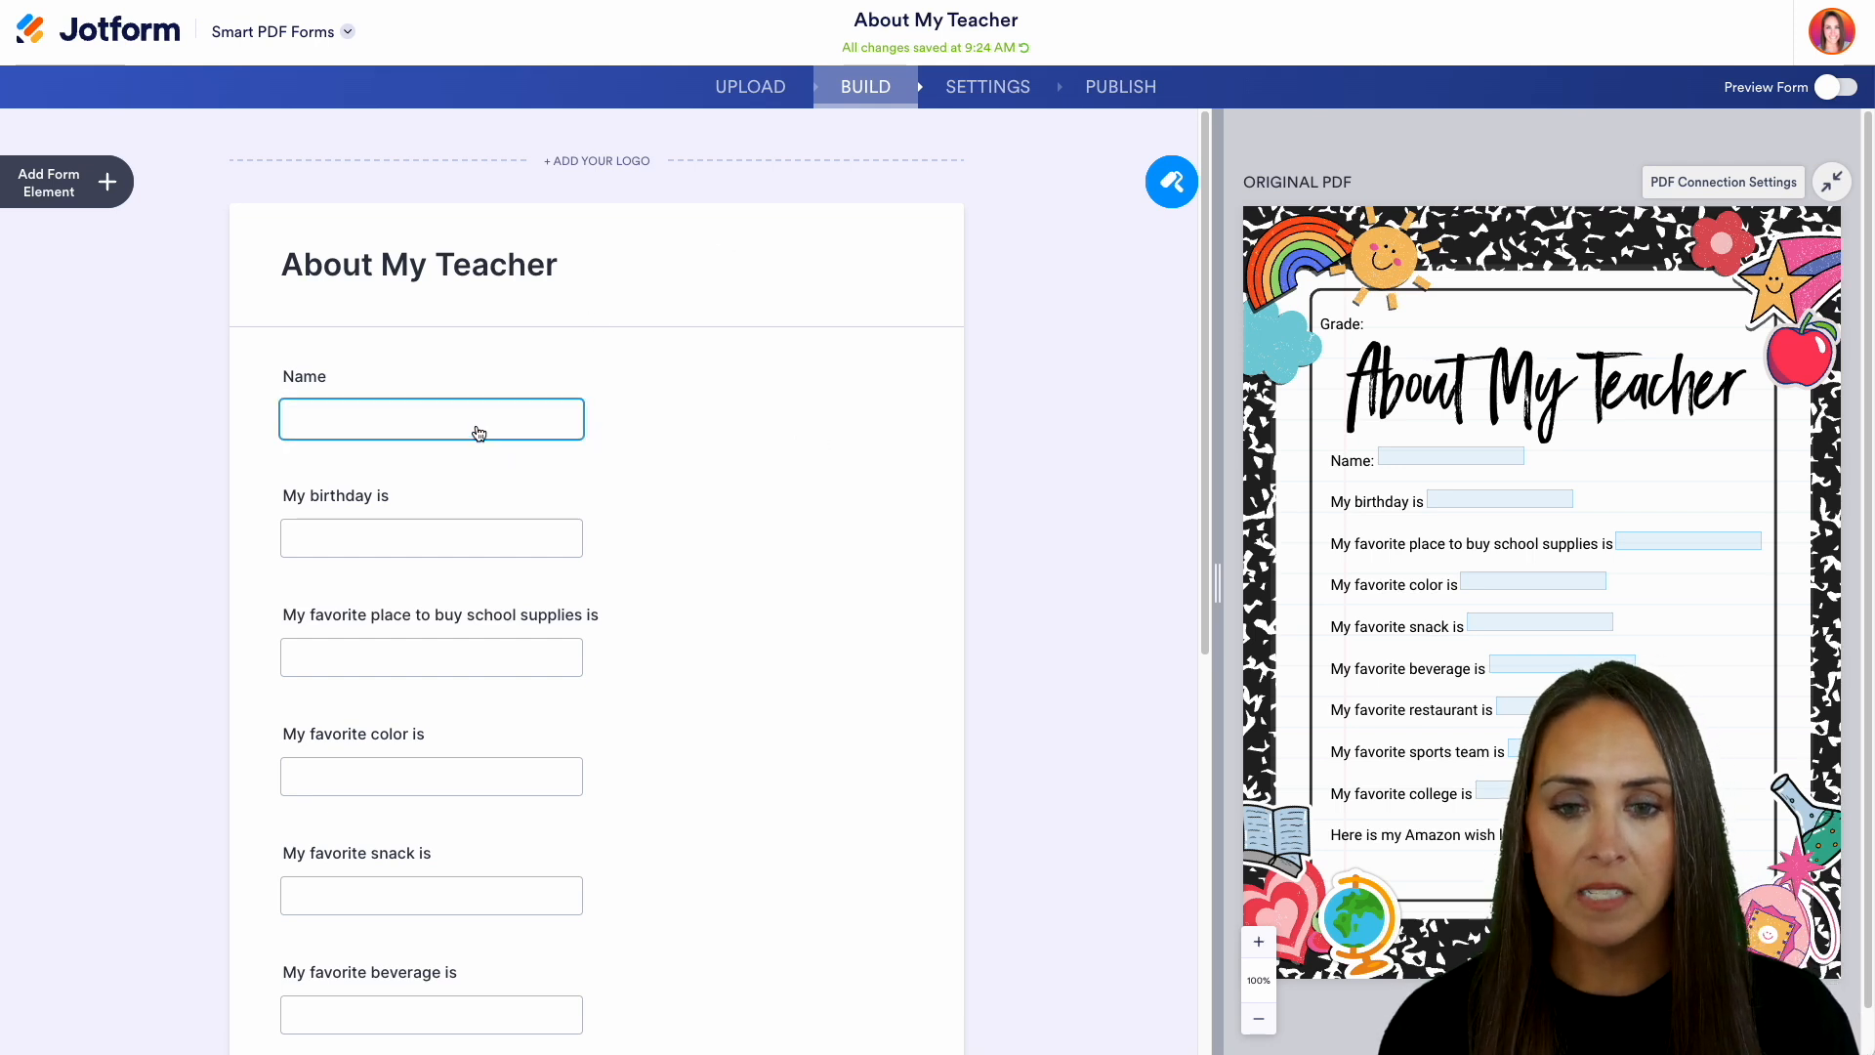
left_click(431, 419)
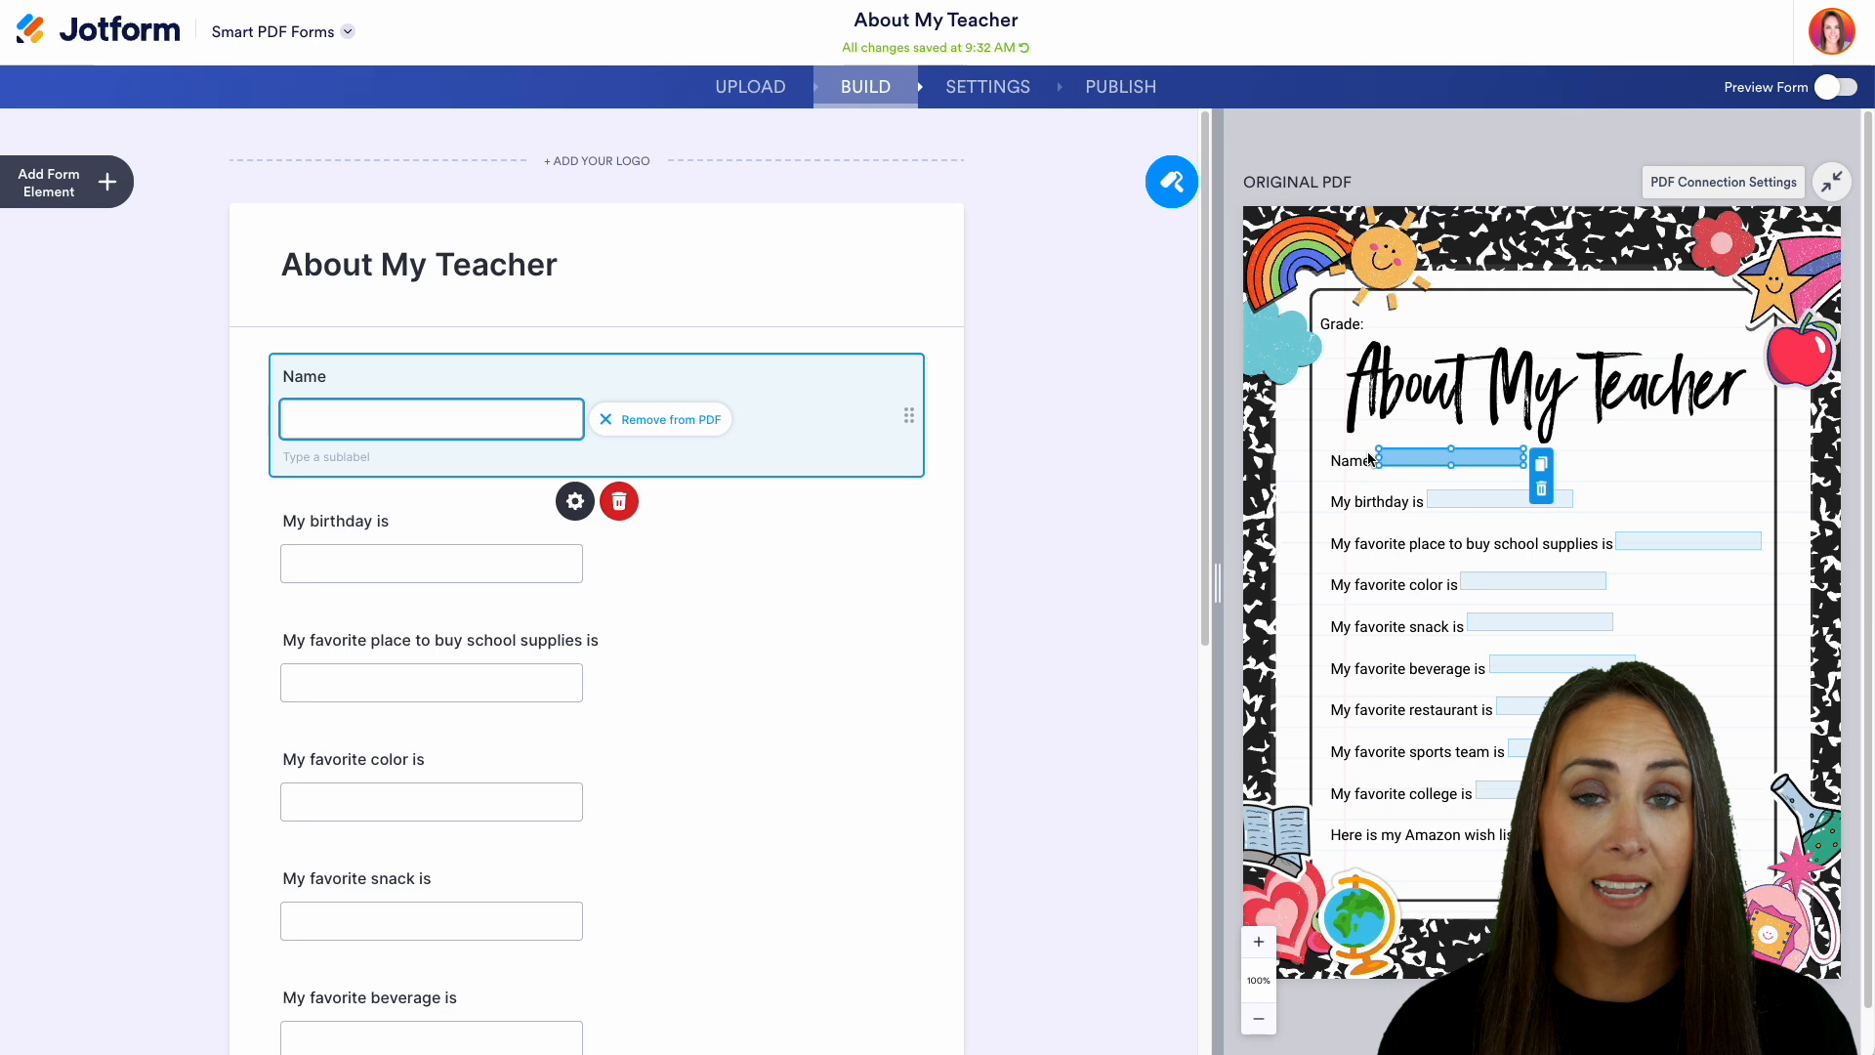
left_click(441, 641)
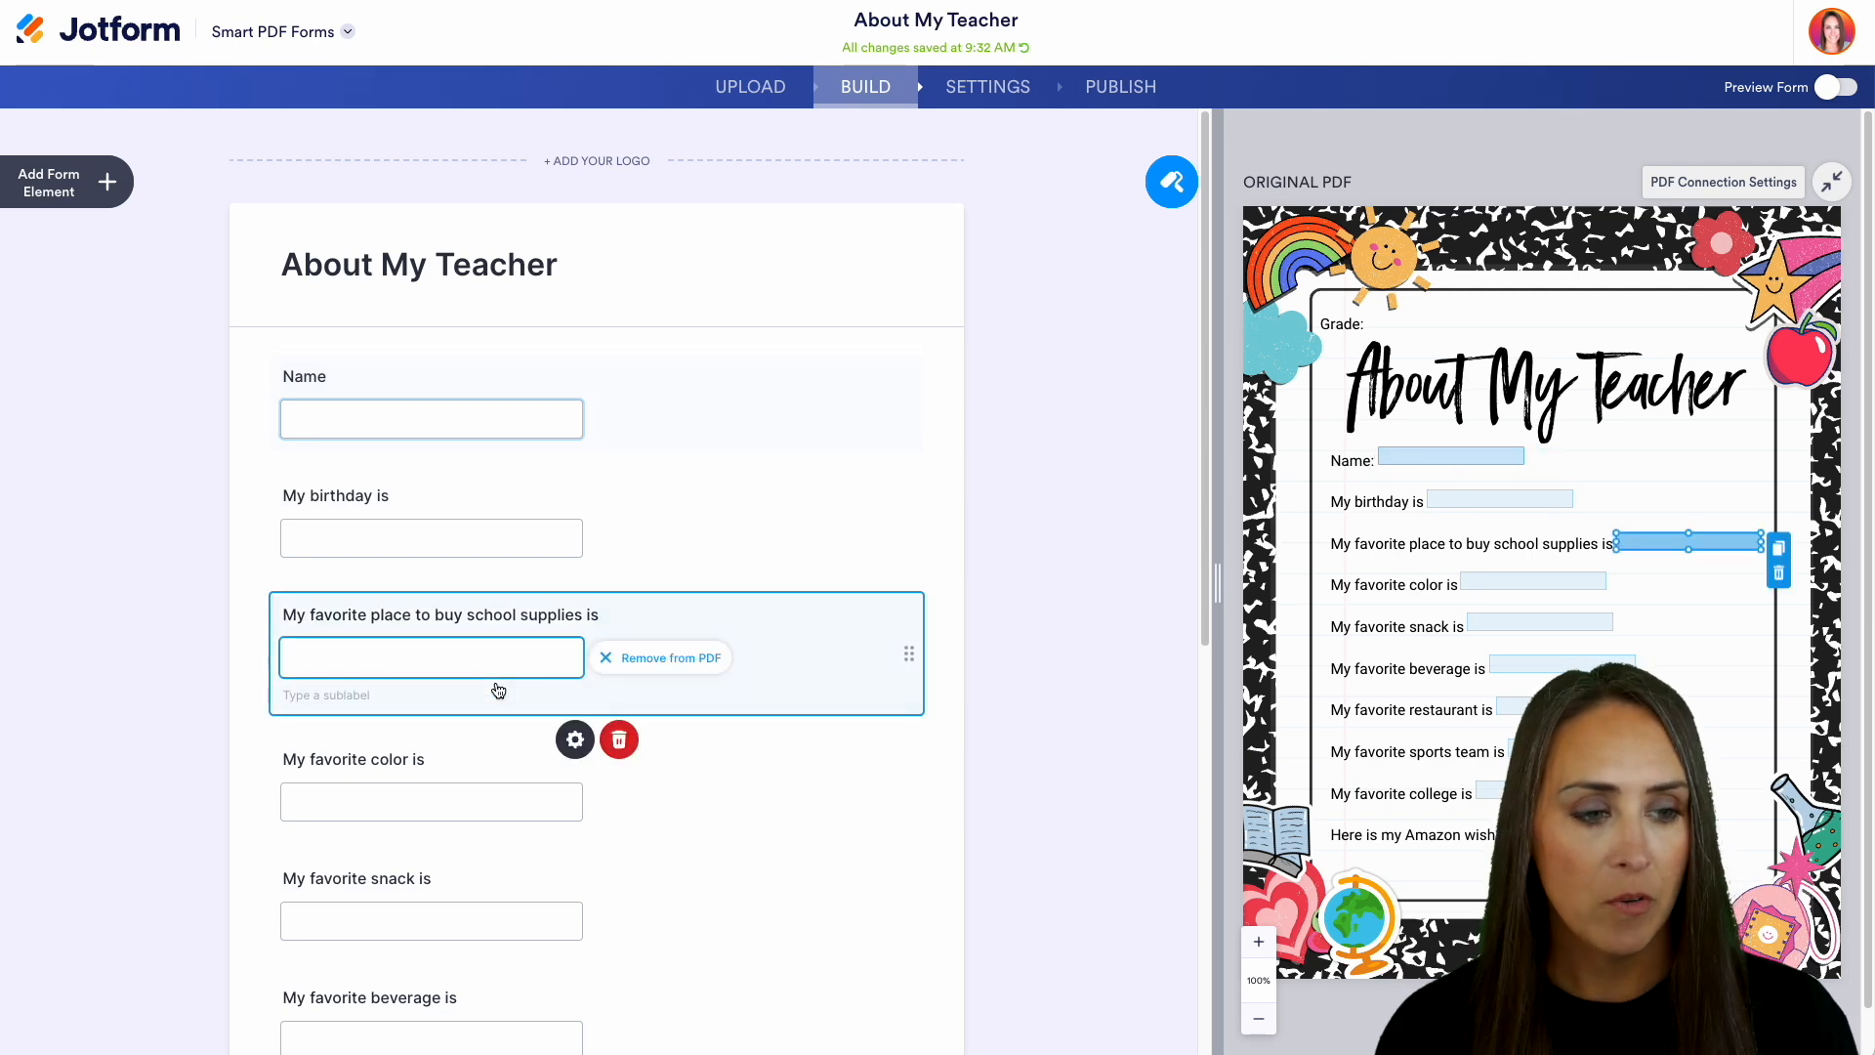
mouse_move(431, 859)
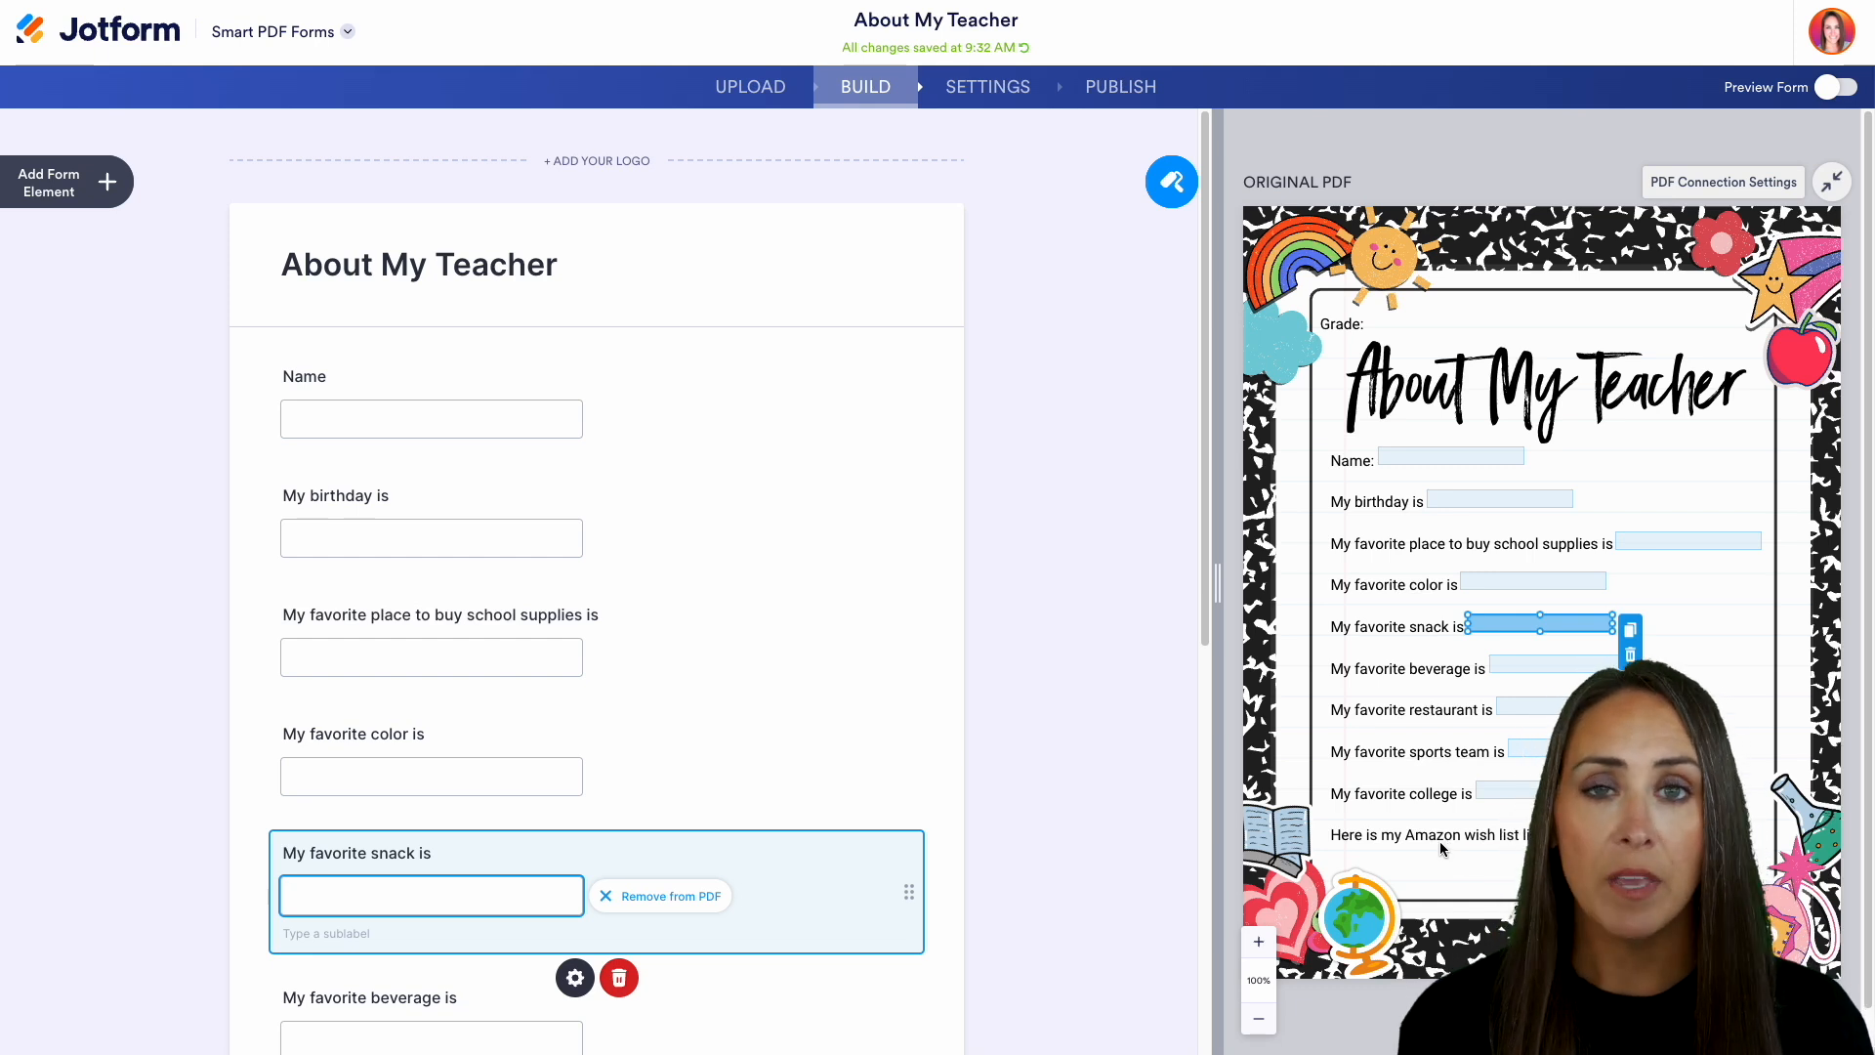
mouse_move(182, 299)
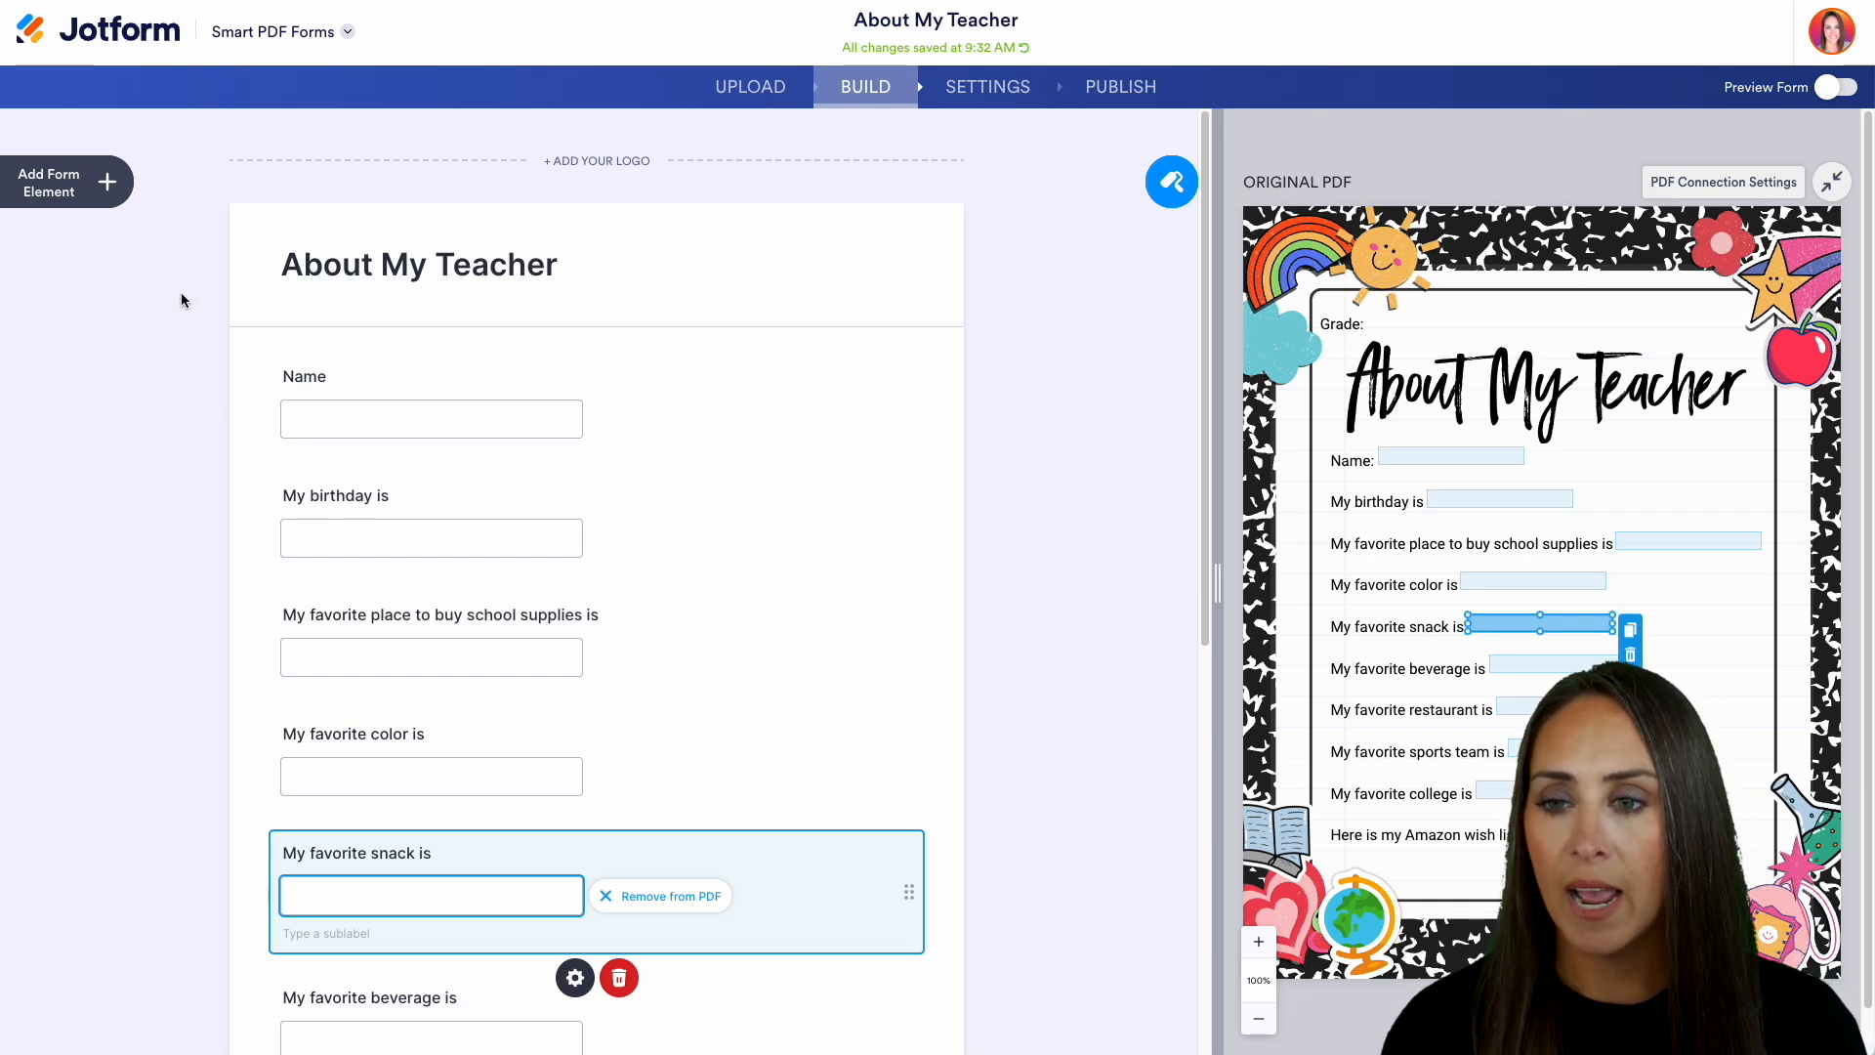
Add a dropdown question labelled 'Grade' and save its answer choices.
left_click(67, 182)
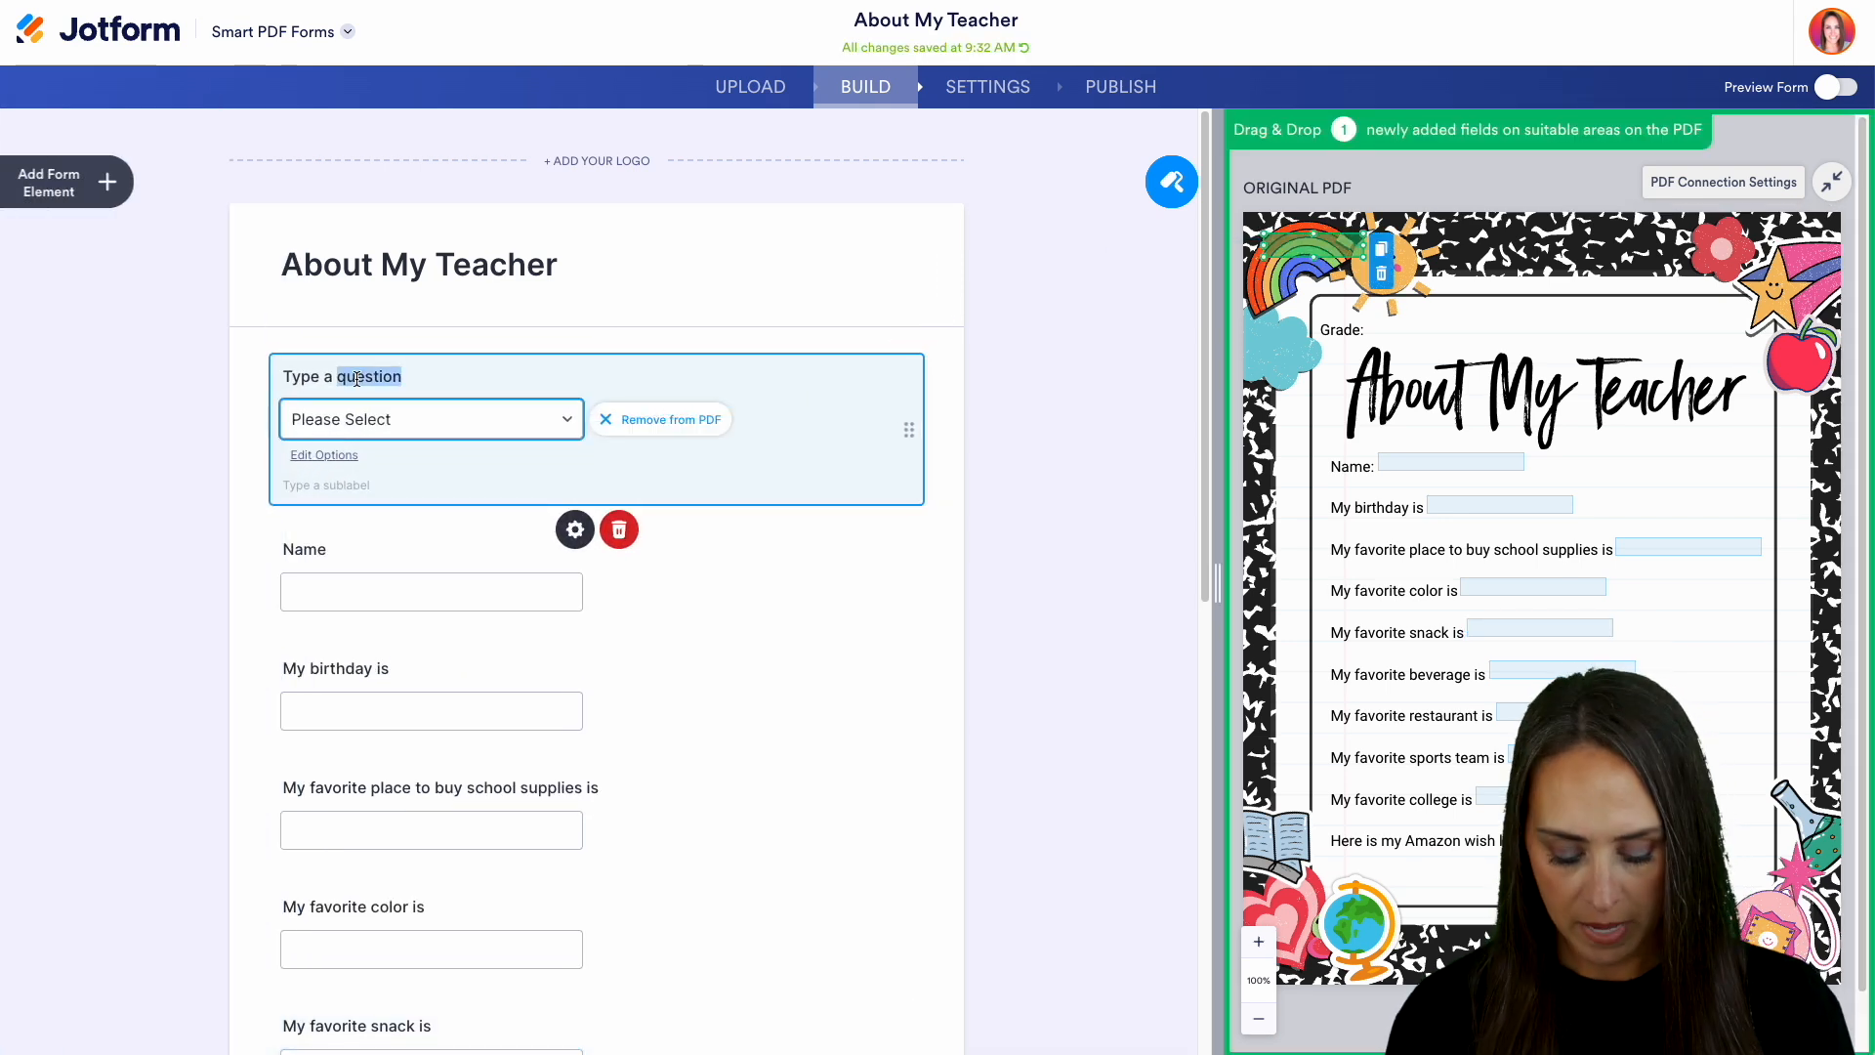
type("Grade")
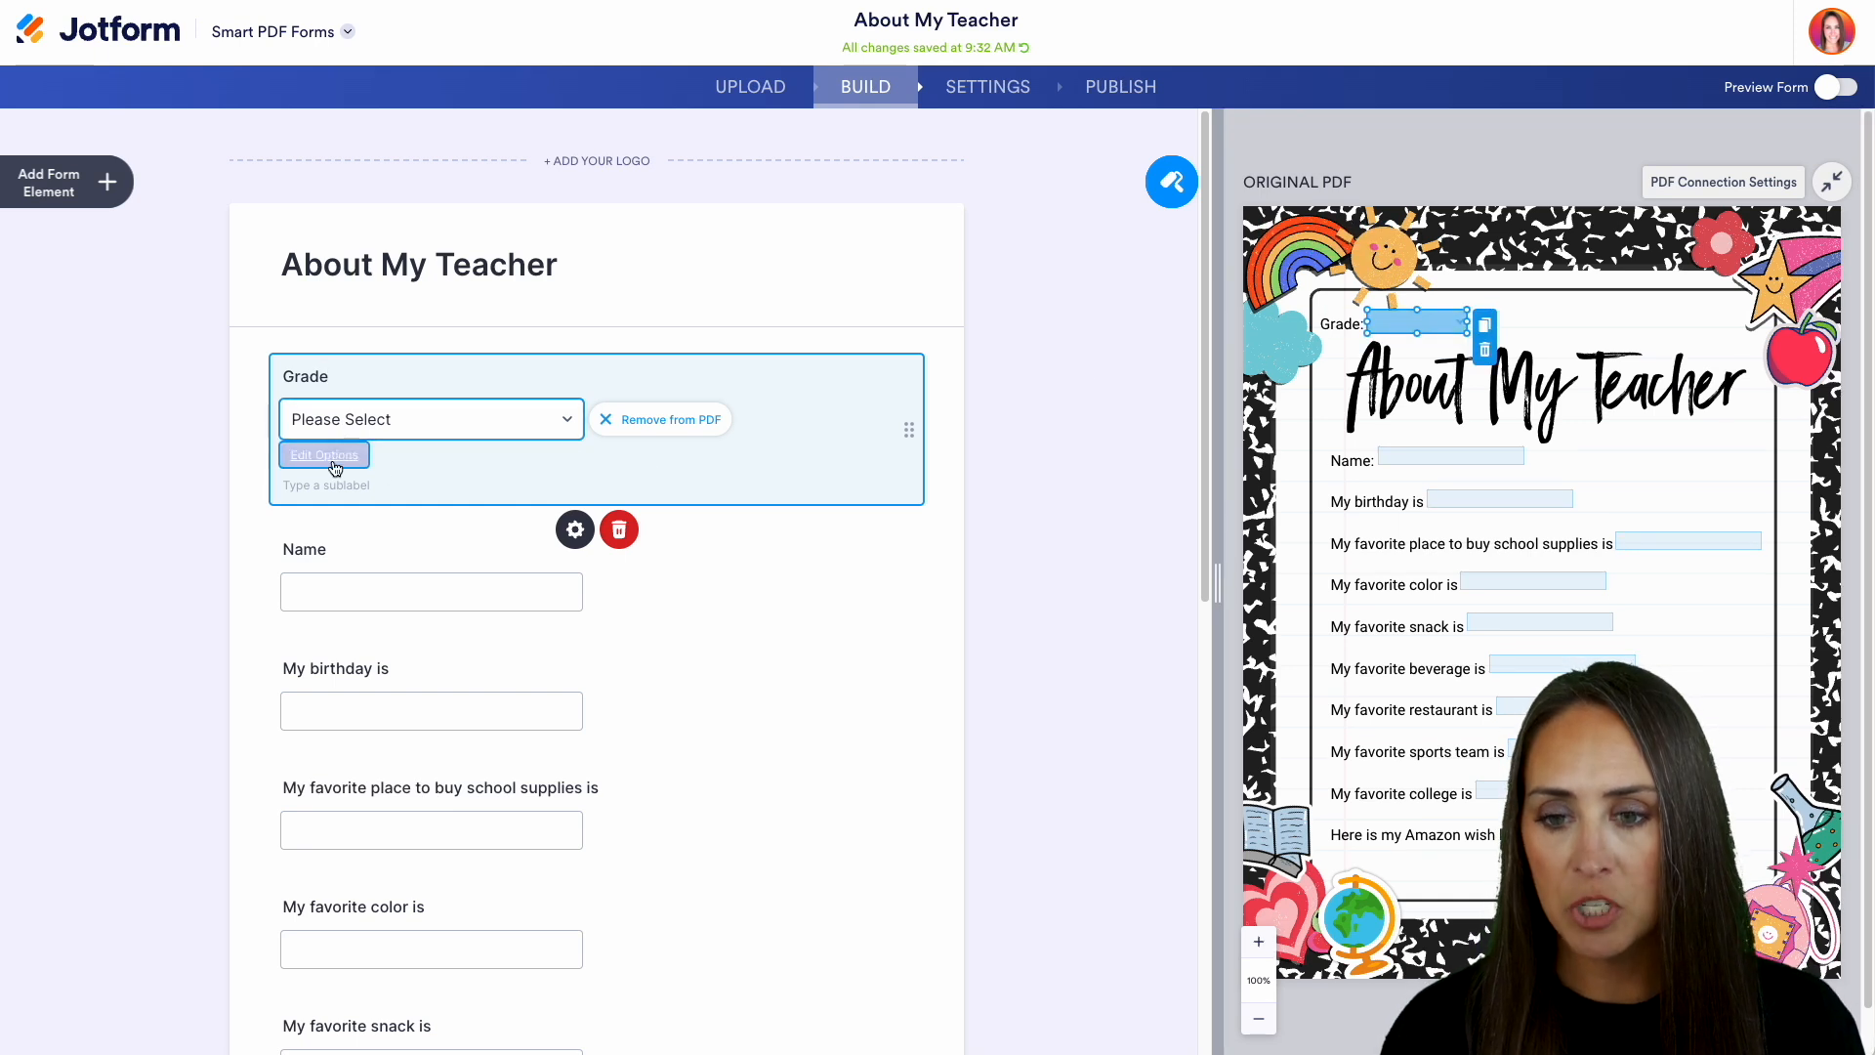
left_click(323, 454)
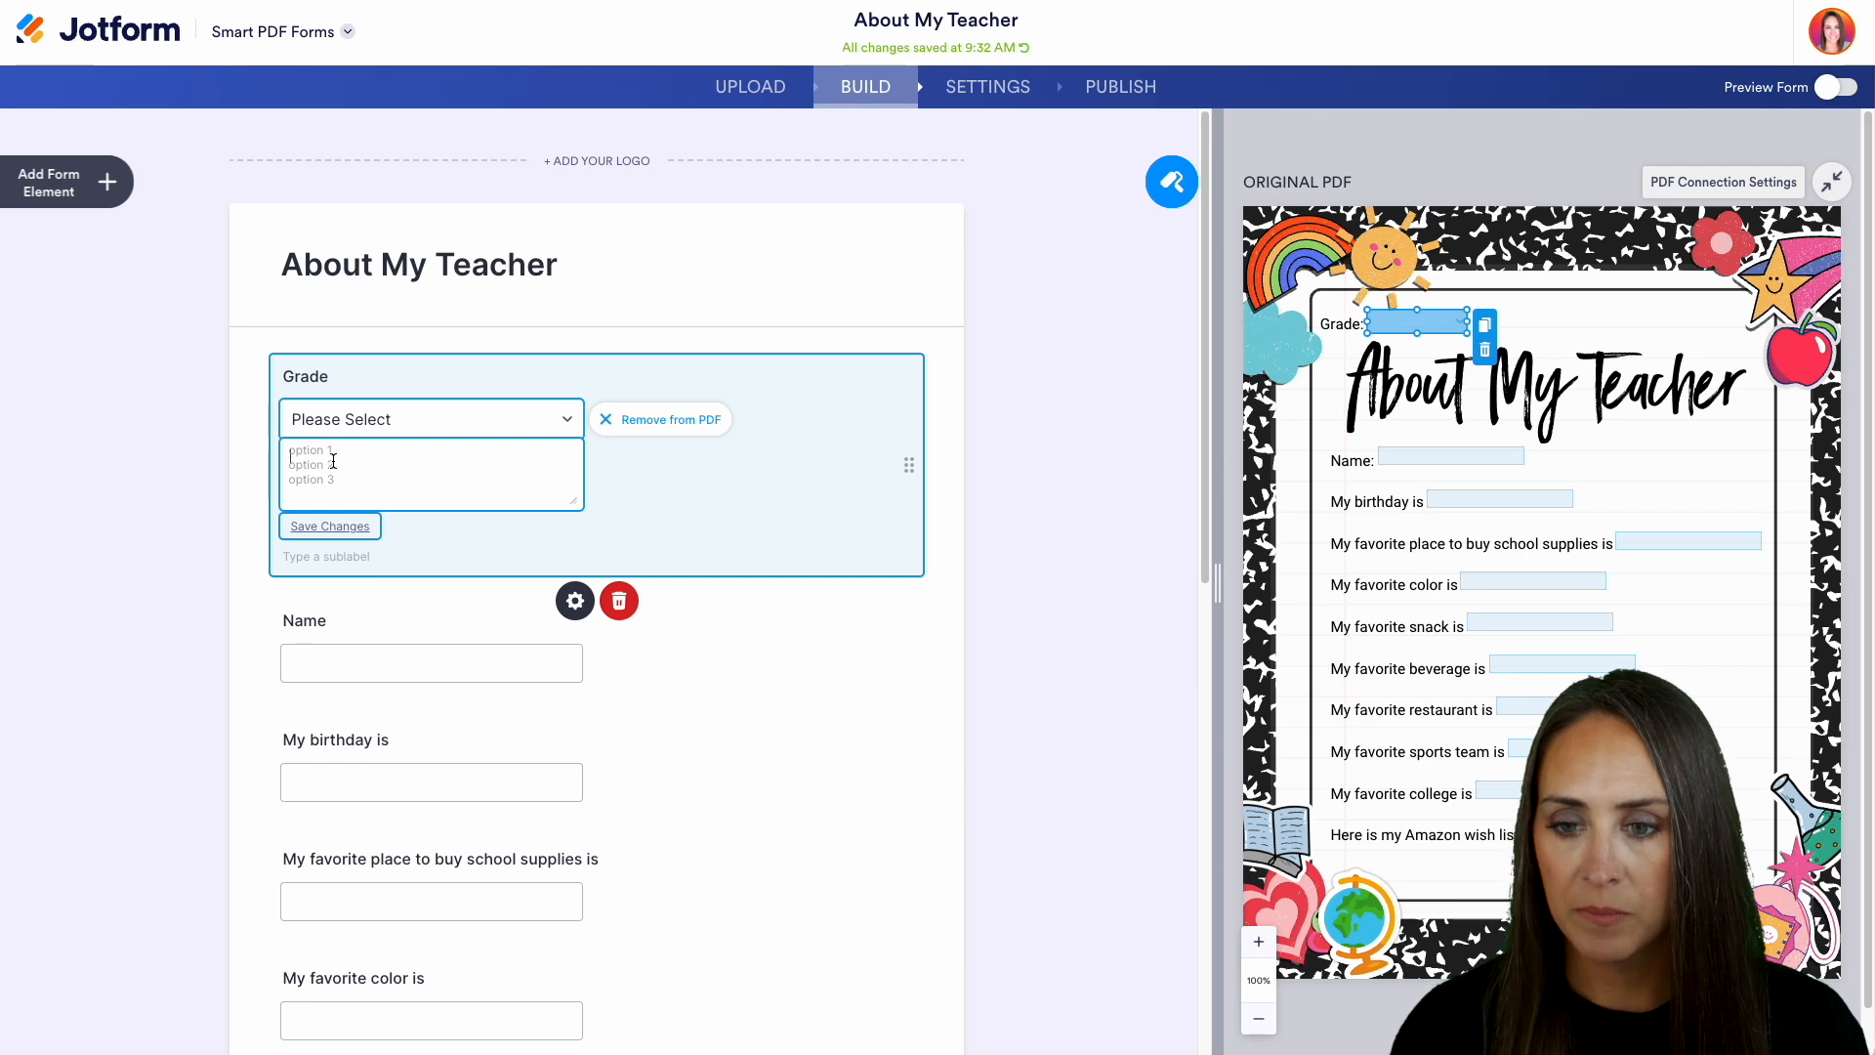
left_click(330, 526)
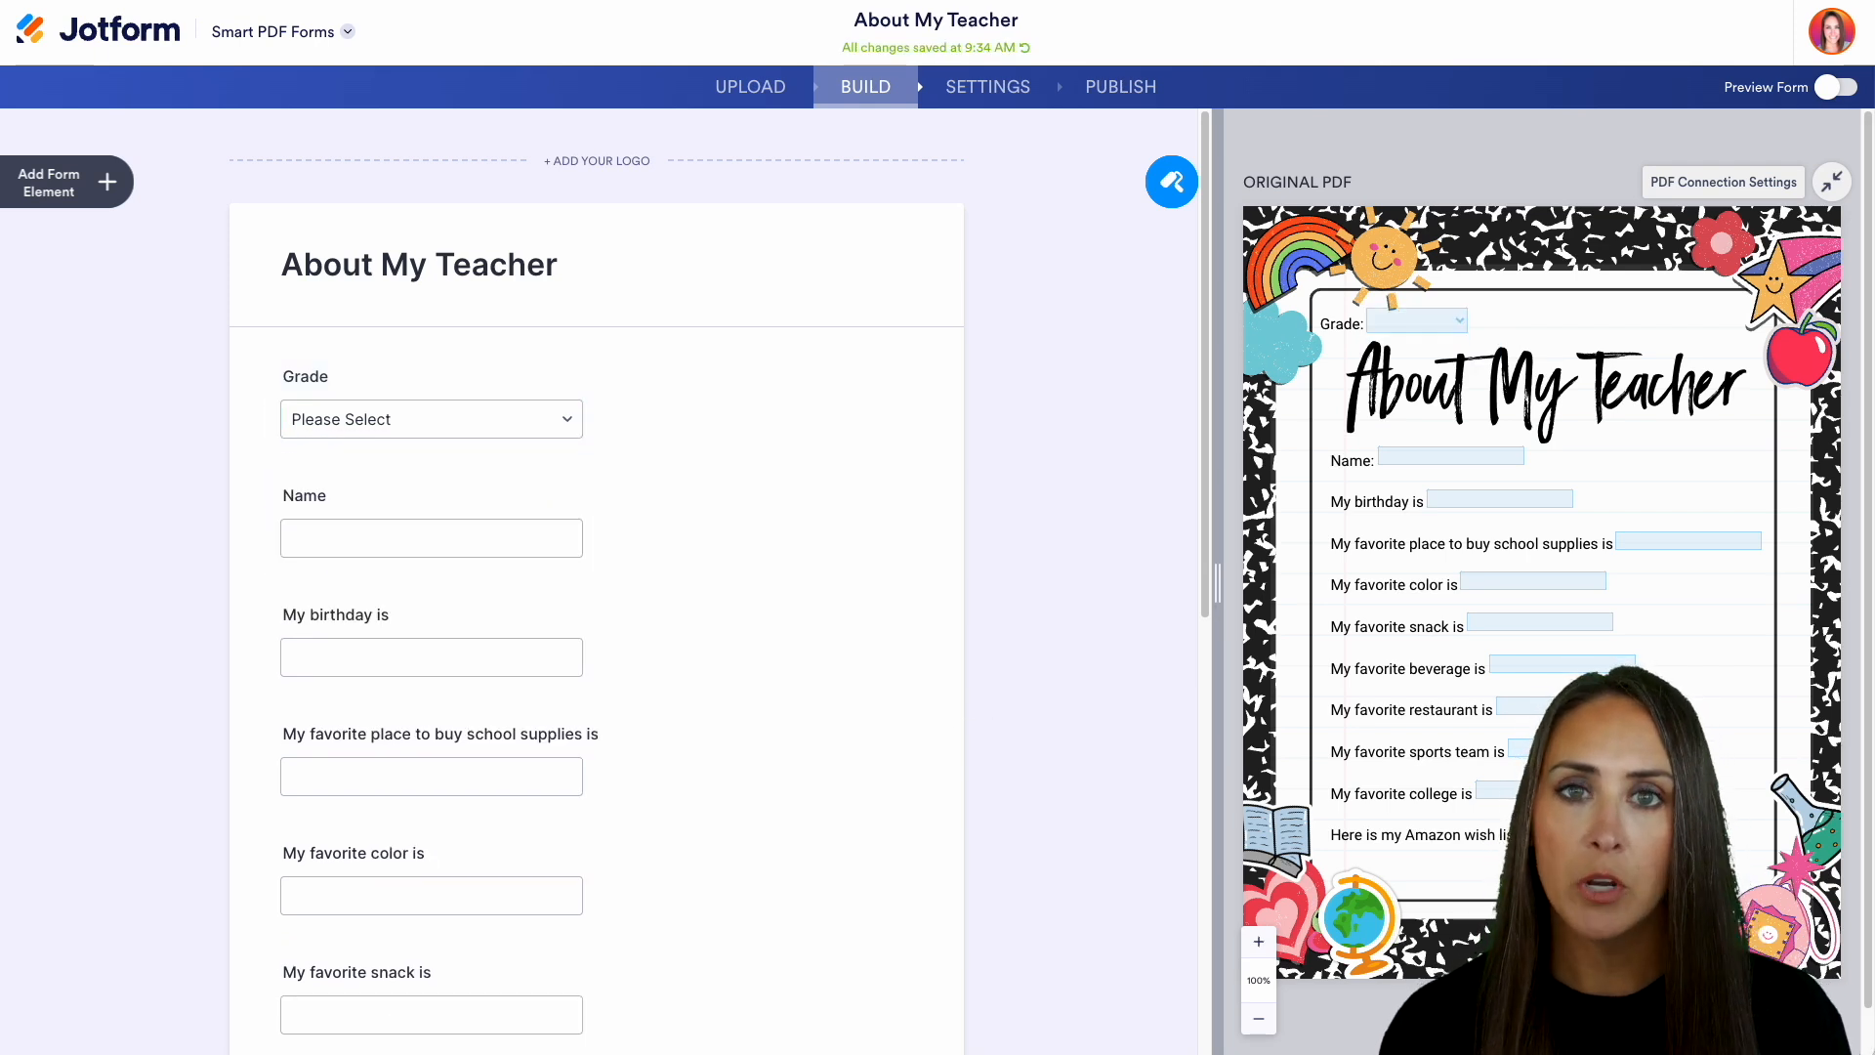
mouse_move(949, 580)
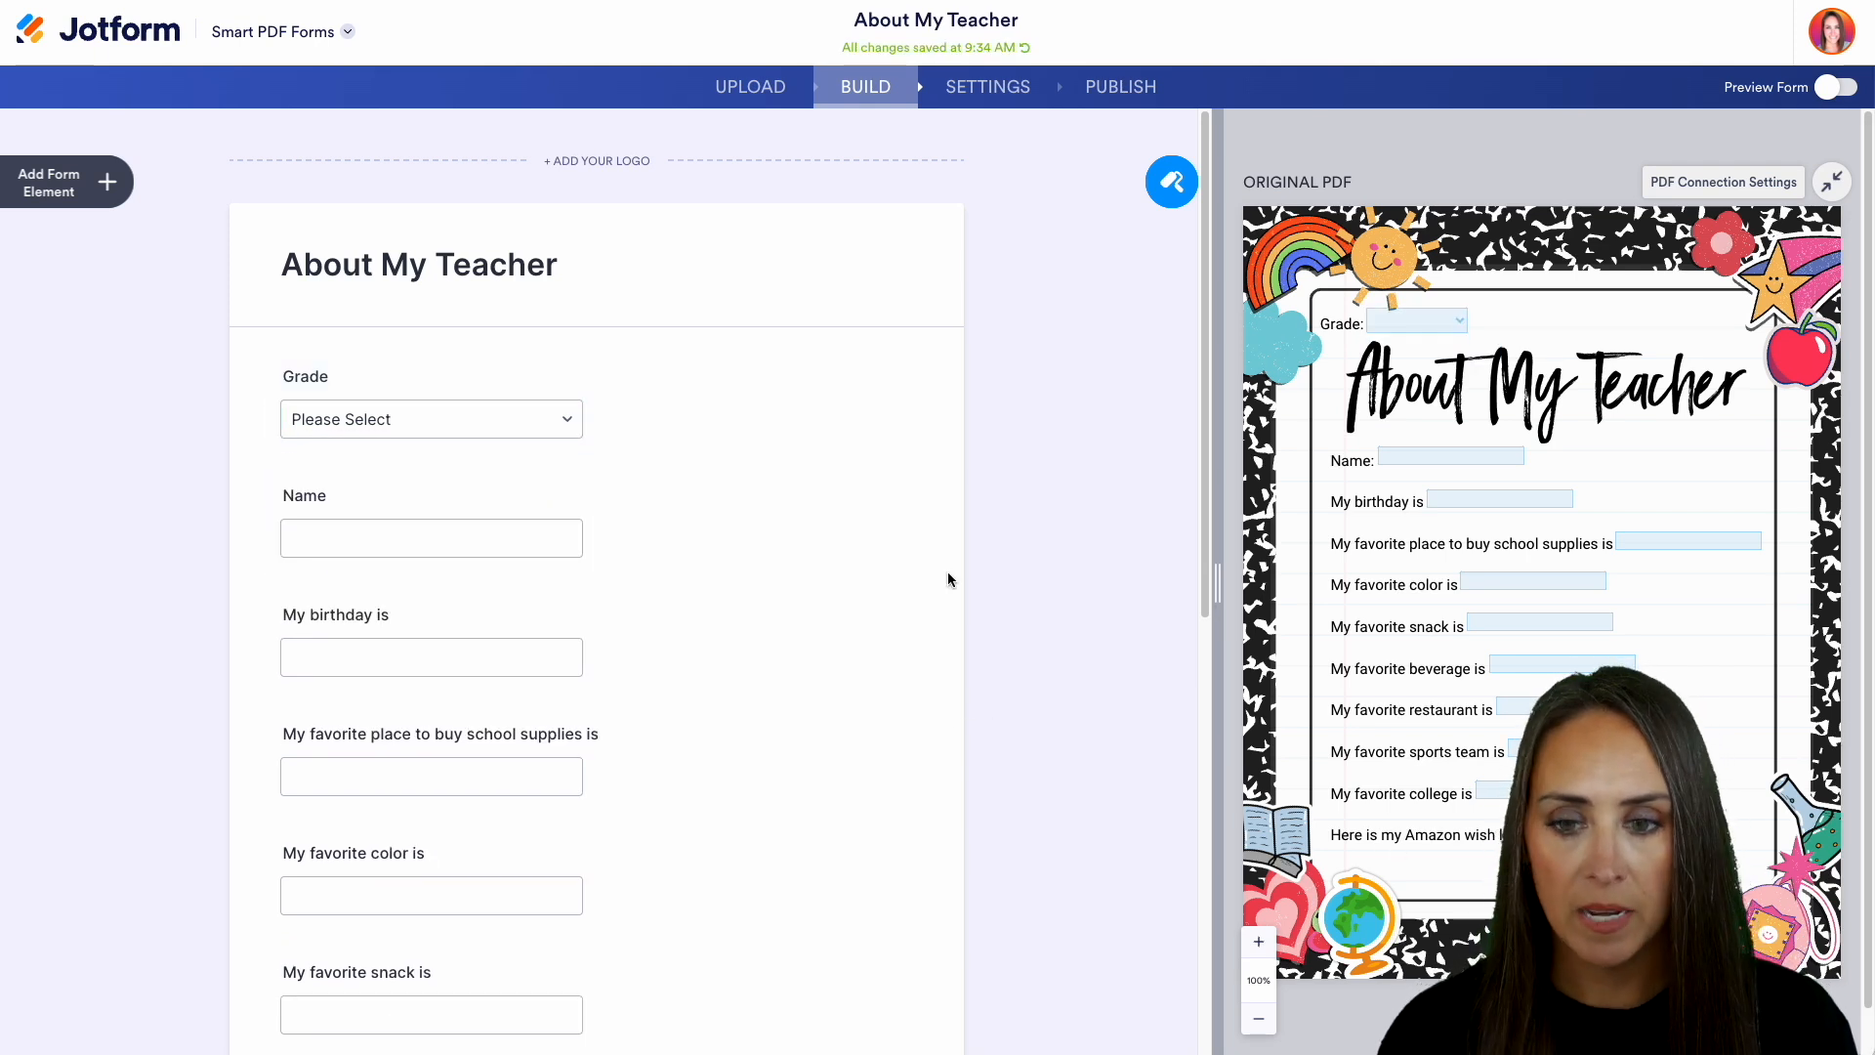
Place the Amazon wish list link question onto the PDF beneath the wish list line.
scroll("down", 3)
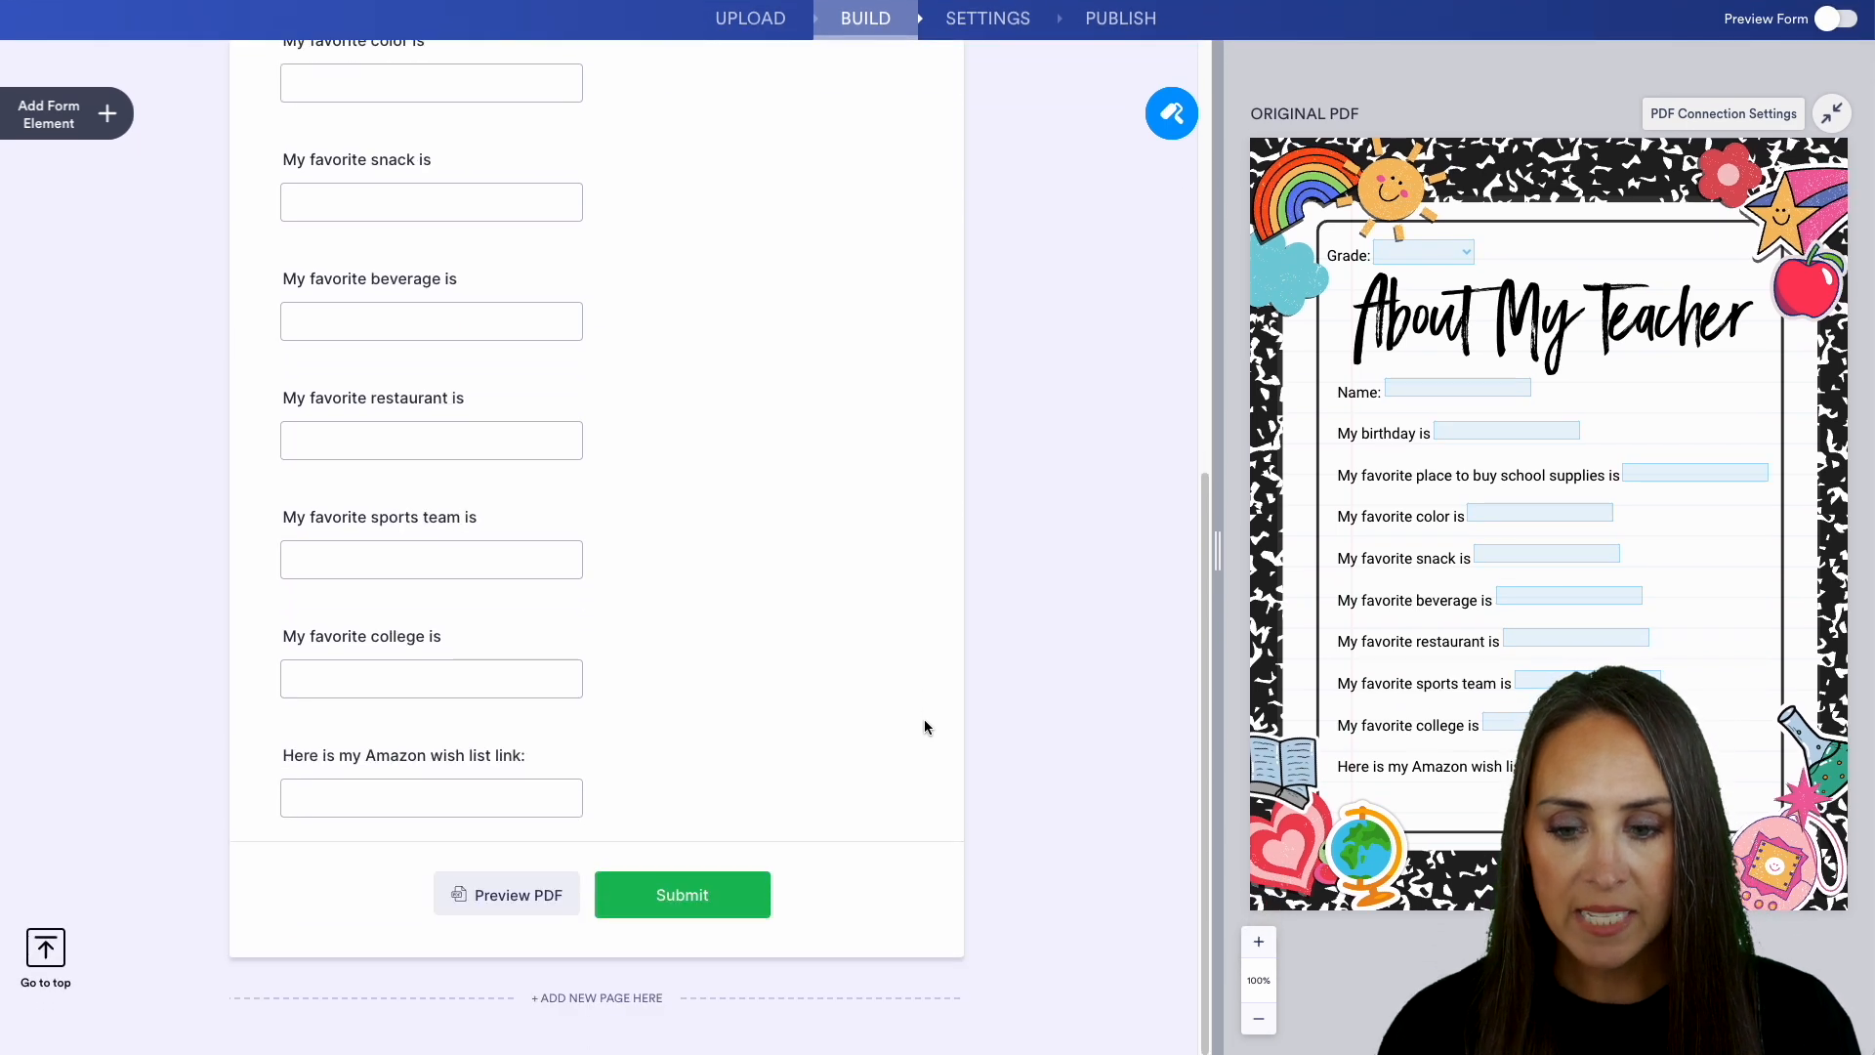
left_click(431, 797)
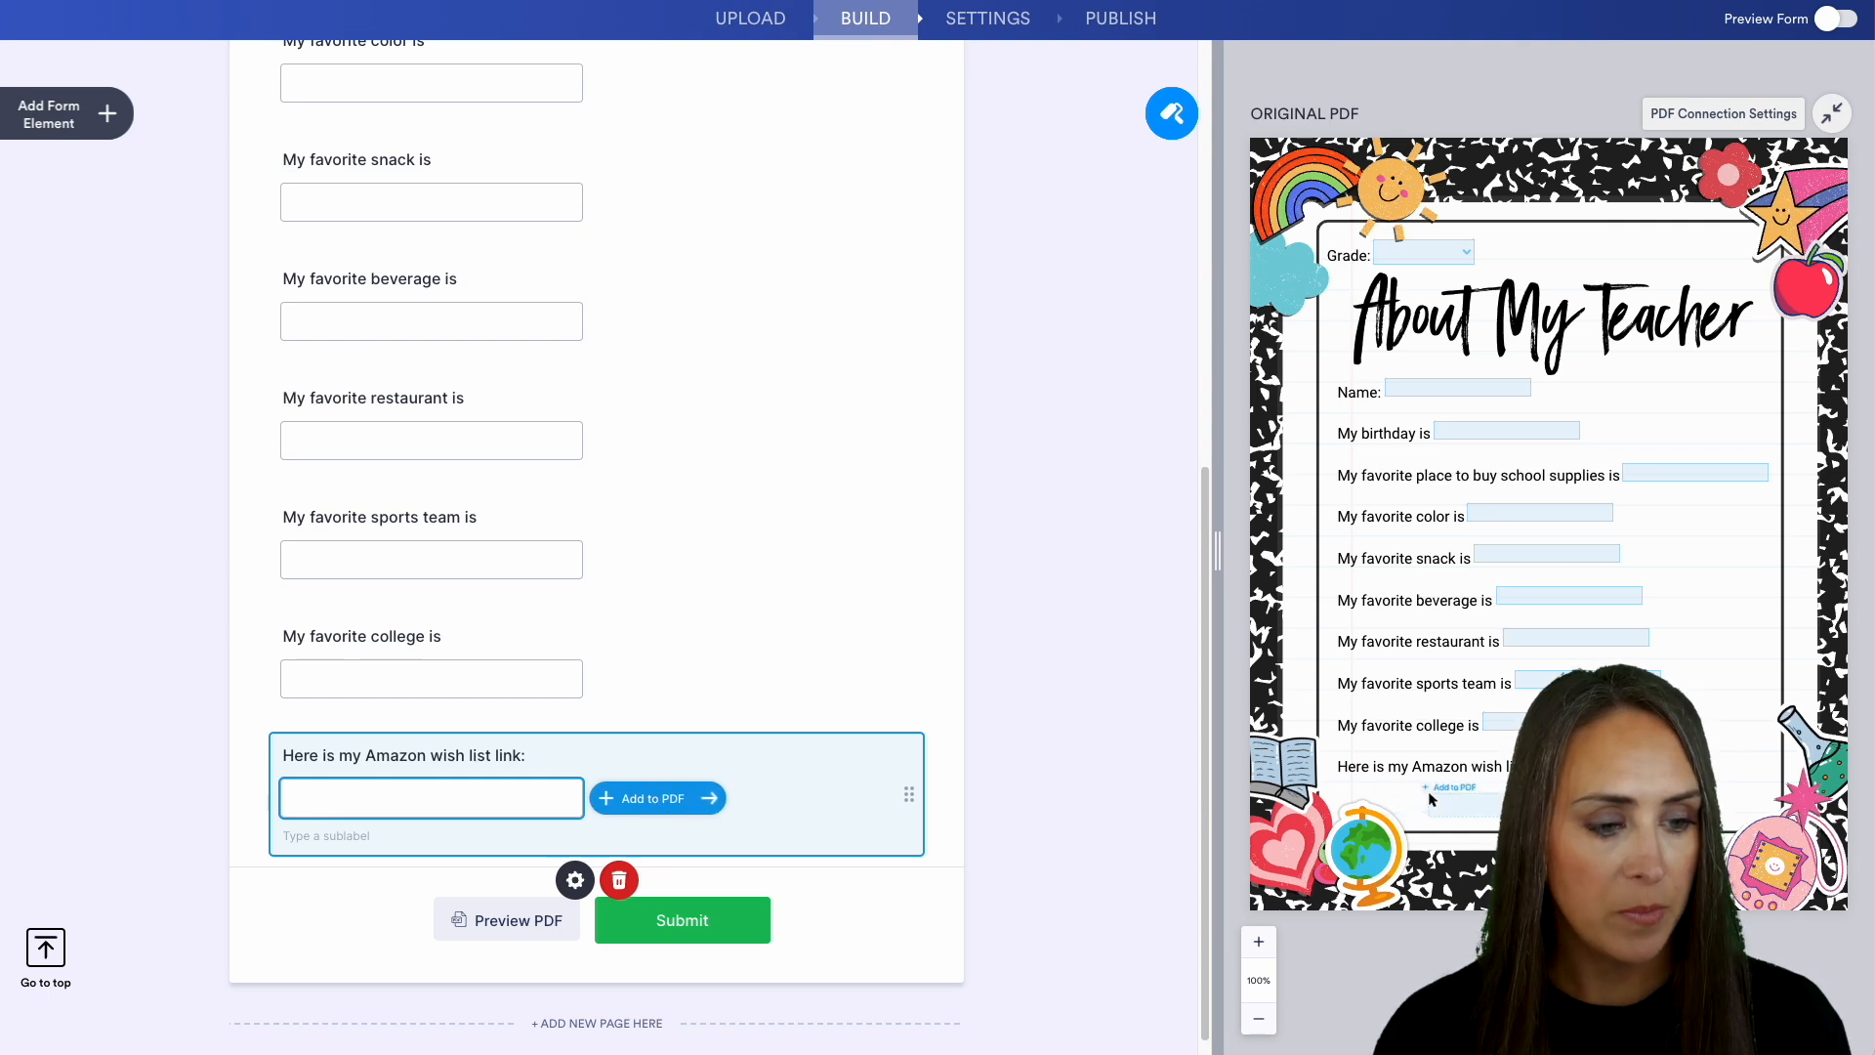
left_click(657, 798)
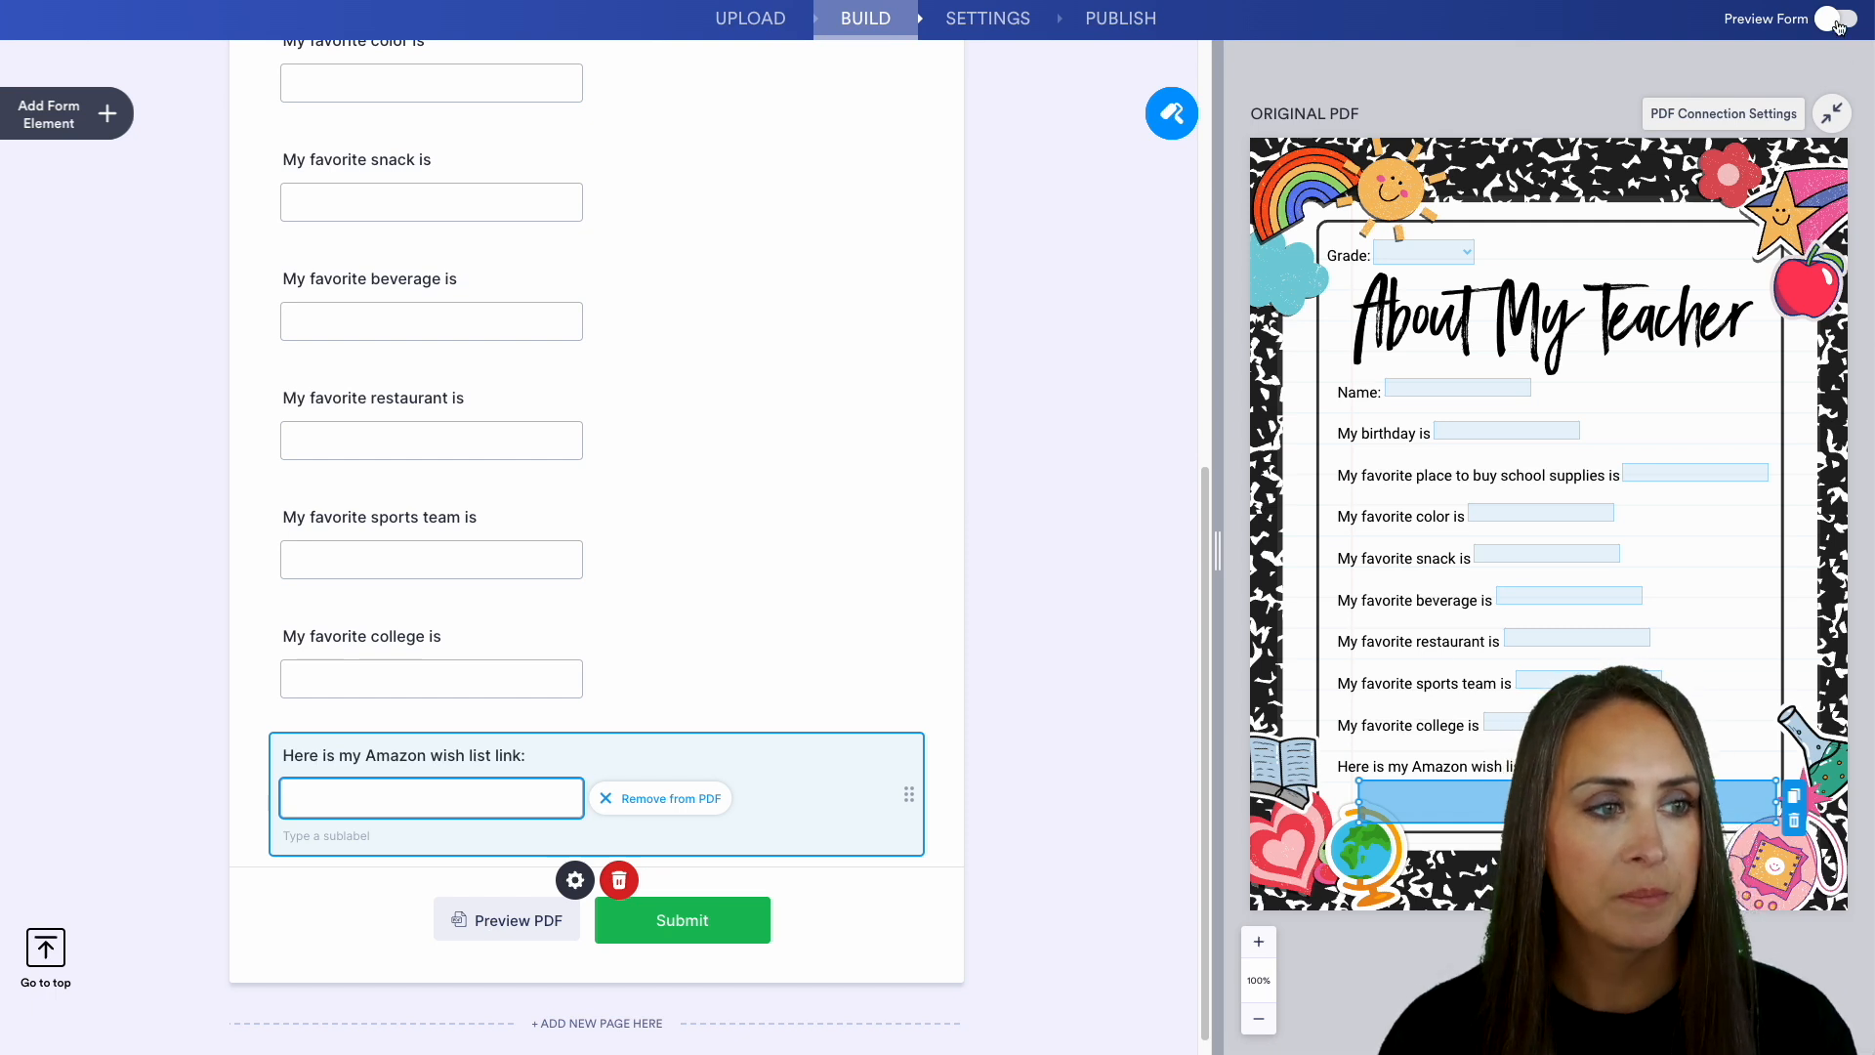
Switch to form preview, start filling, and view the answers as a filled PDF.
left_click(1836, 19)
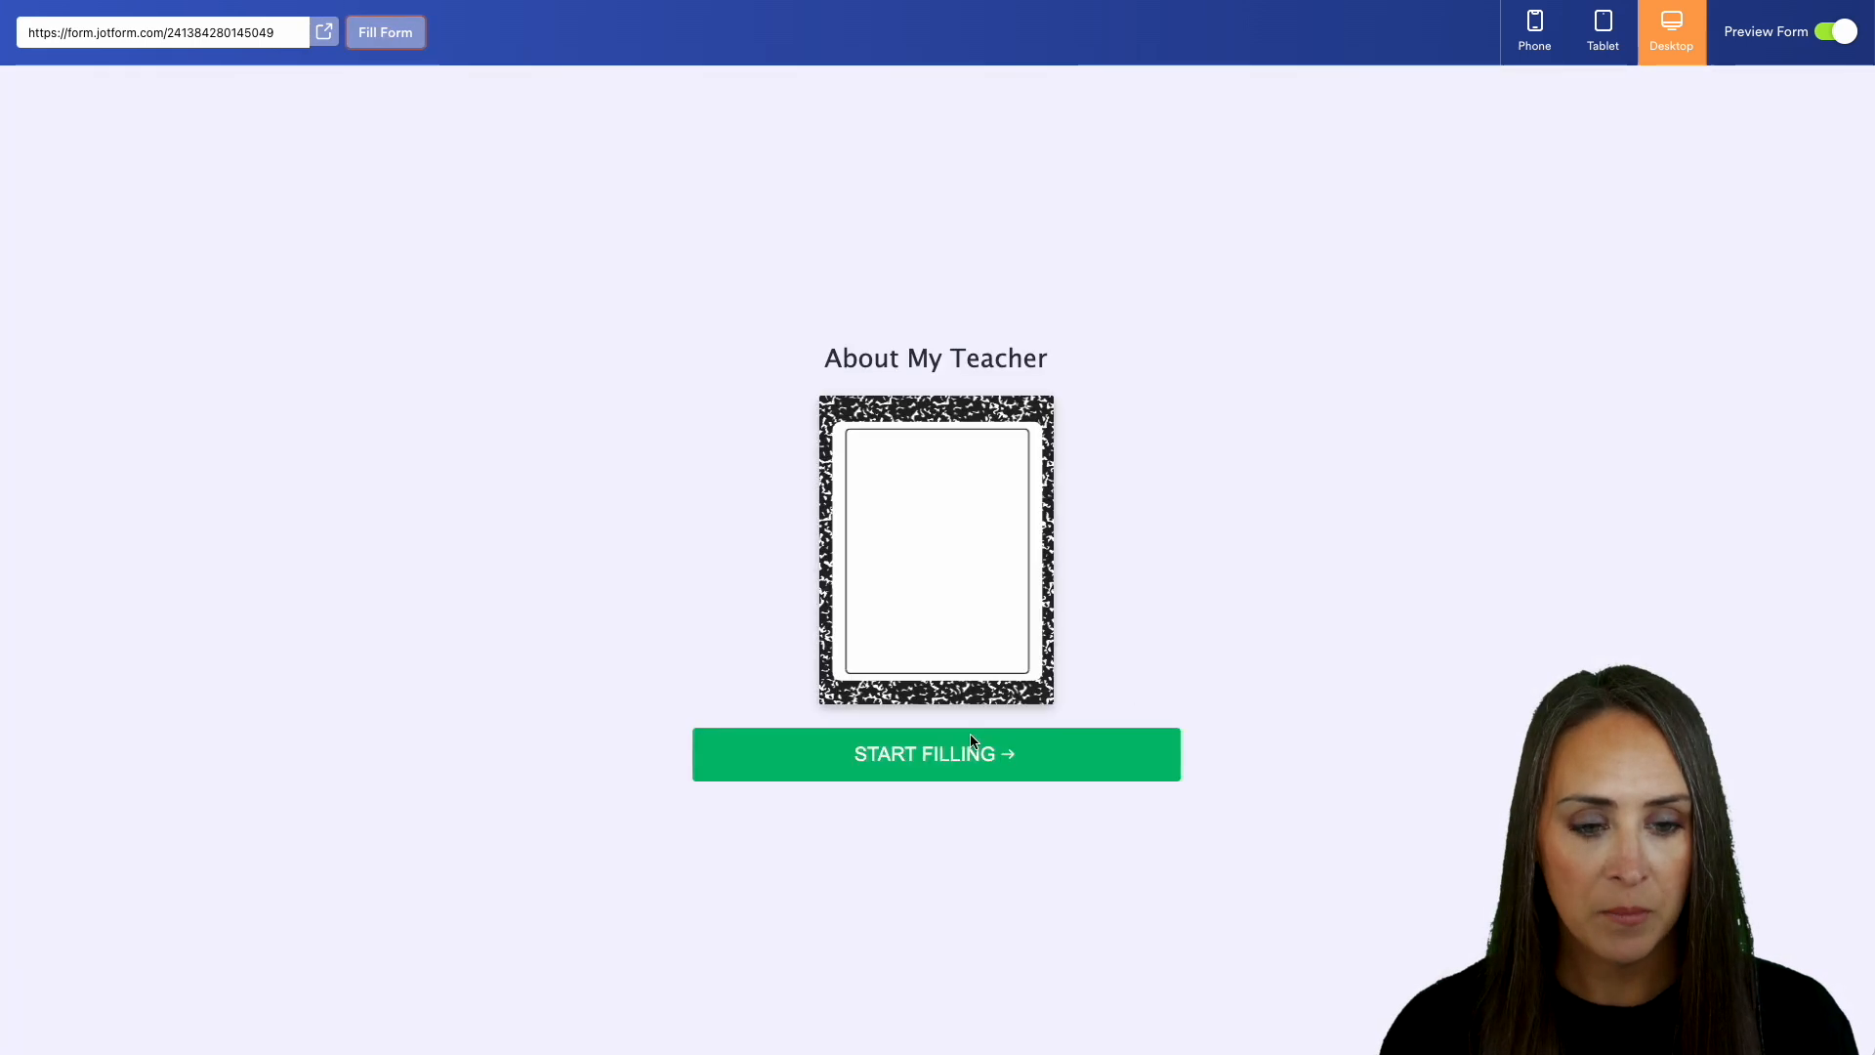
left_click(935, 754)
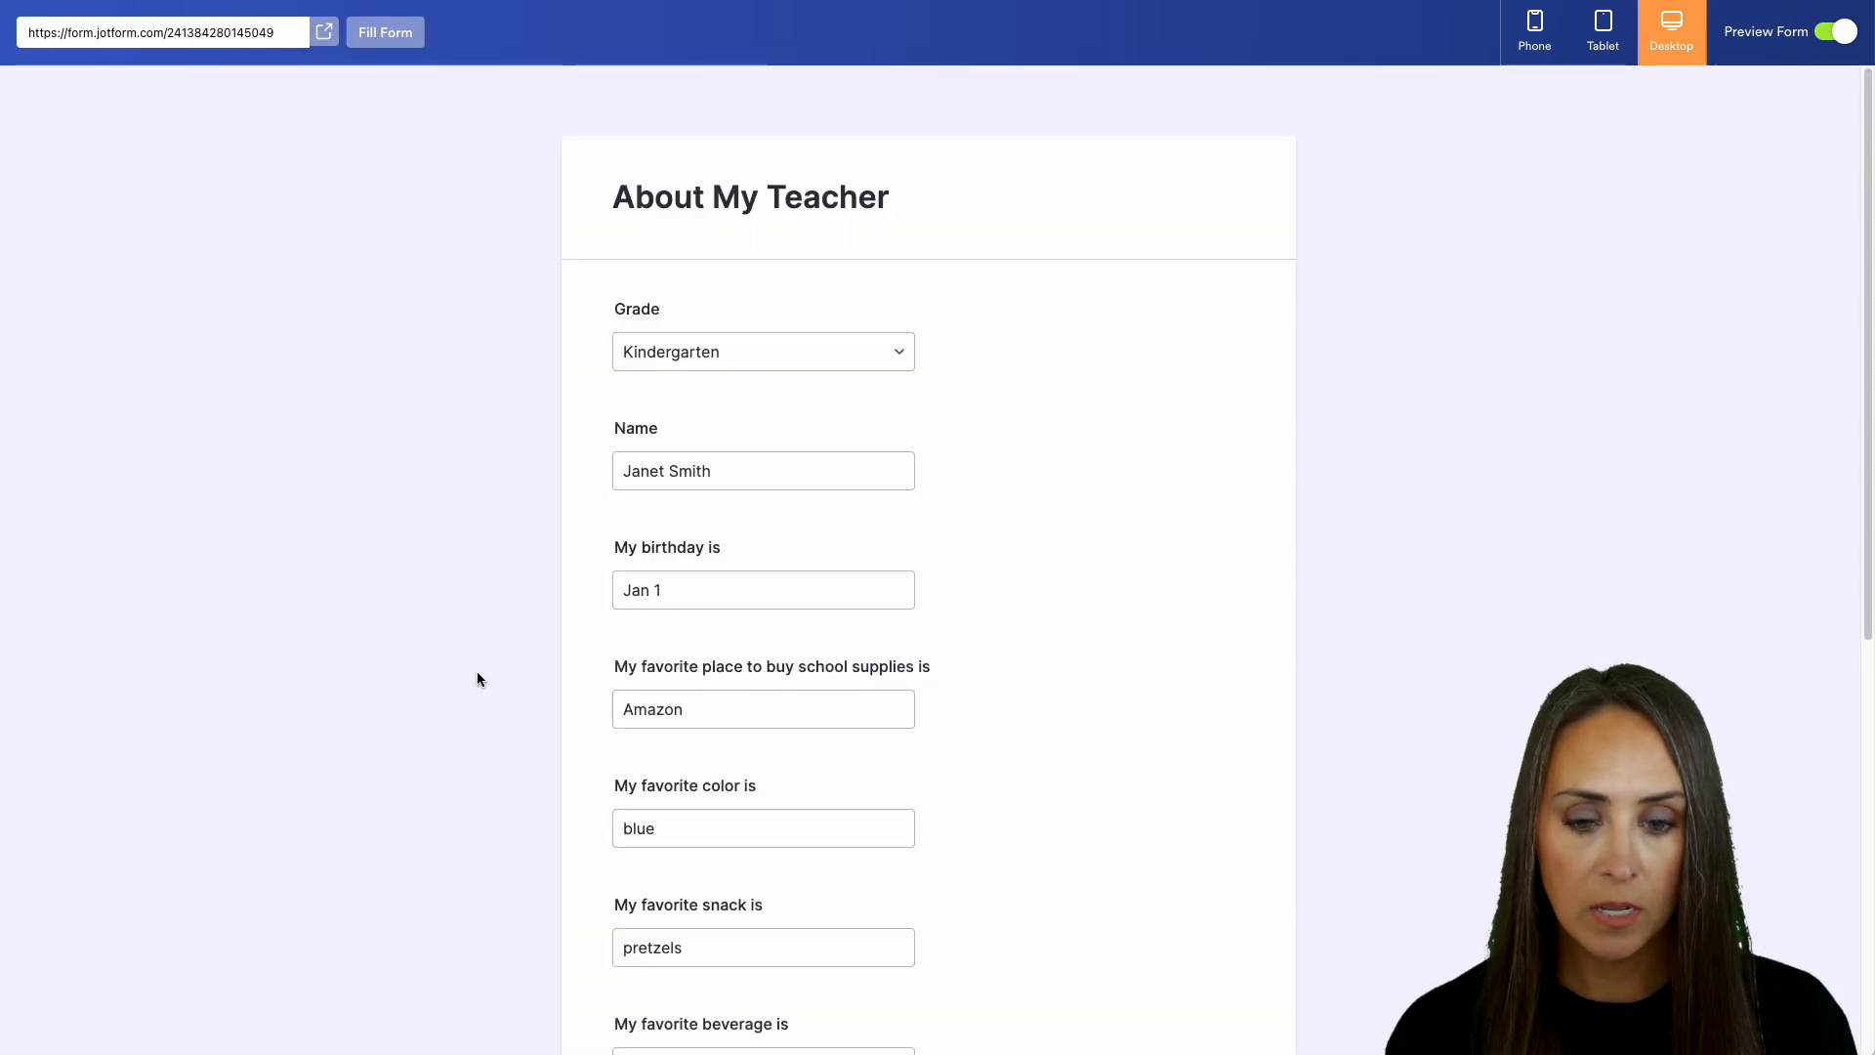
scroll("down", 3)
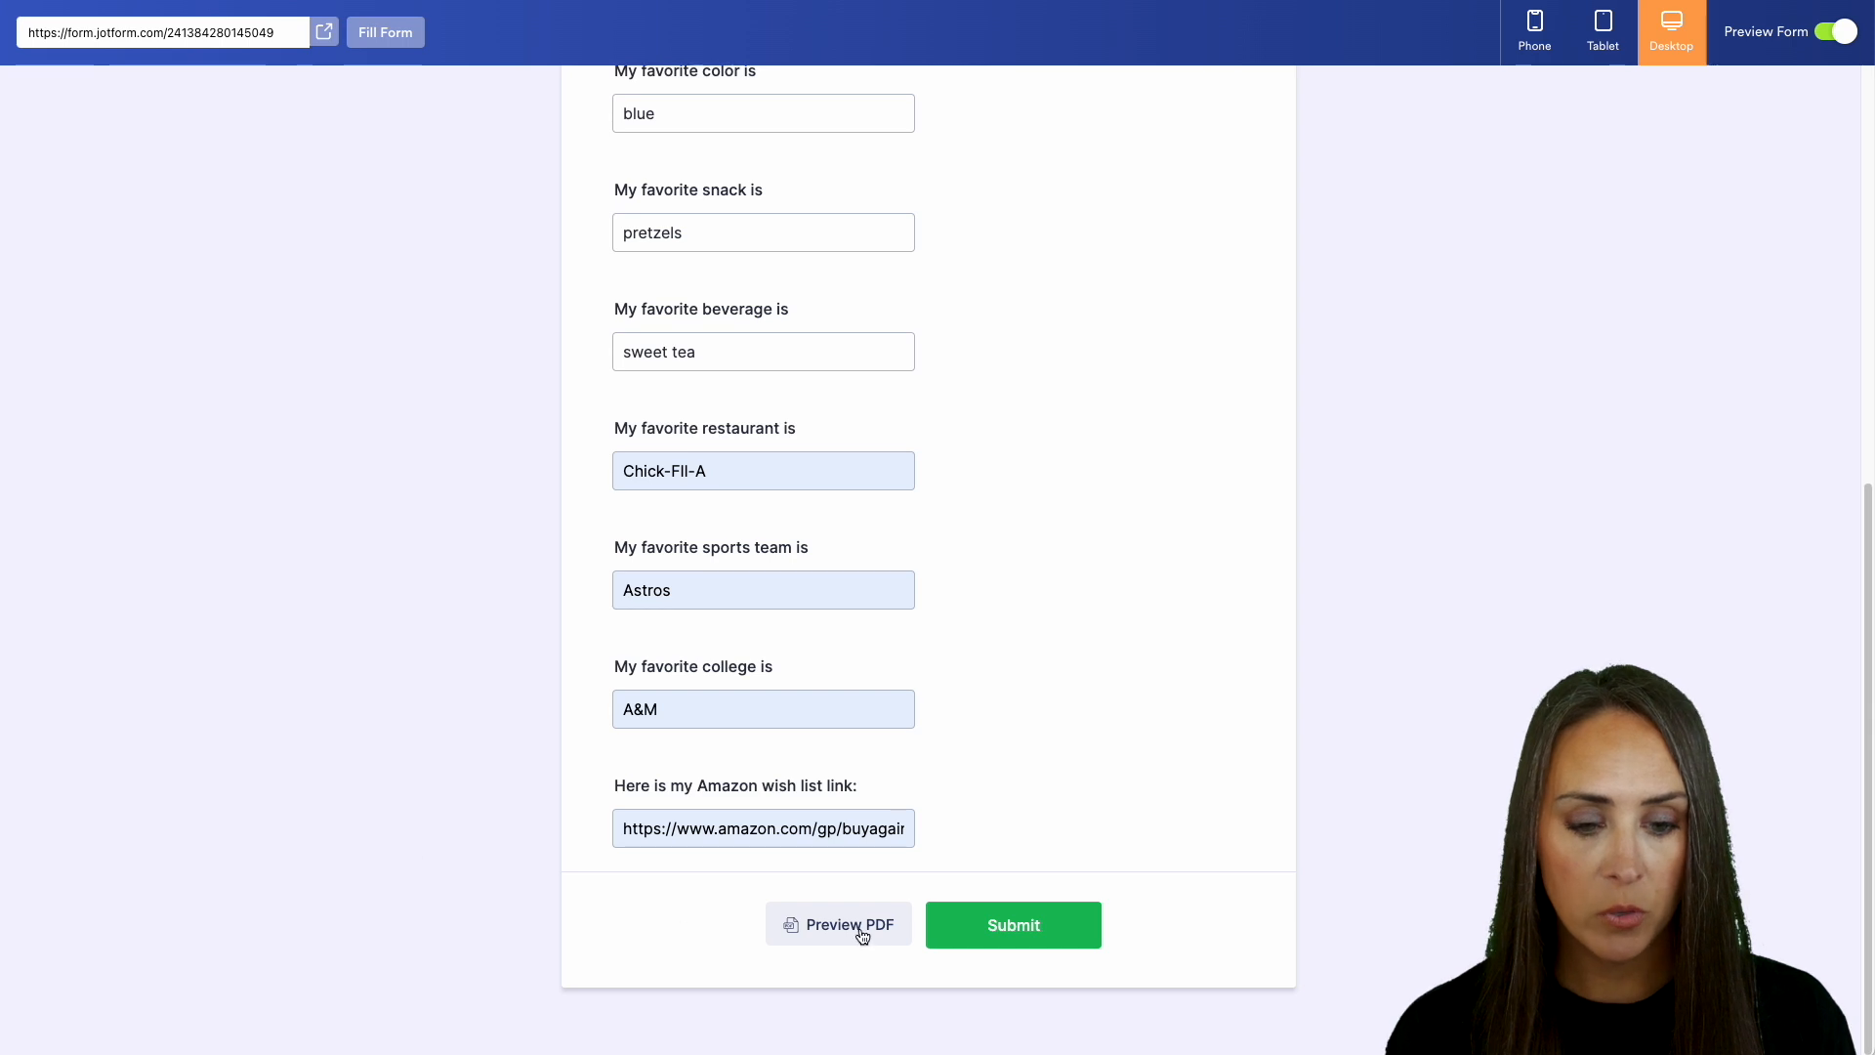
left_click(850, 924)
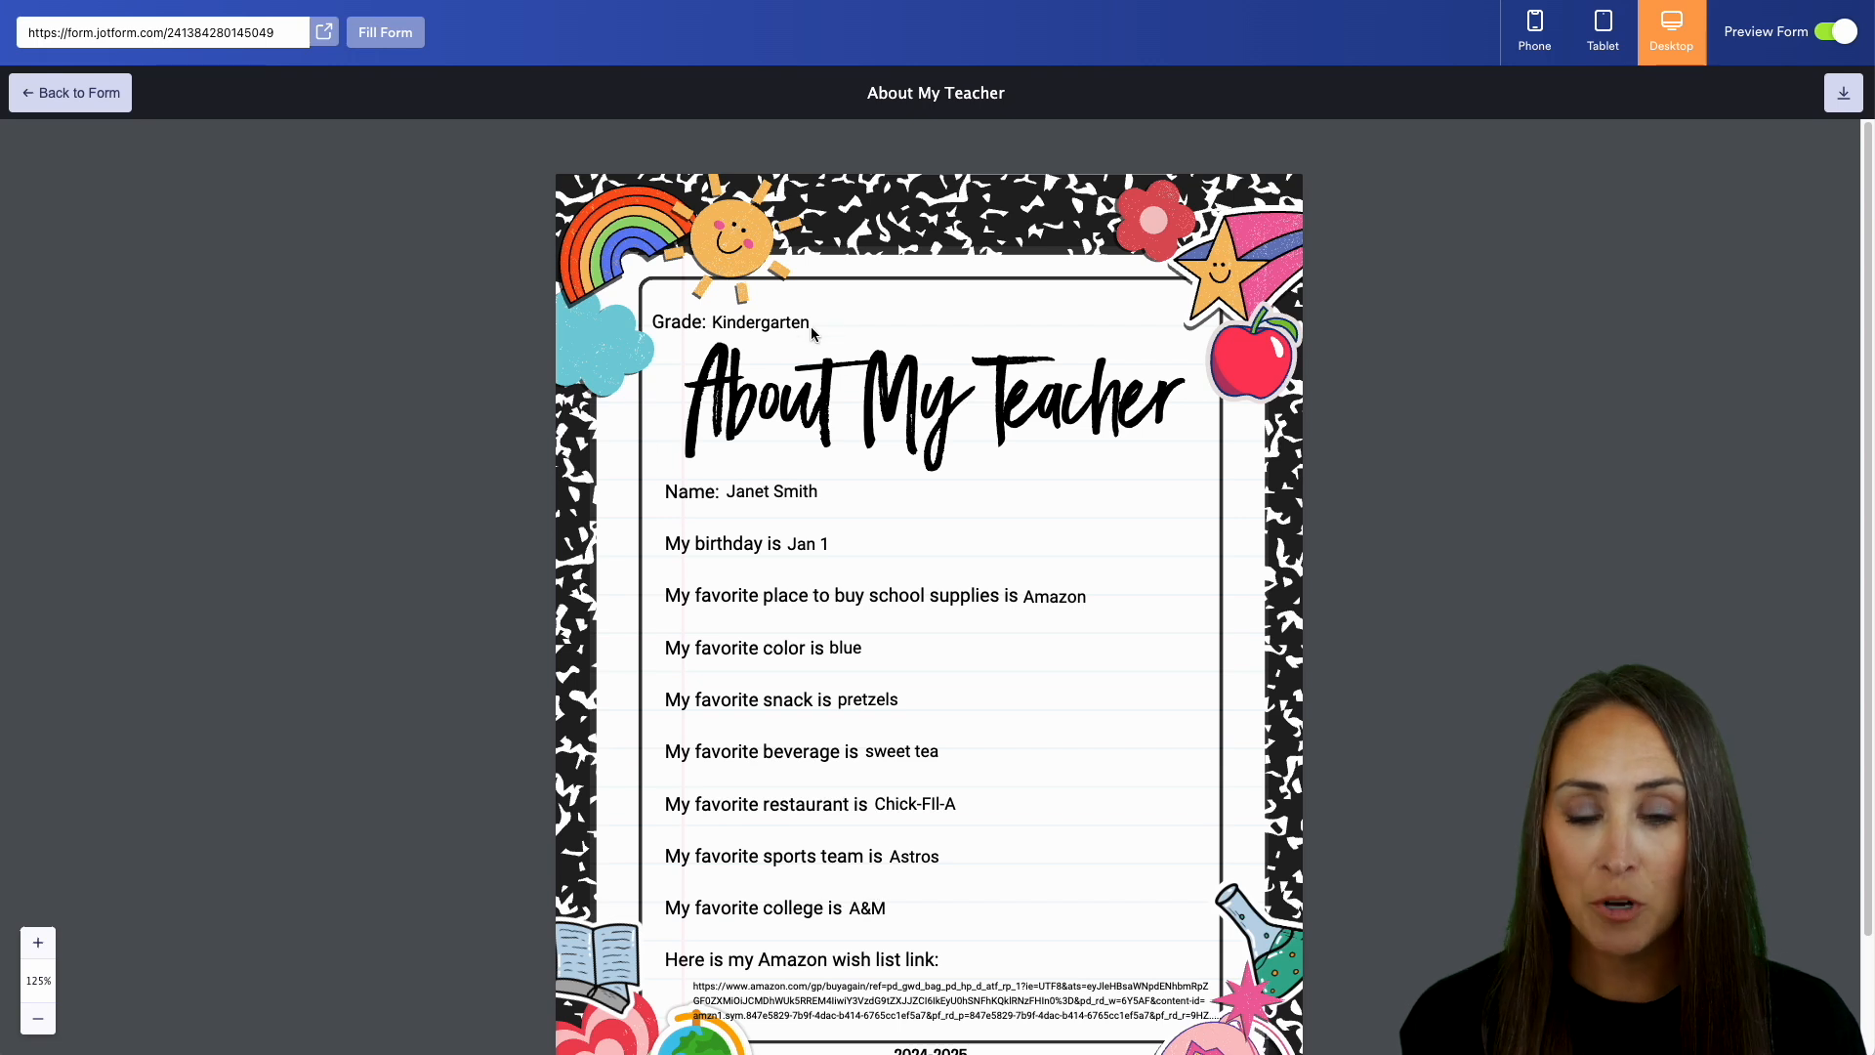
mouse_move(830, 501)
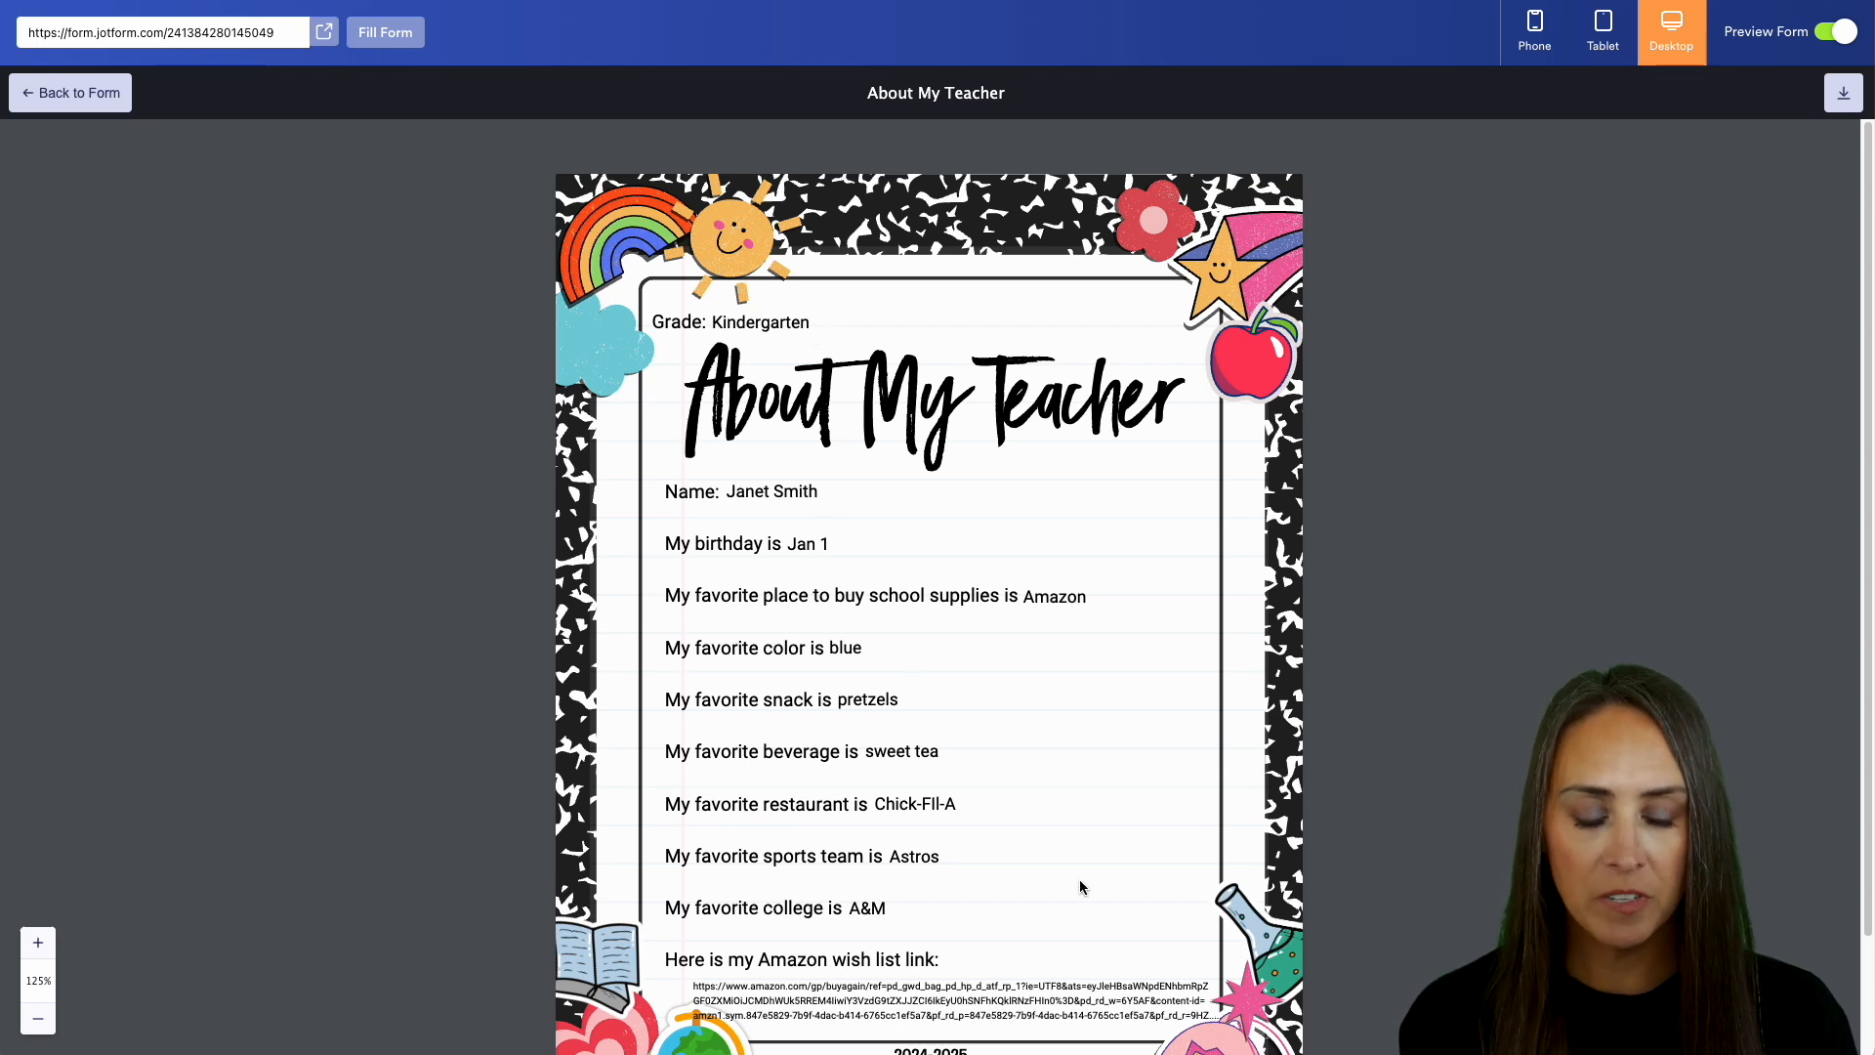
mouse_move(1611, 269)
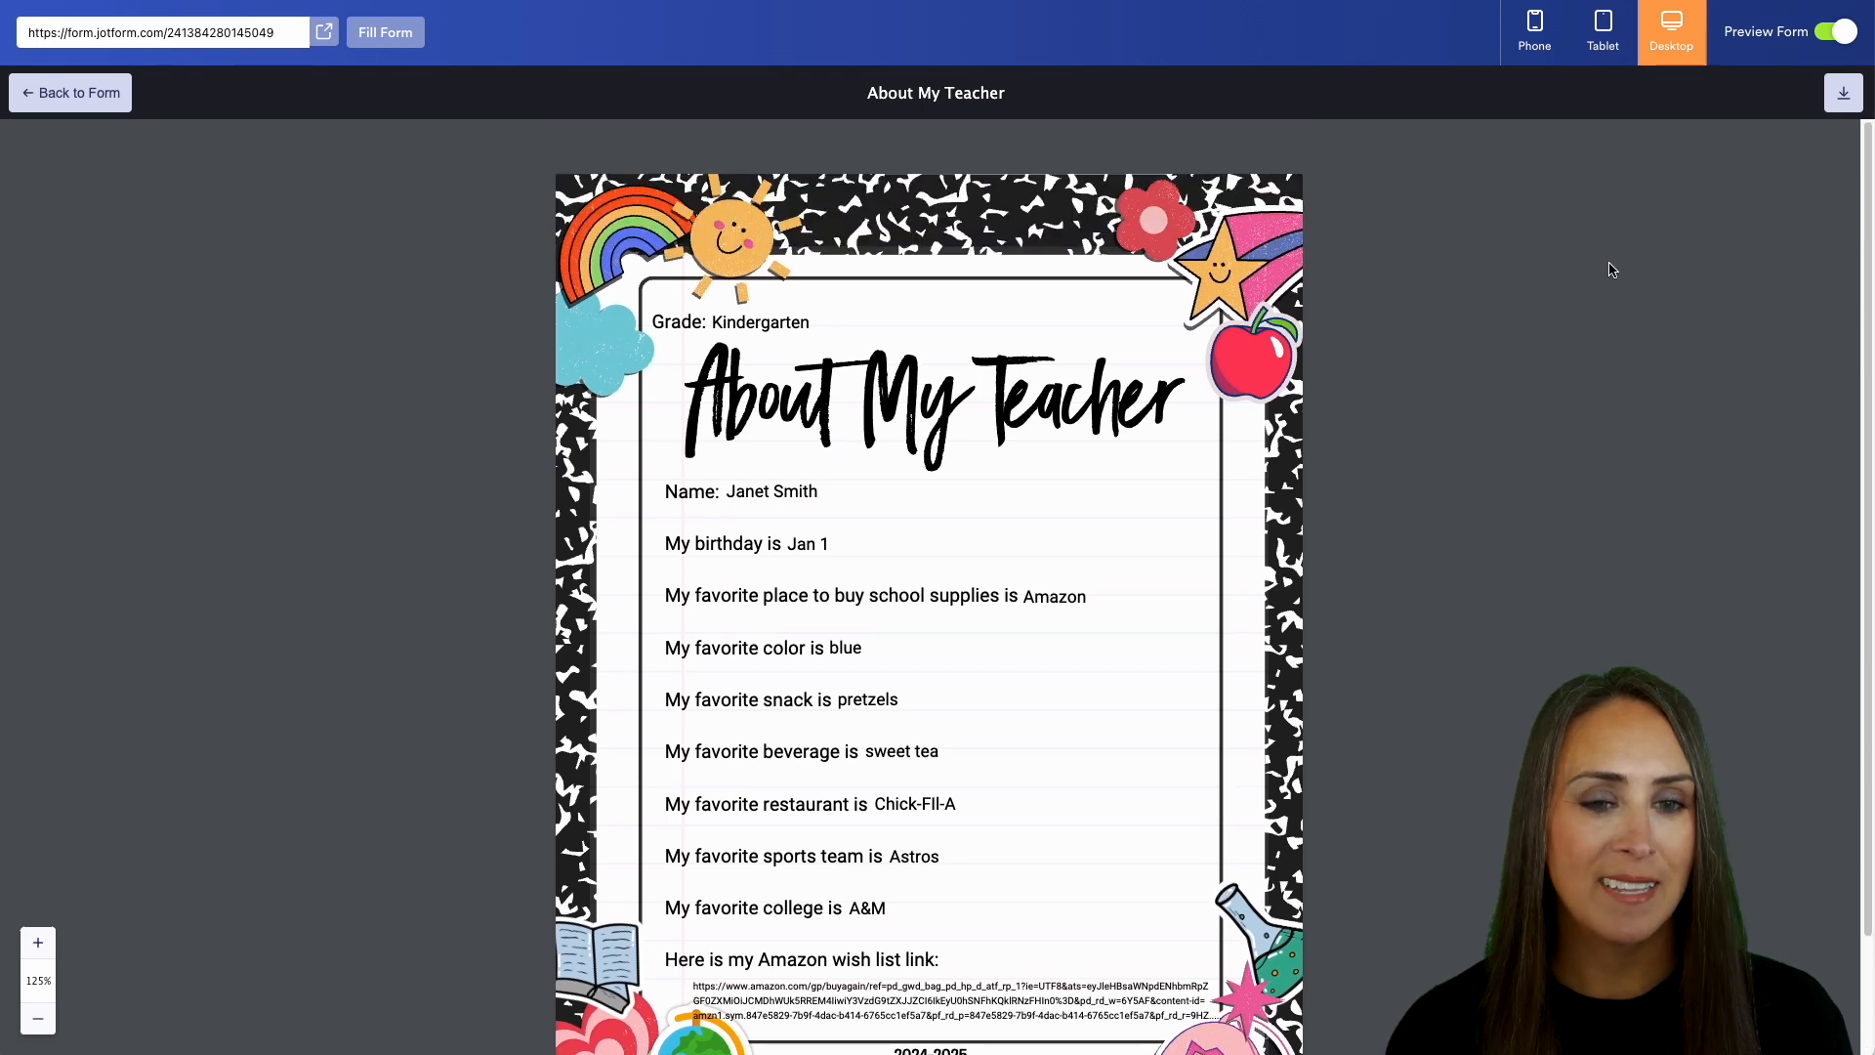